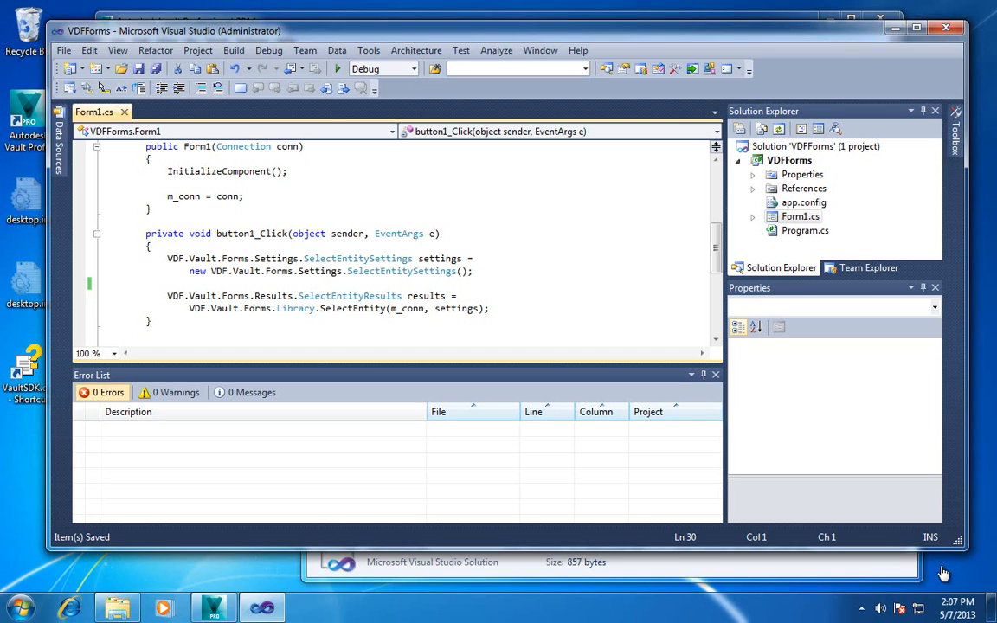
pyautogui.moveTo(891, 508)
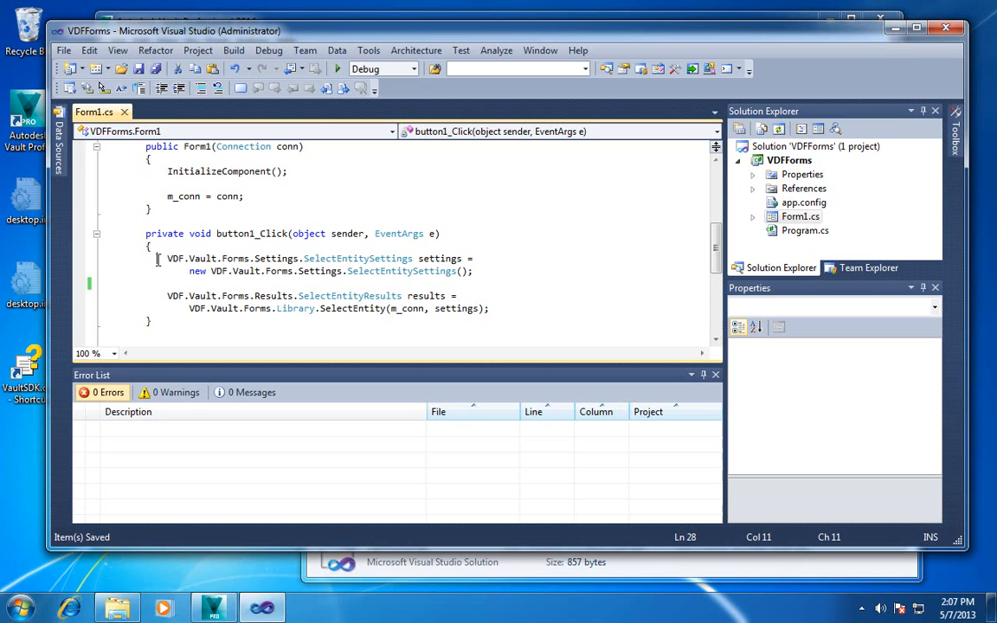
# Step: Start a 'settings.' line in the handler to browse its IntelliSense members
pyautogui.moveTo(168, 258); pyautogui.dragTo(293, 271)
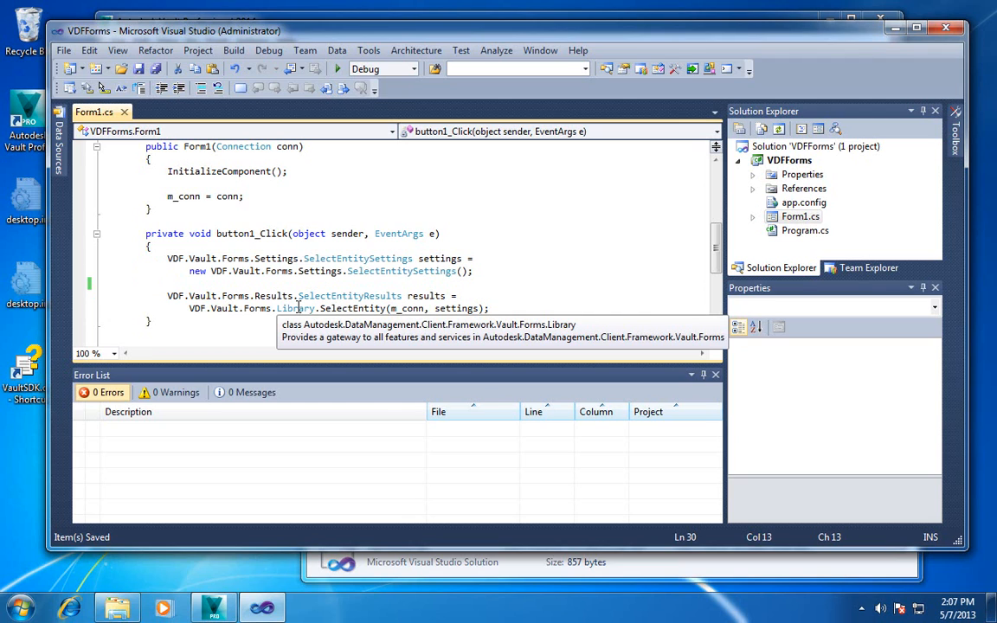
pyautogui.moveTo(351, 309)
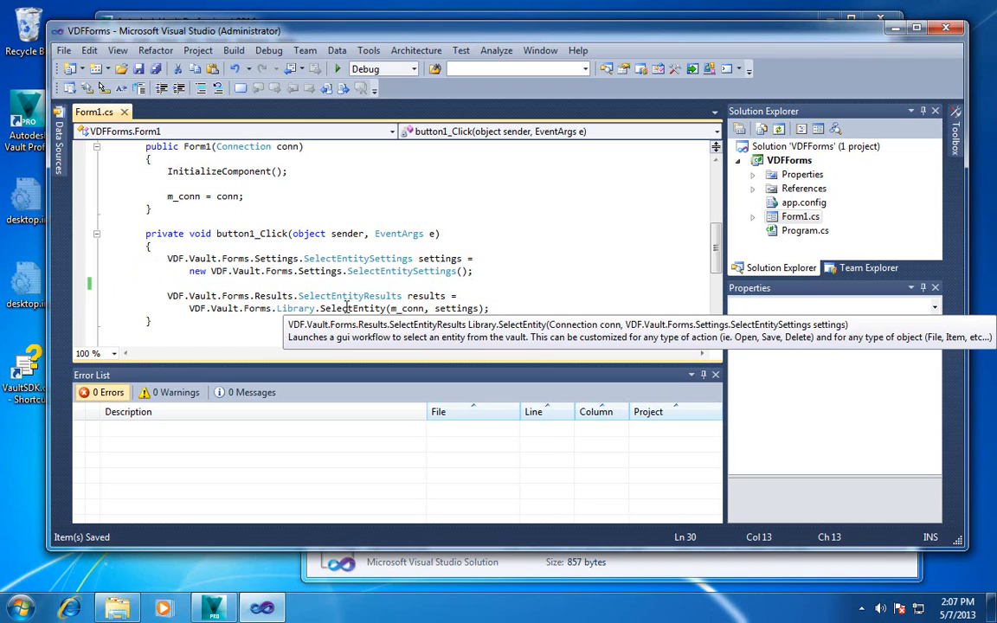
pyautogui.moveTo(398, 318)
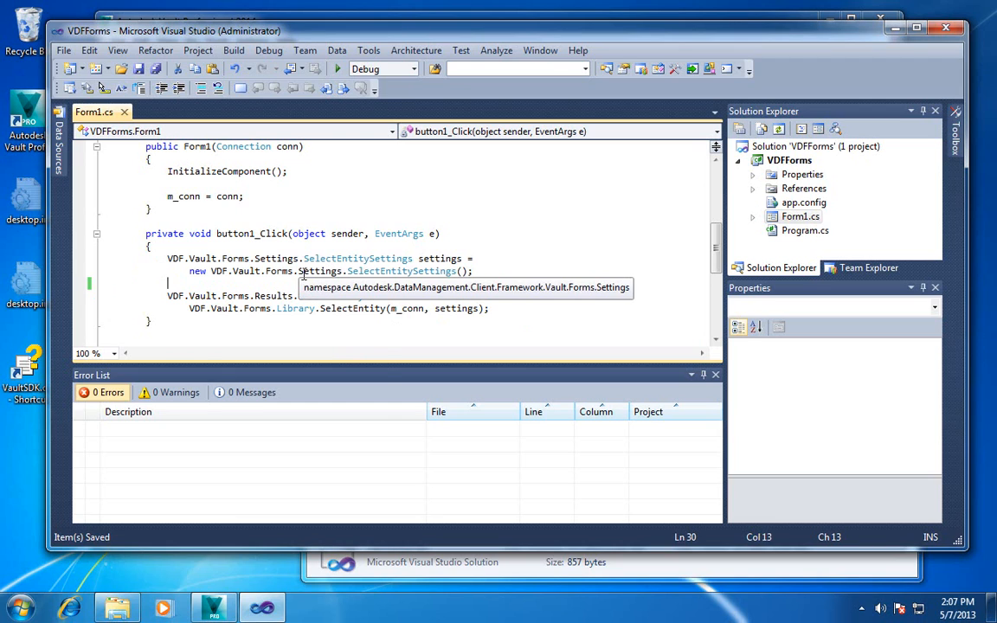
pyautogui.write('settings.')
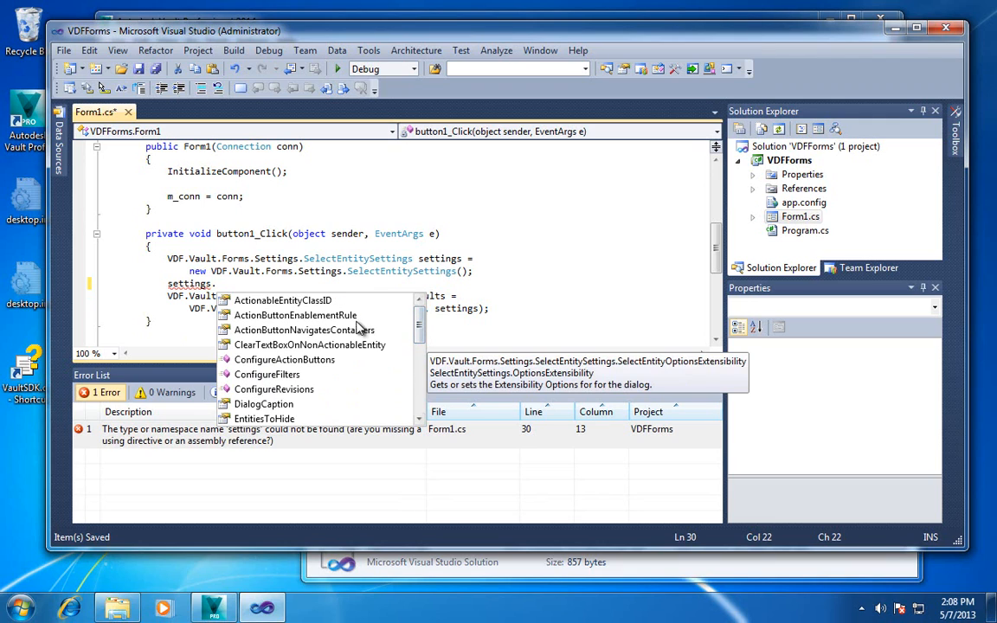
pyautogui.moveTo(346, 314)
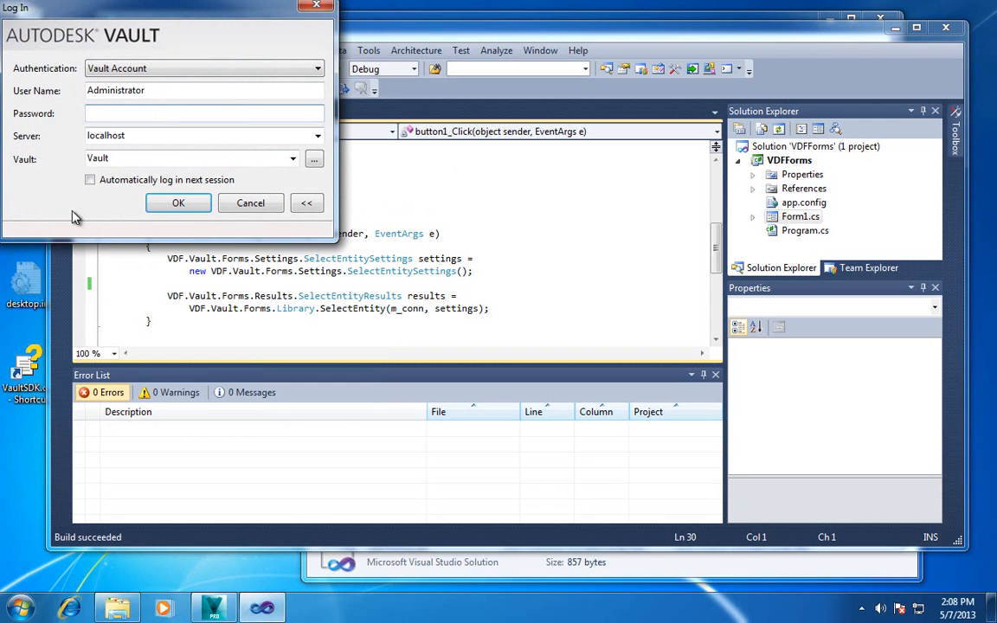
# Step: Confirm the Autodesk Vault Log In dialog with OK
pyautogui.click(178, 202)
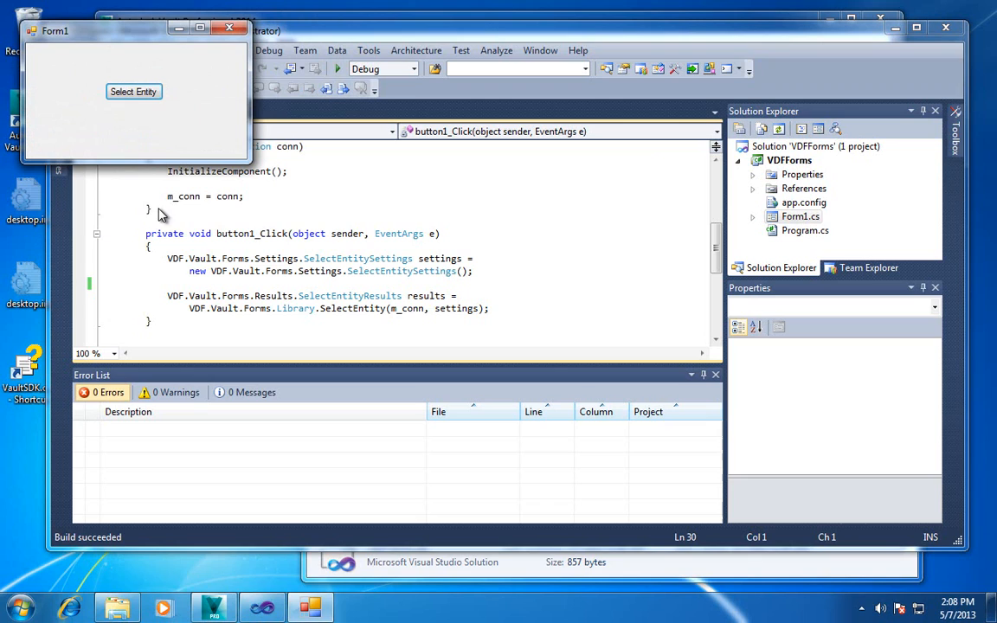
pyautogui.moveTo(137, 114)
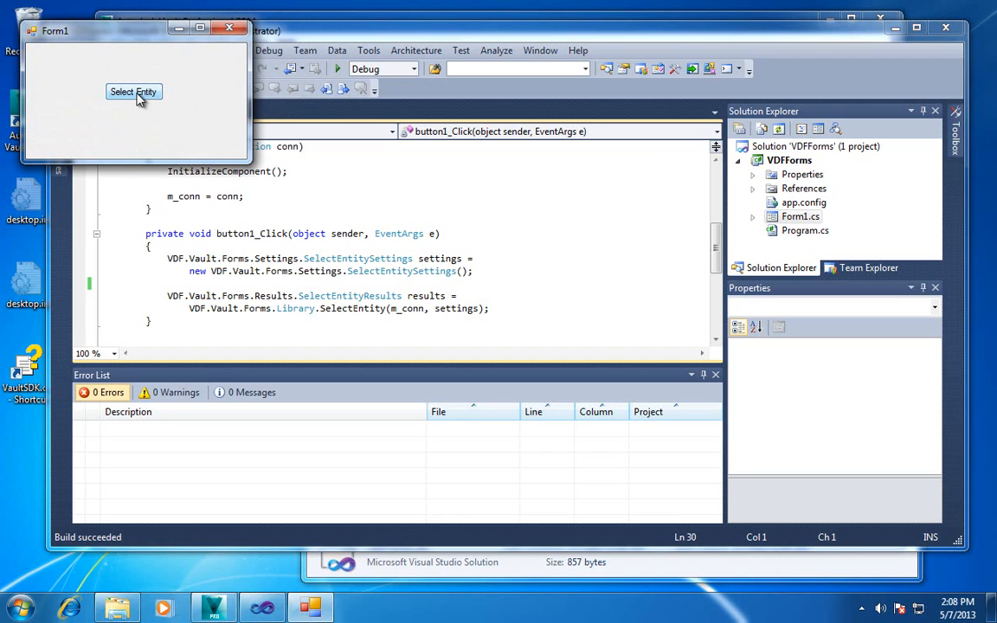
# Step: Launch the Open from Vault dialog via Select Entity and move it right
pyautogui.click(134, 92)
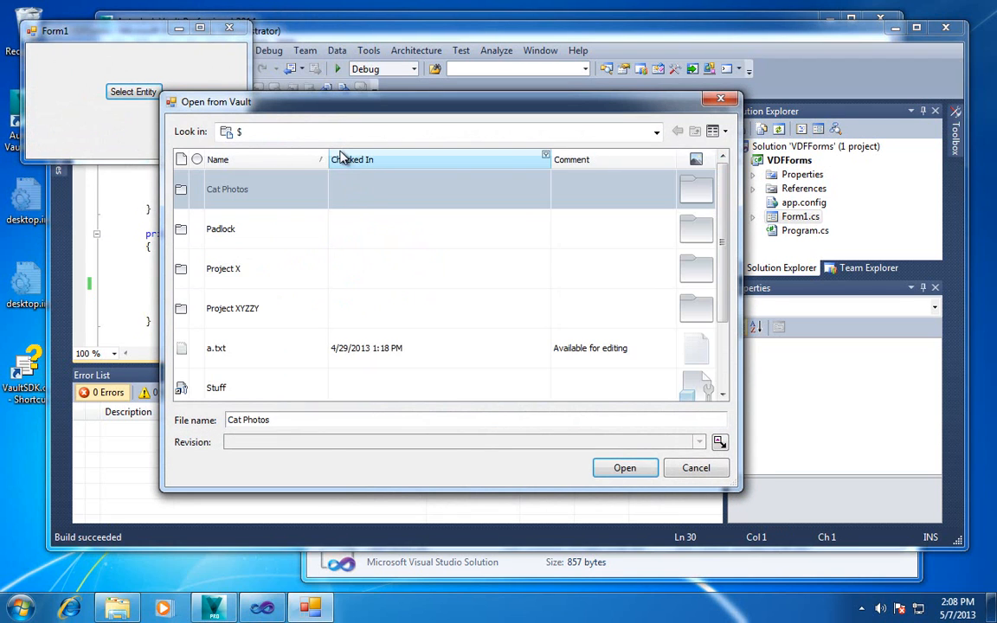
pyautogui.moveTo(215, 101); pyautogui.dragTo(383, 98)
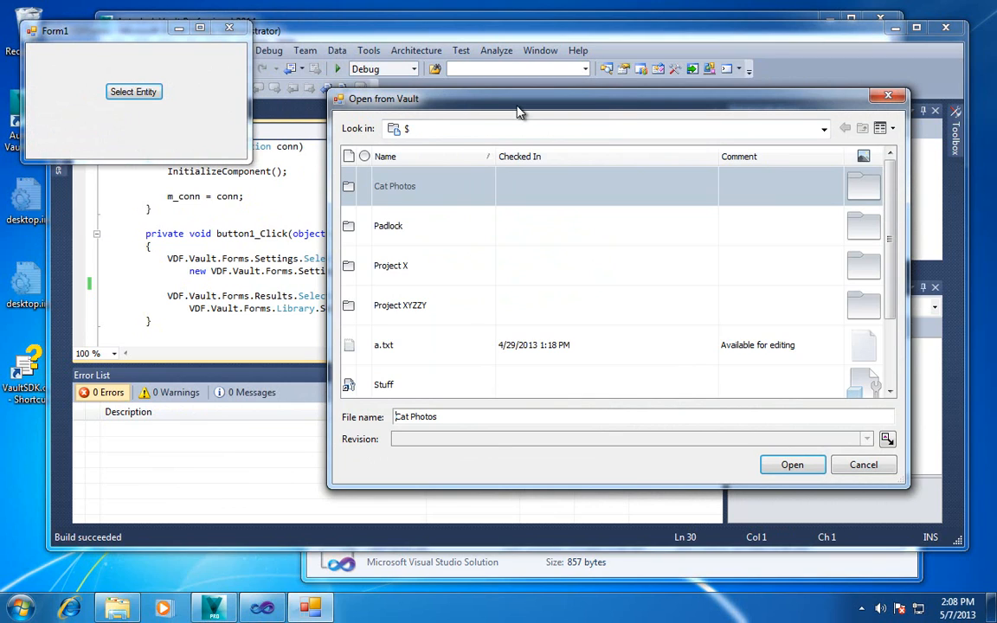
pyautogui.moveTo(554, 128)
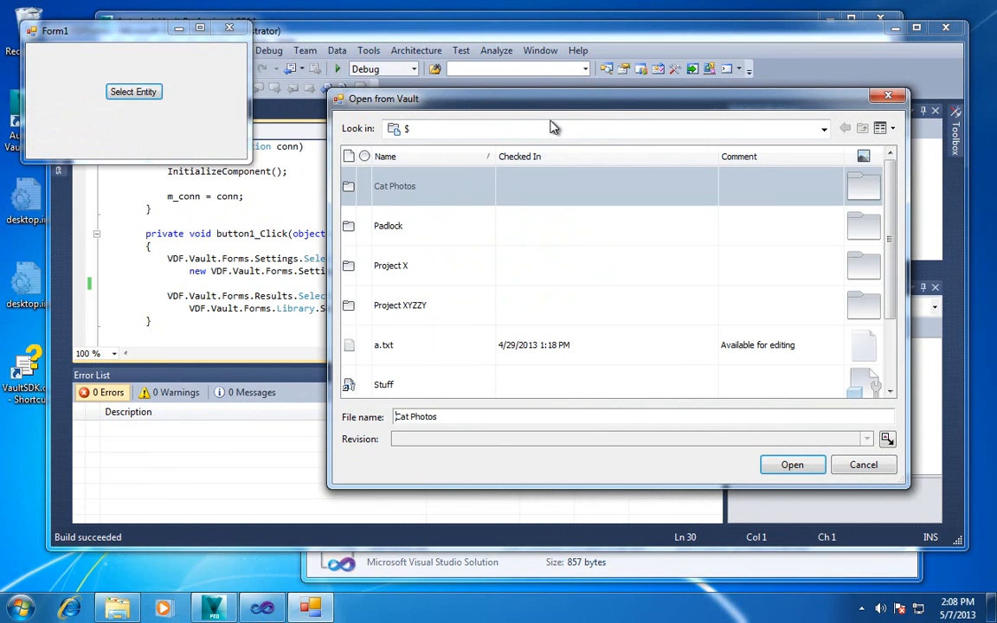
pyautogui.click(823, 128)
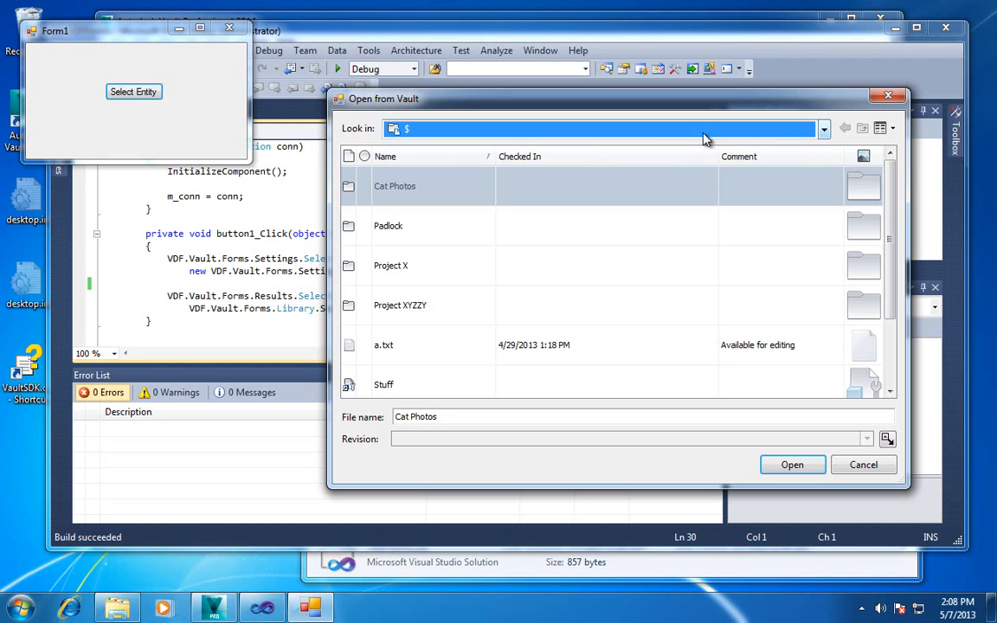
# Step: Browse into Cat Photos, check the Look in path, then go back to root
pyautogui.doubleClick(395, 185)
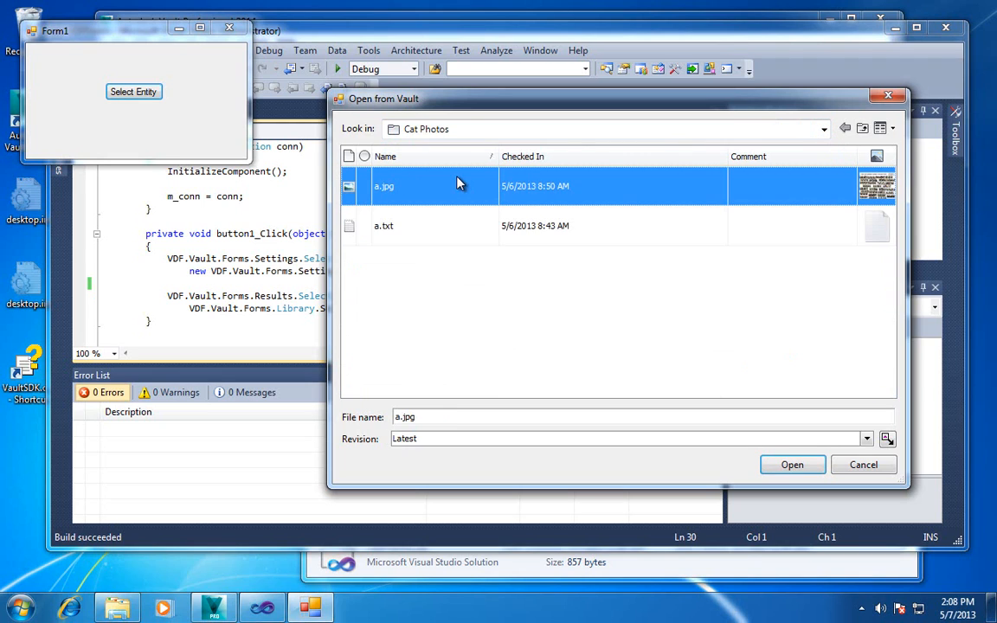
pyautogui.click(824, 128)
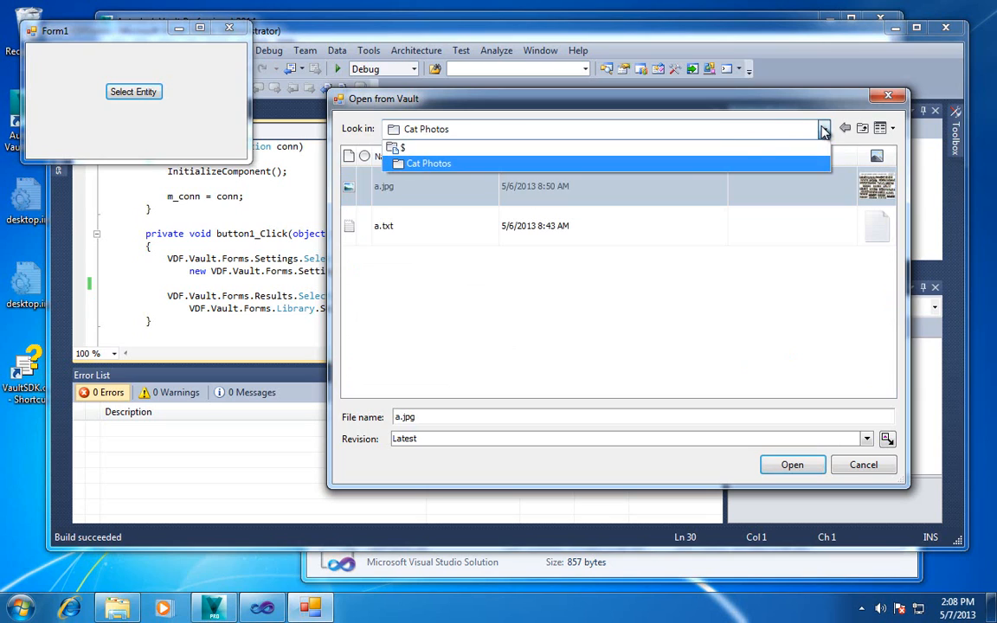
pyautogui.moveTo(805, 164)
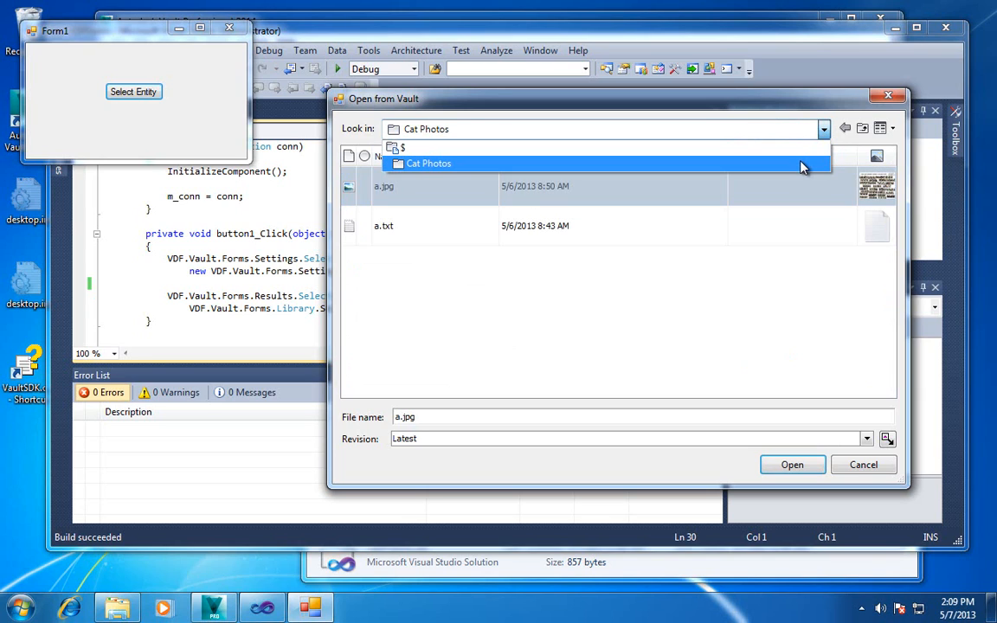
pyautogui.moveTo(801, 171)
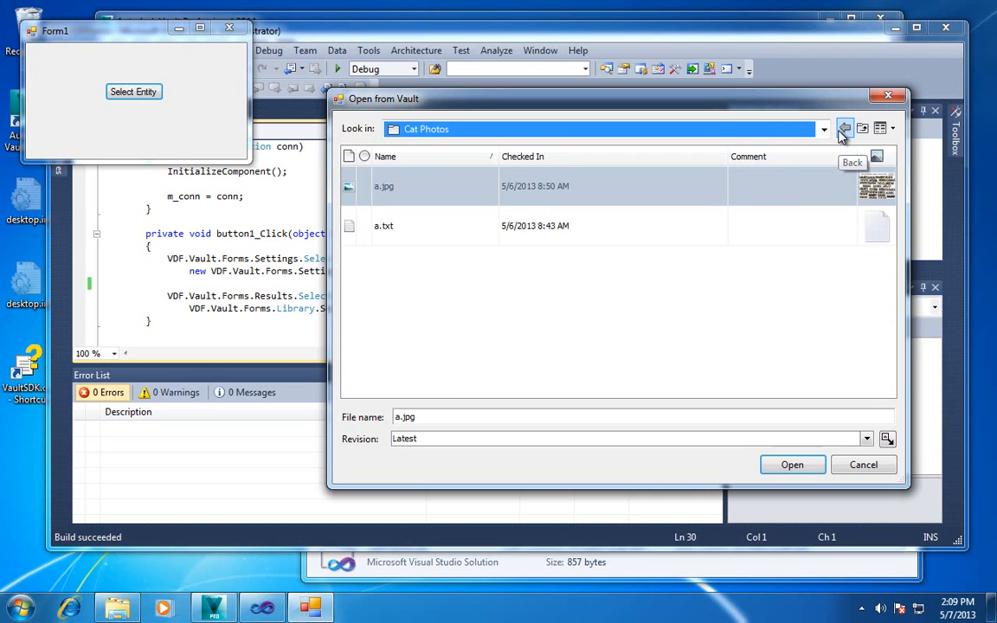
pyautogui.click(845, 128)
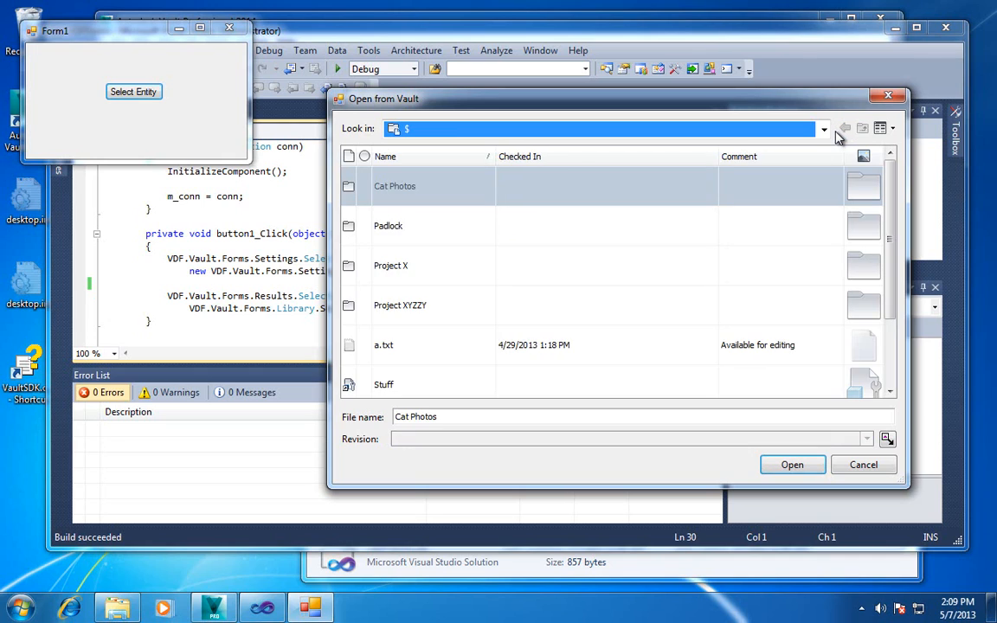
pyautogui.moveTo(550, 190)
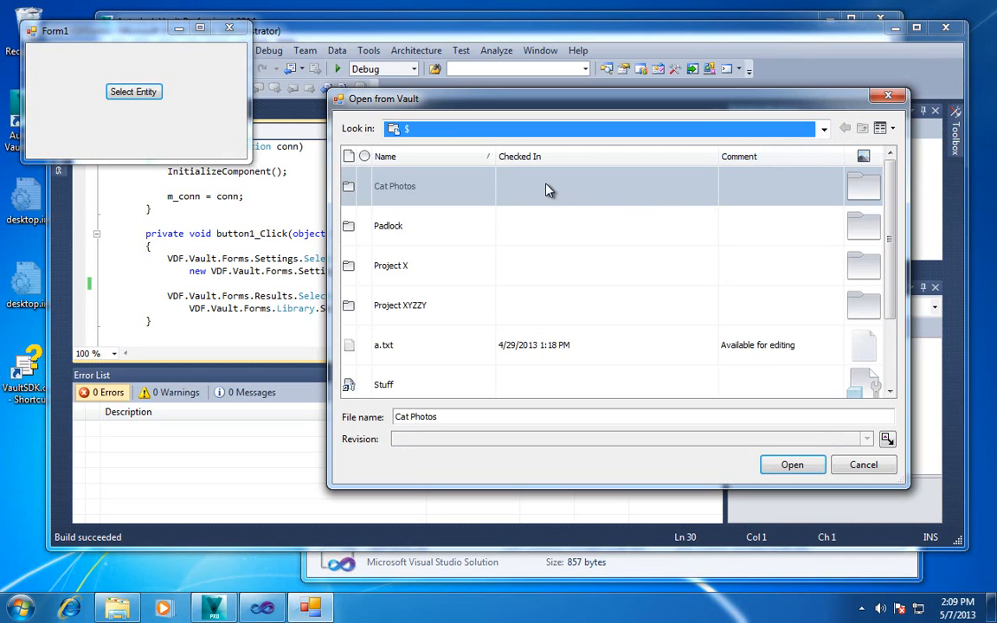
pyautogui.moveTo(585, 197)
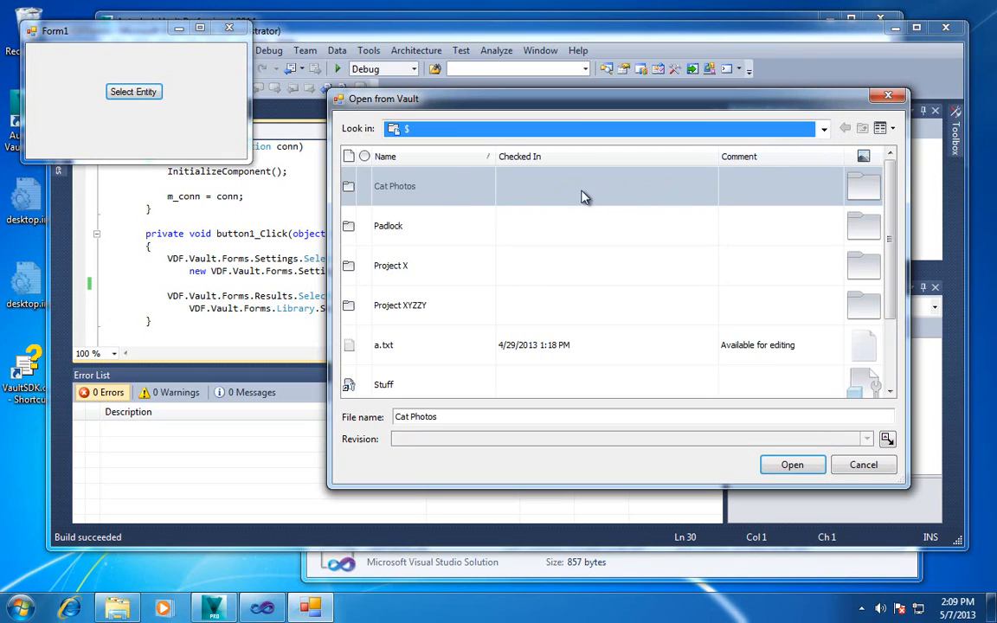
pyautogui.moveTo(727, 204)
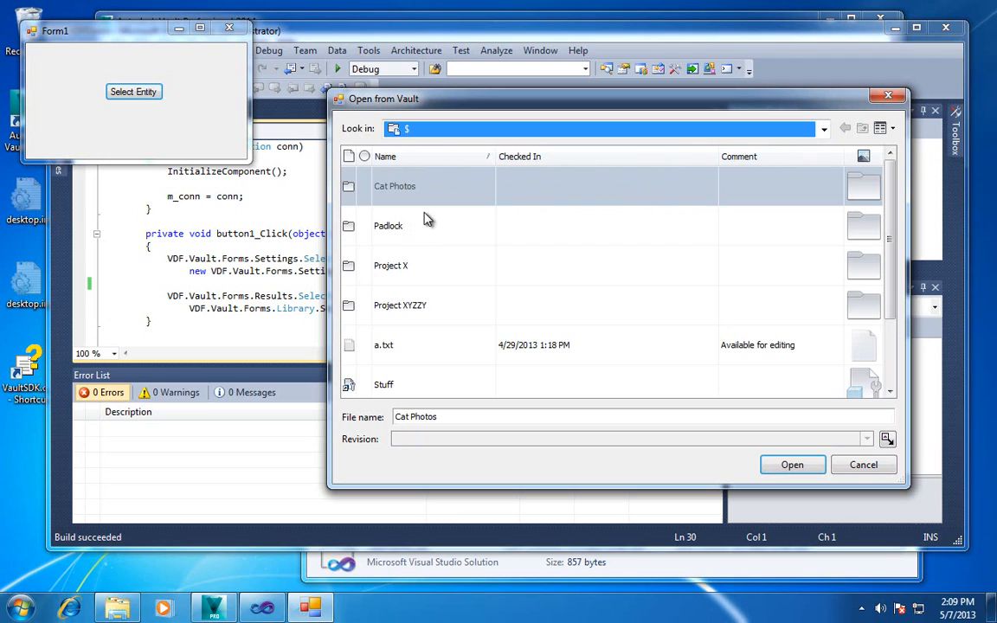
pyautogui.moveTo(514, 185)
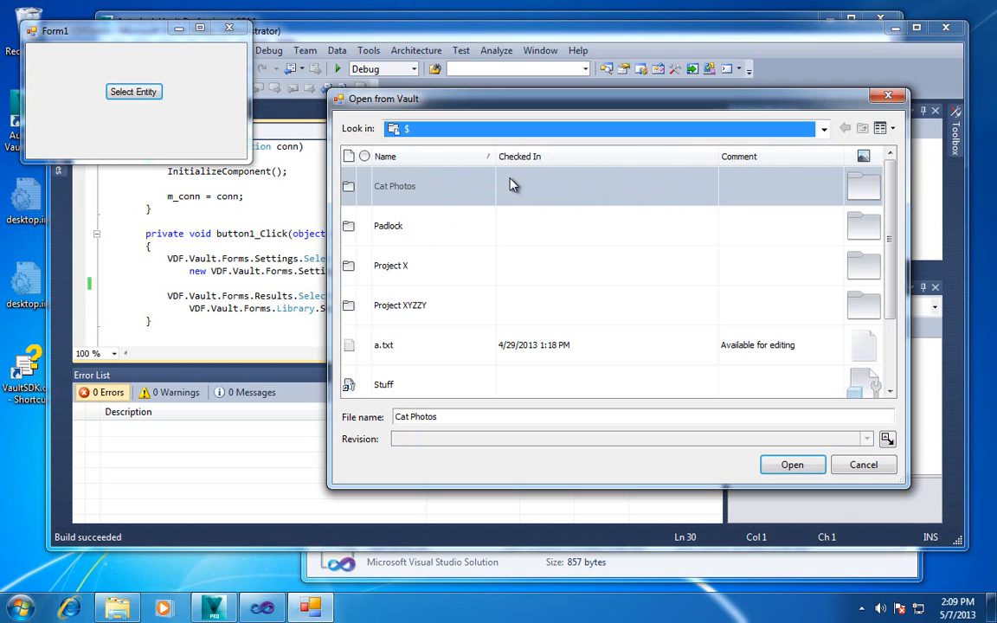
pyautogui.moveTo(590, 205)
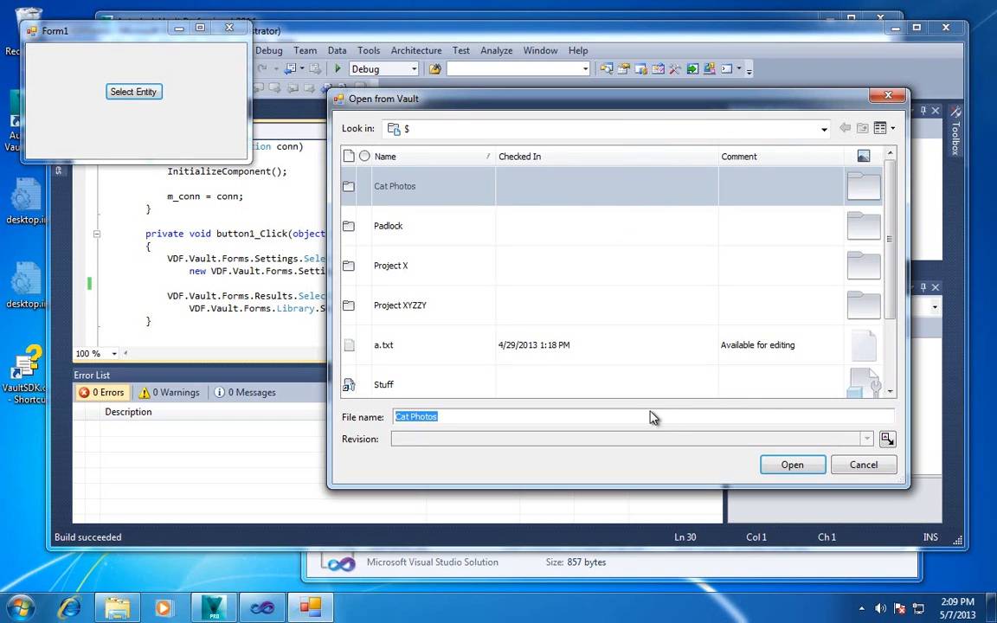
# Step: Select a.txt and Project XYZZY, then open Padlock and its Designs folder
pyautogui.click(384, 345)
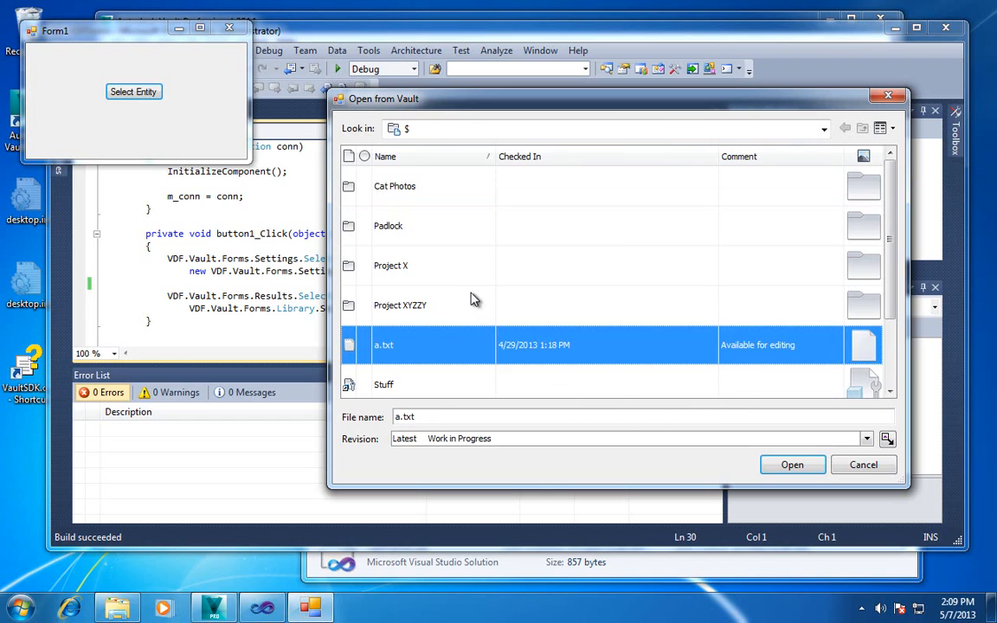
pyautogui.click(400, 305)
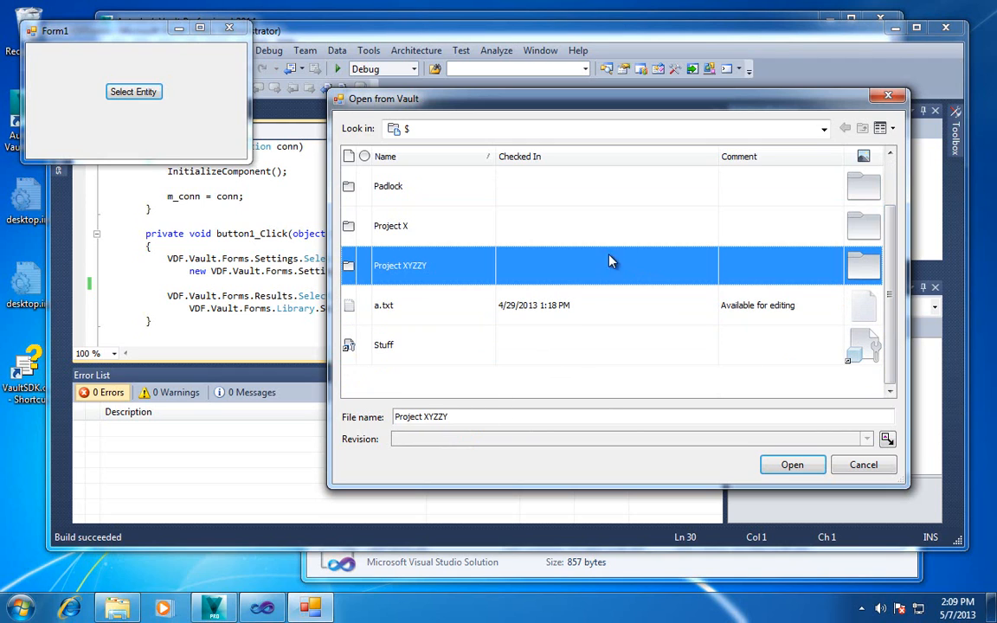
pyautogui.doubleClick(388, 185)
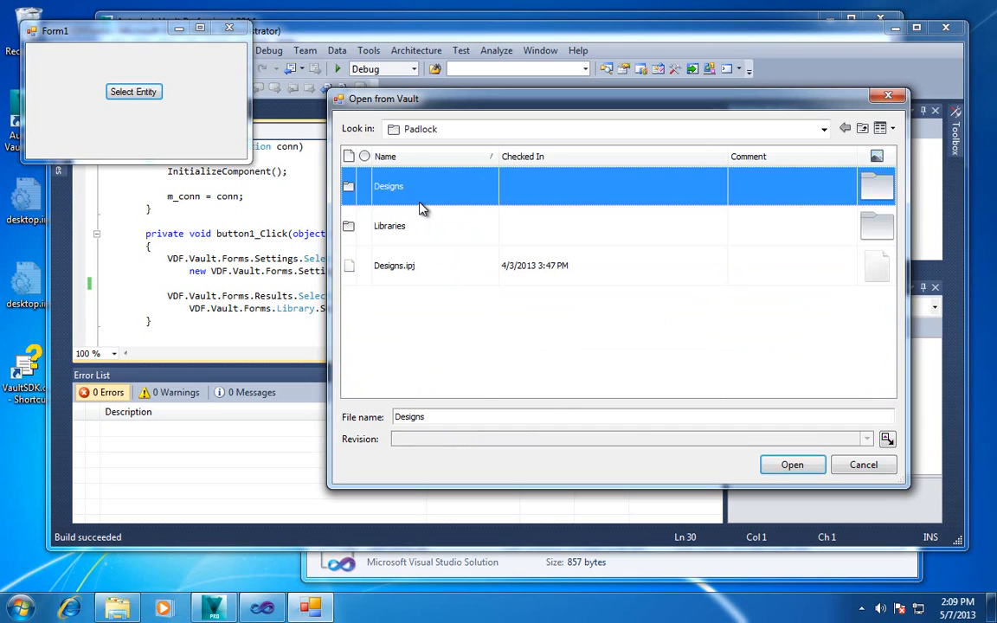
pyautogui.doubleClick(389, 185)
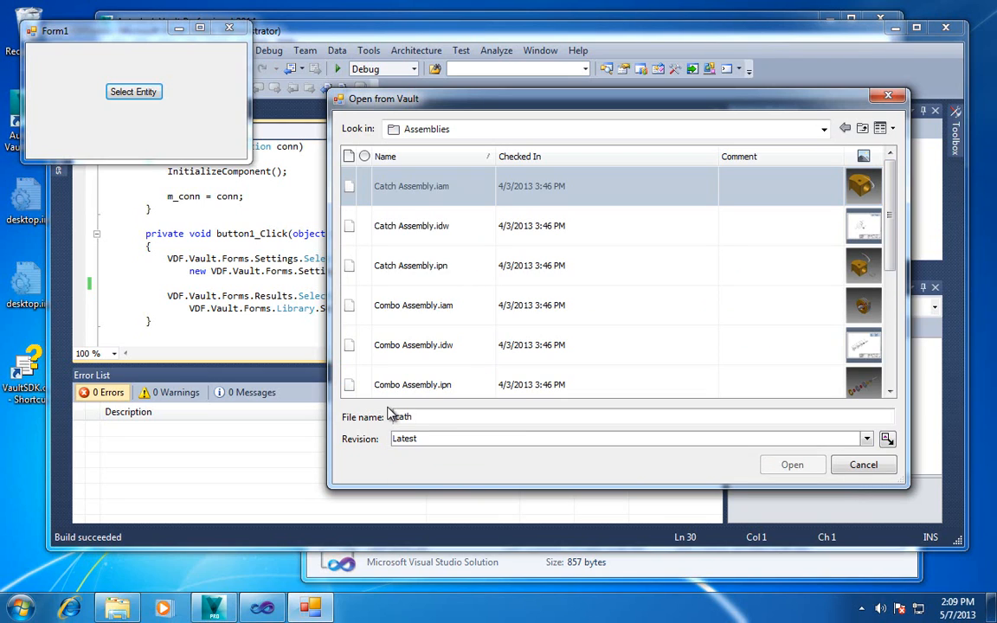
# Step: Autocomplete 'cat' to Catch Assembly.idw, then pick another folder from Look in
pyautogui.write('cath')
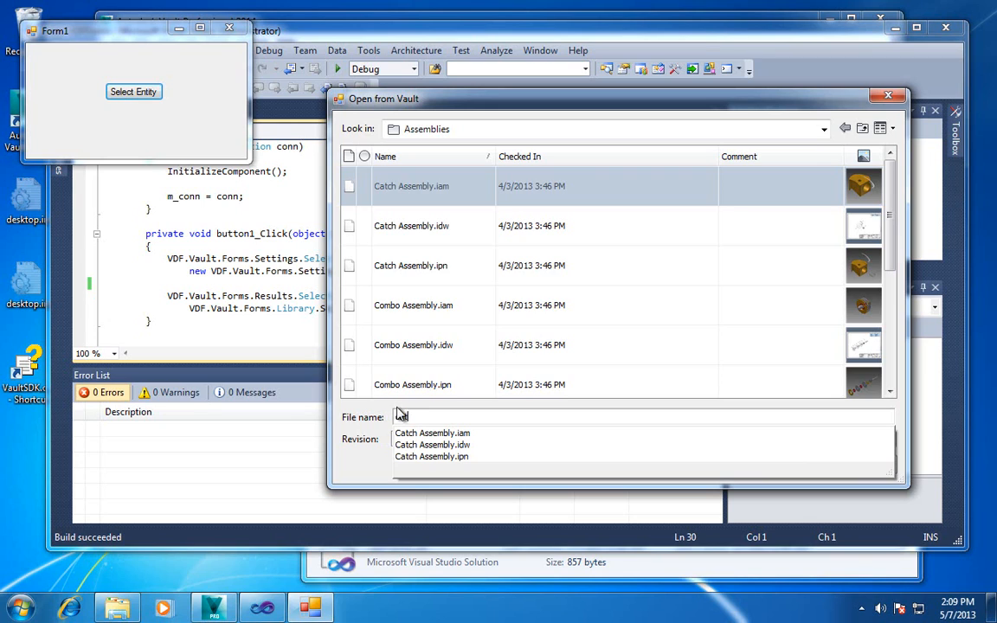
pyautogui.write('cat')
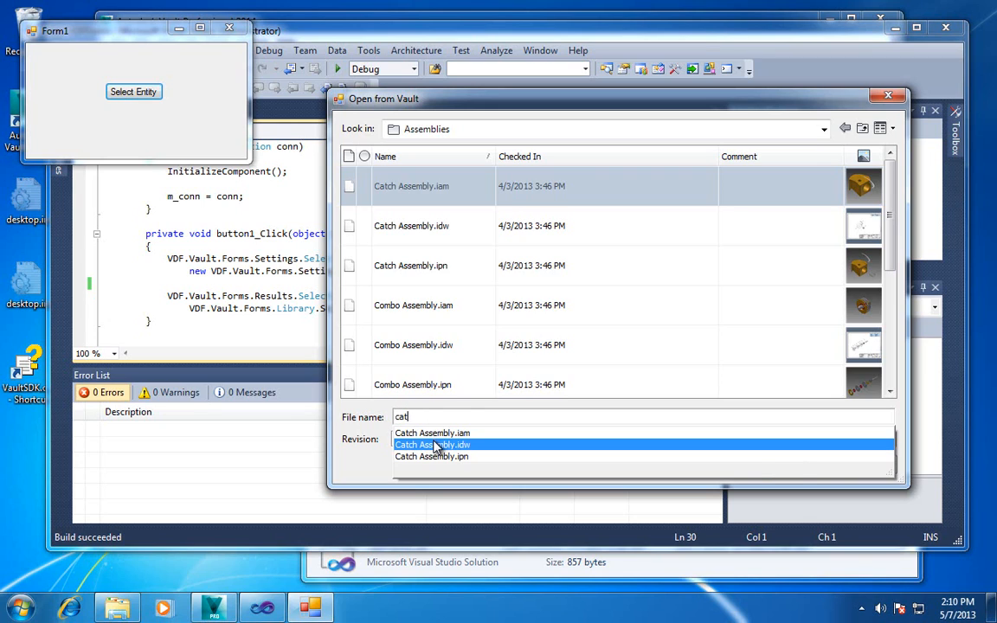
pyautogui.click(432, 444)
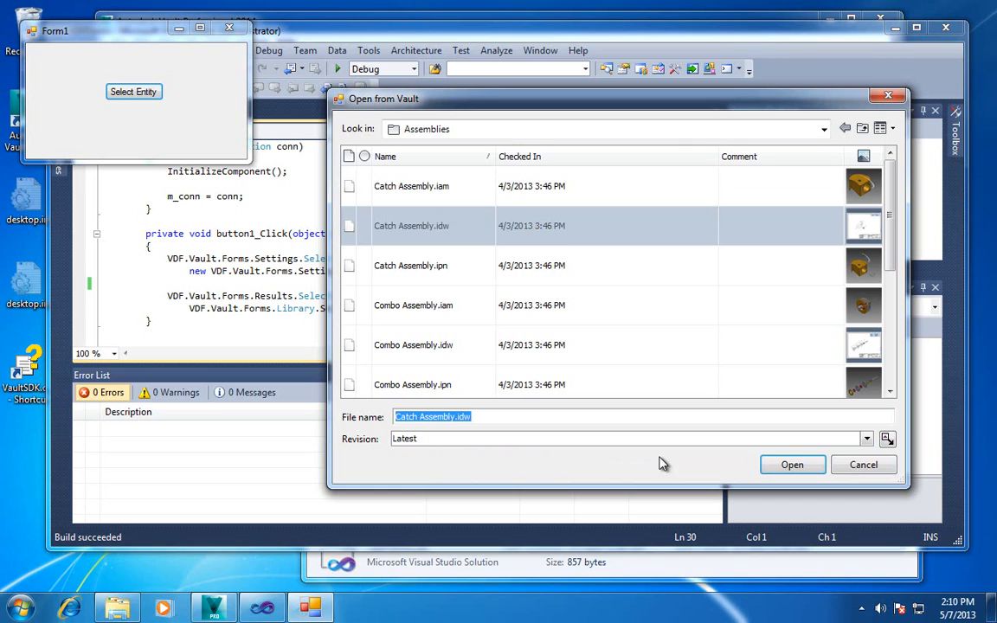
pyautogui.moveTo(458, 264)
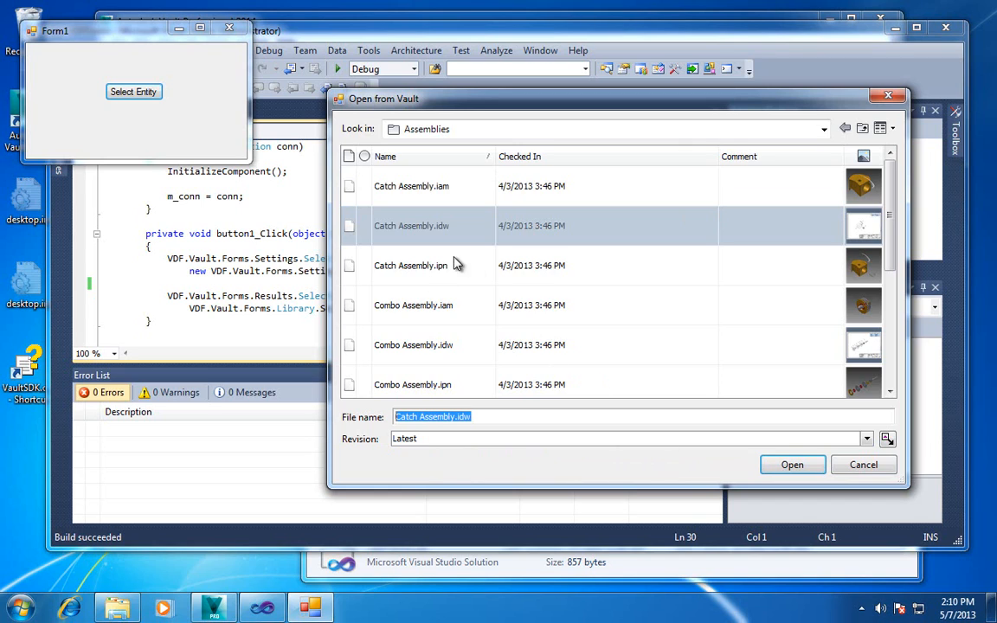
pyautogui.click(866, 438)
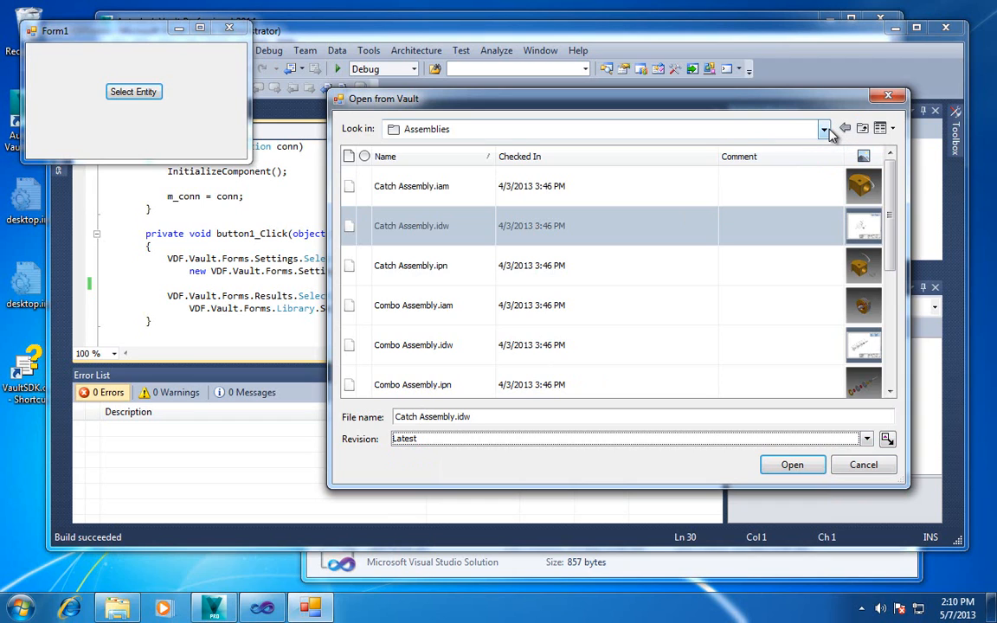
pyautogui.click(824, 128)
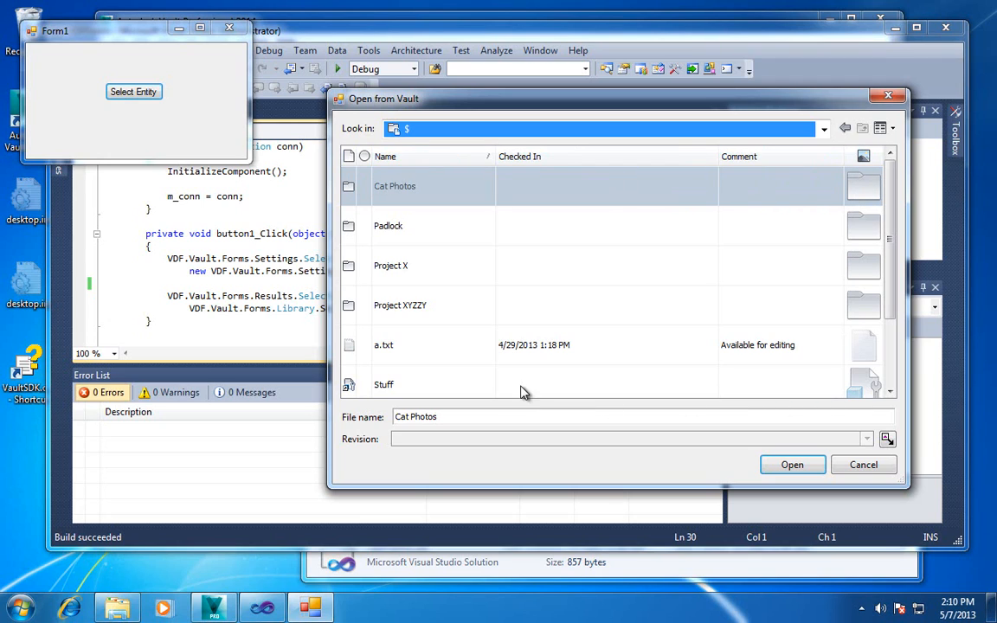
pyautogui.moveTo(433, 232)
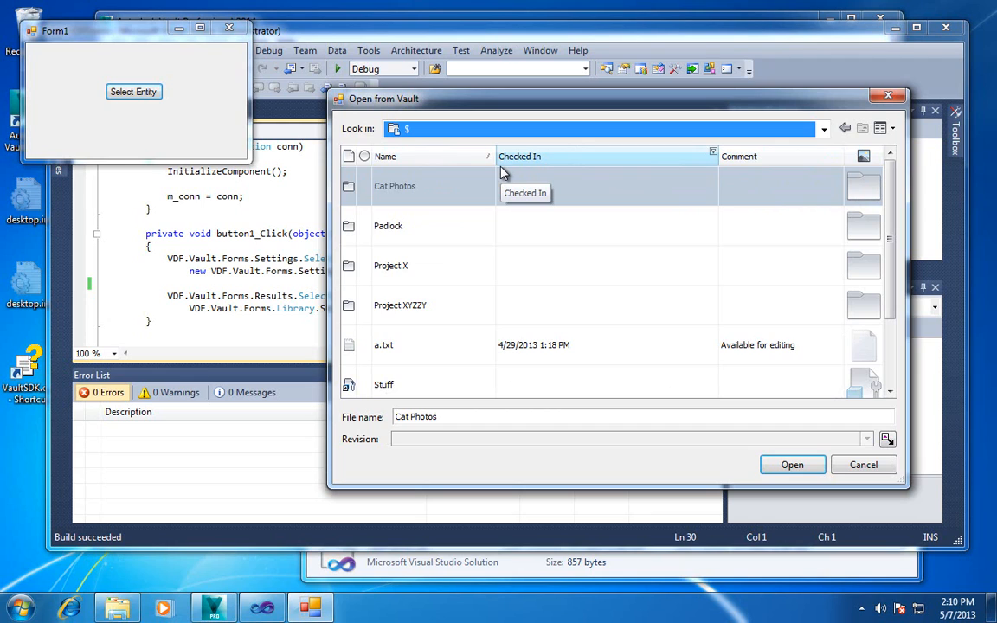
pyautogui.moveTo(688, 401)
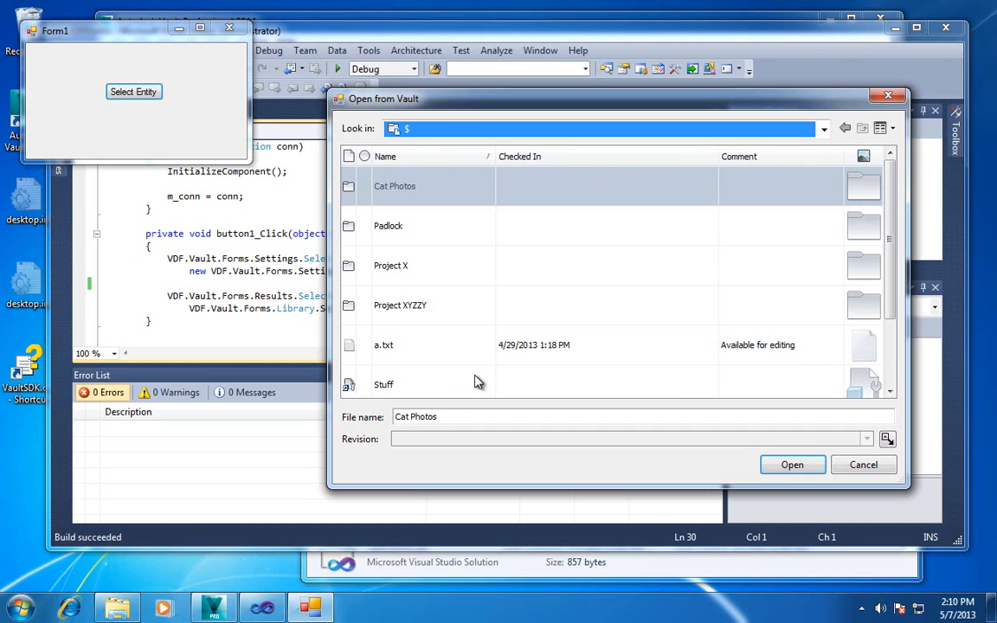
pyautogui.moveTo(489, 359)
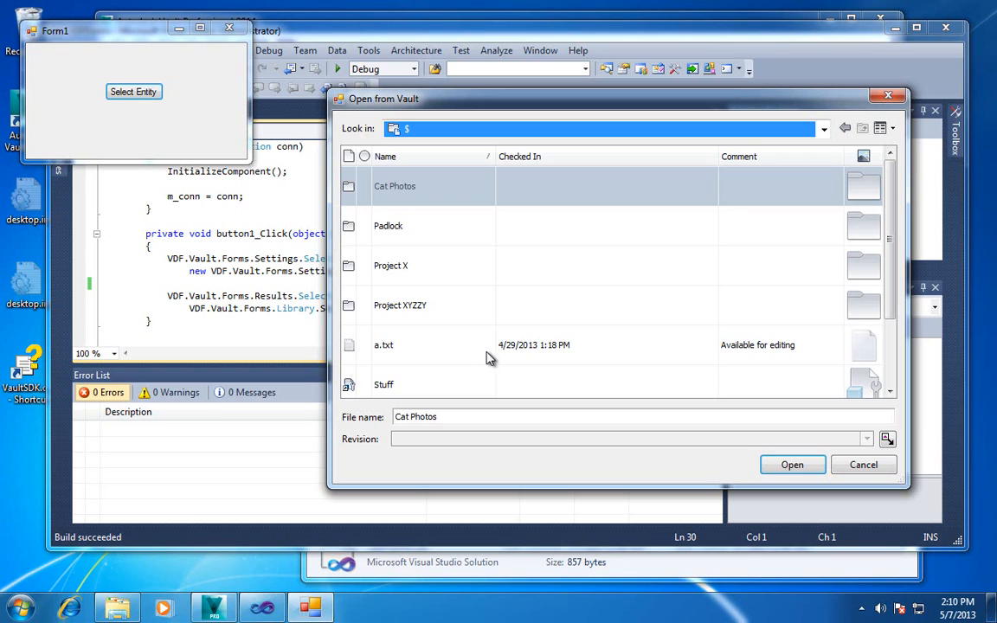
pyautogui.moveTo(502, 315)
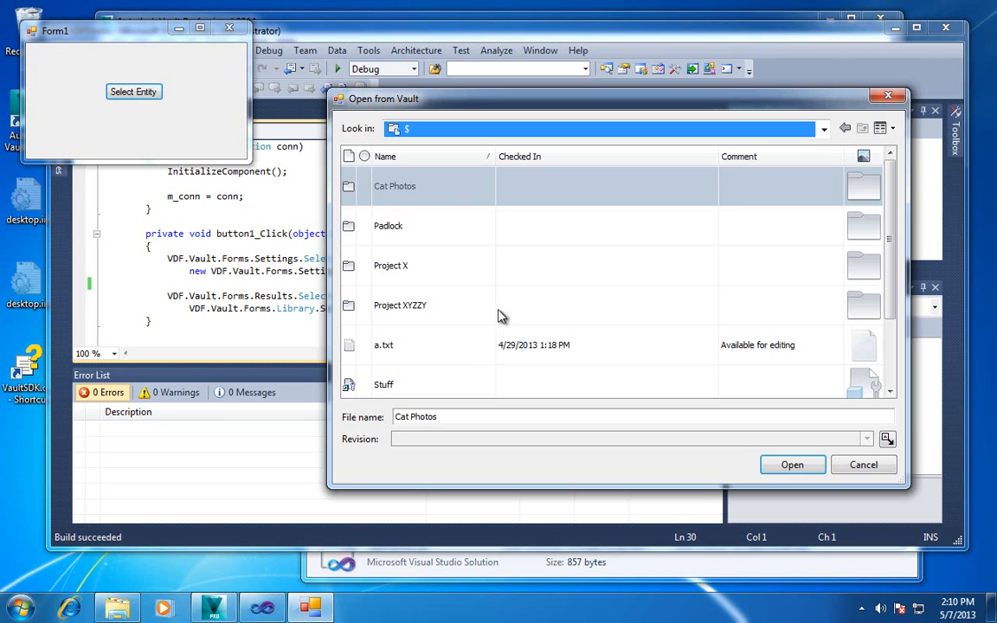
# Step: Bring up the column options menu over the vault root file list
pyautogui.click(520, 155)
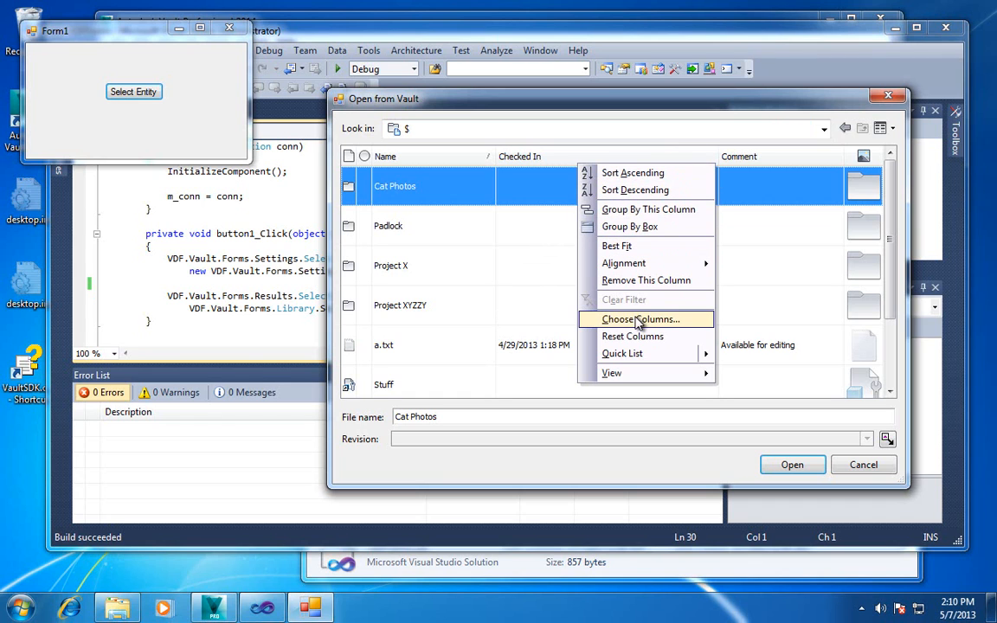
pyautogui.click(641, 319)
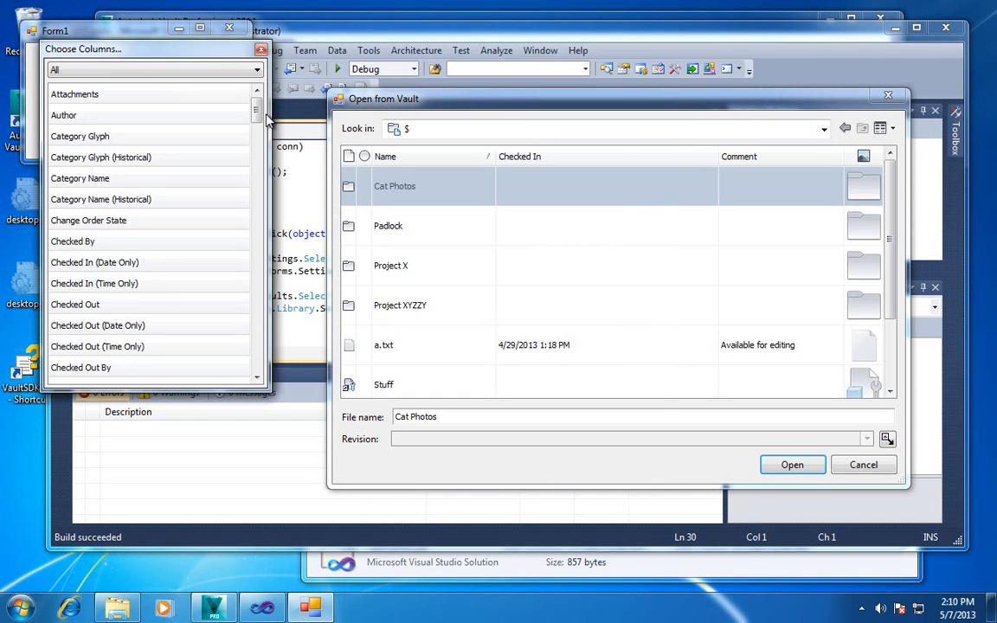
pyautogui.scroll(-3)
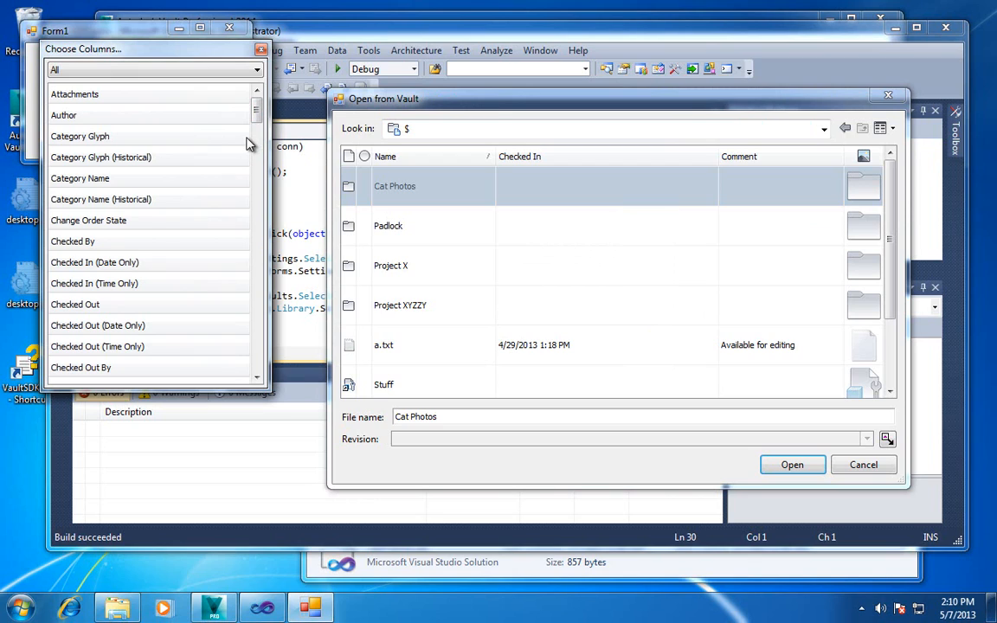
pyautogui.moveTo(256, 141)
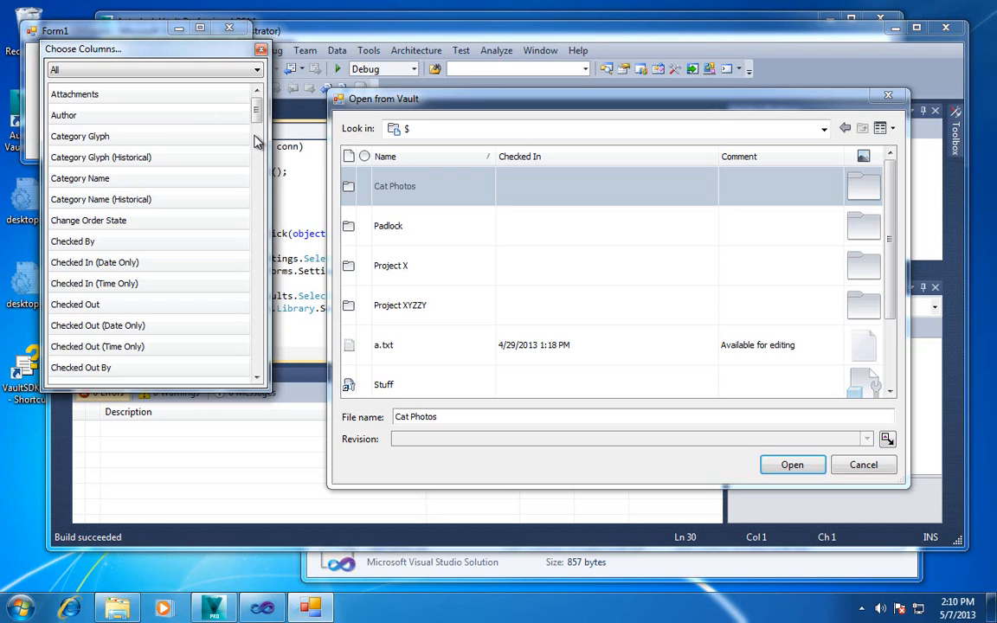
pyautogui.moveTo(178, 211)
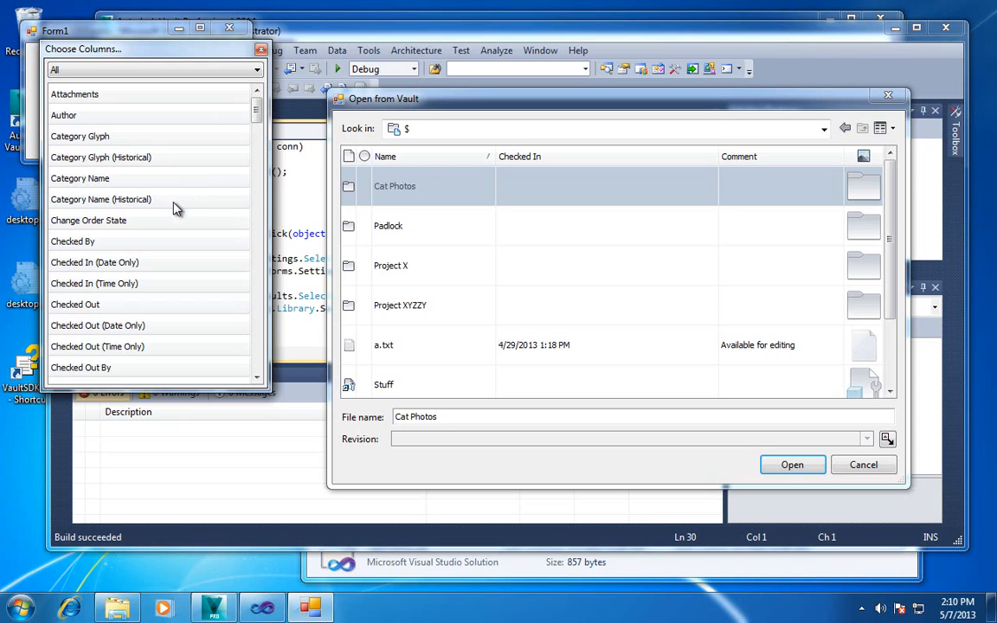
pyautogui.moveTo(94, 182)
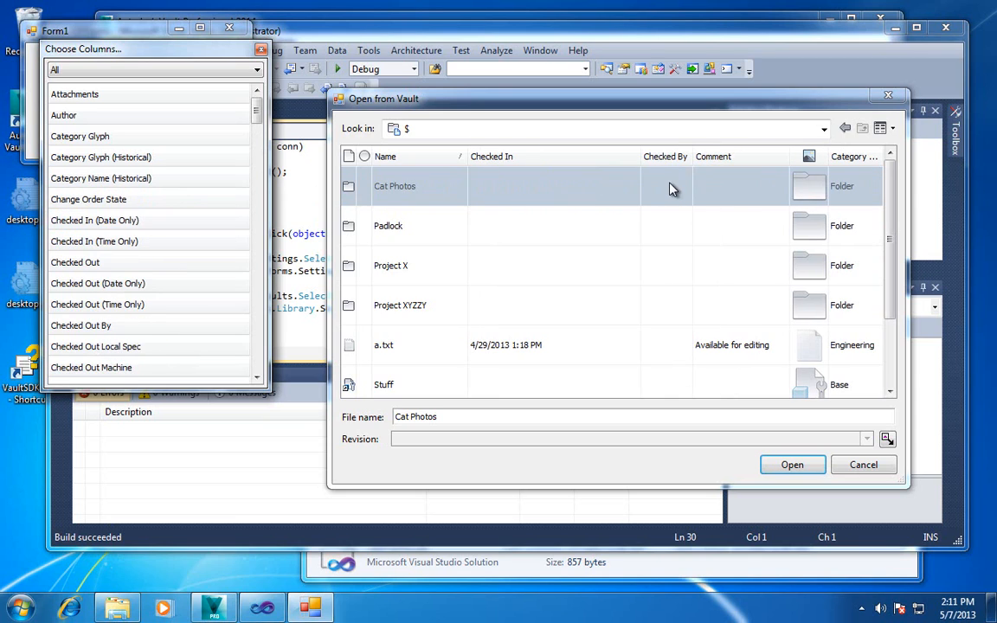
pyautogui.click(256, 69)
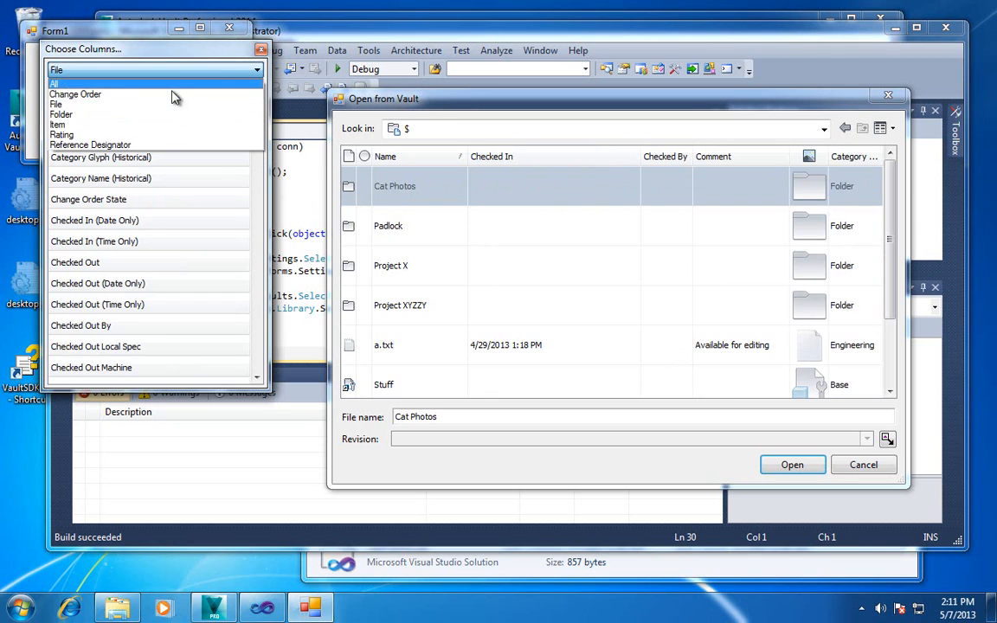
pyautogui.click(61, 114)
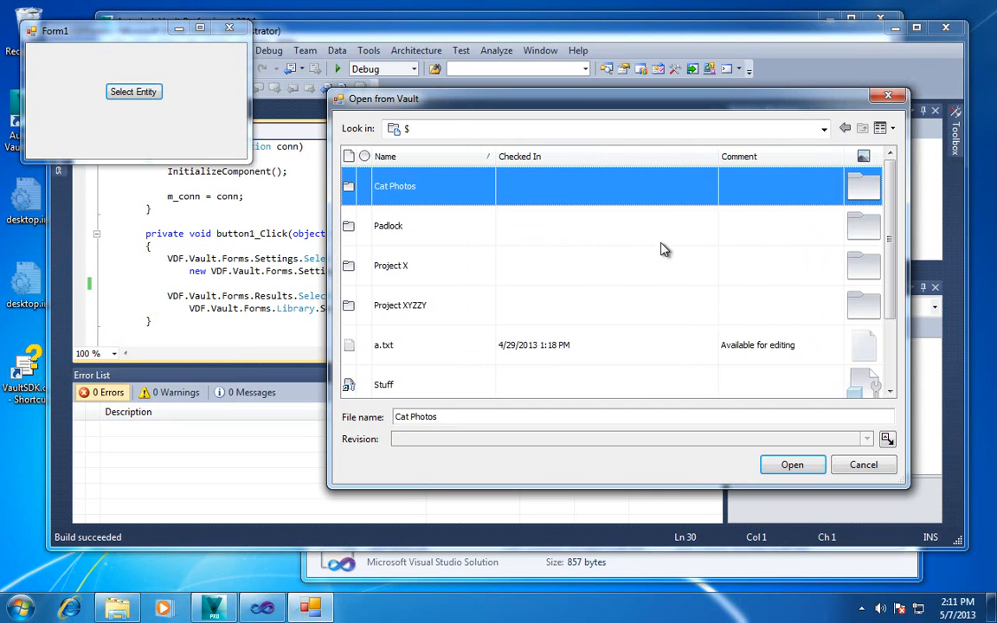
pyautogui.moveTo(754, 173)
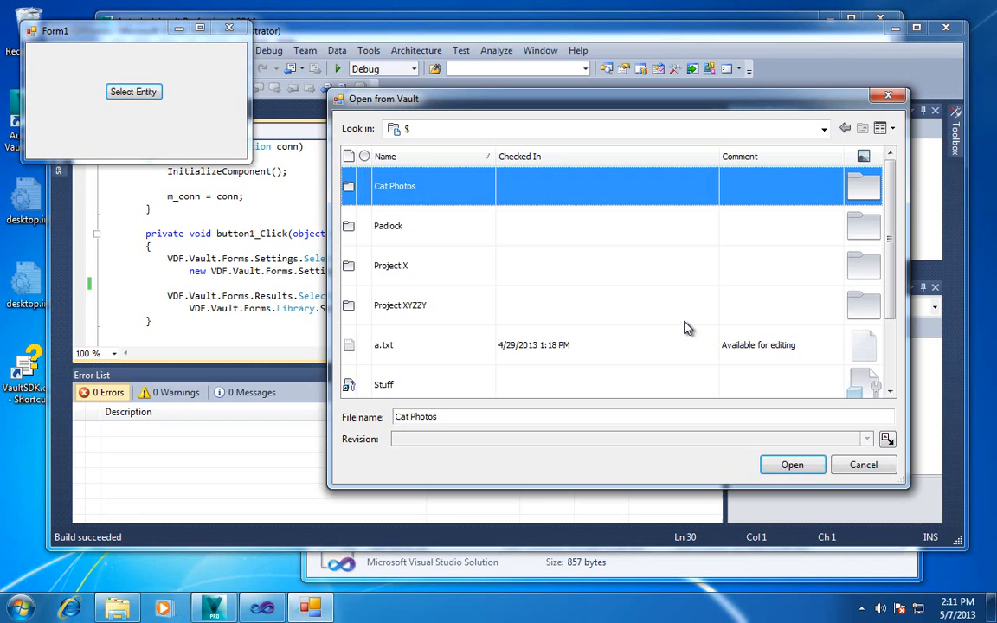
pyautogui.moveTo(703, 313)
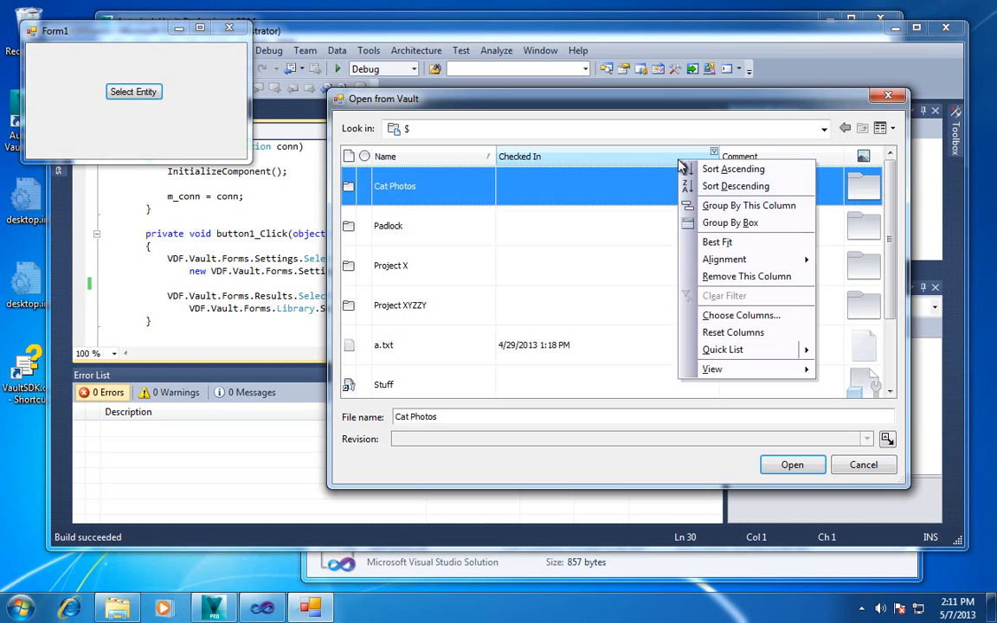
pyautogui.moveTo(723, 349)
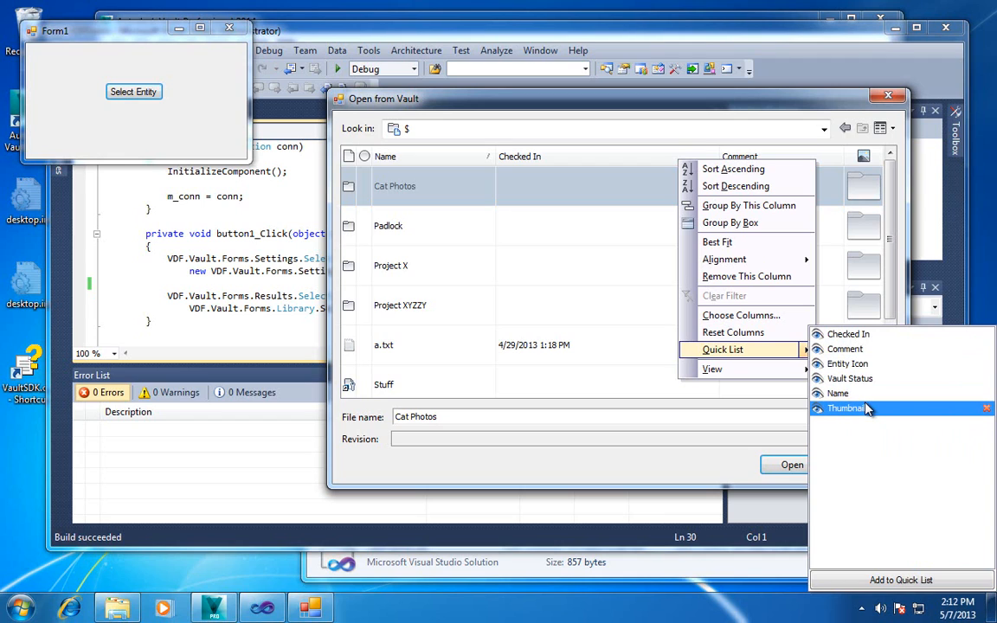
pyautogui.moveTo(838, 393)
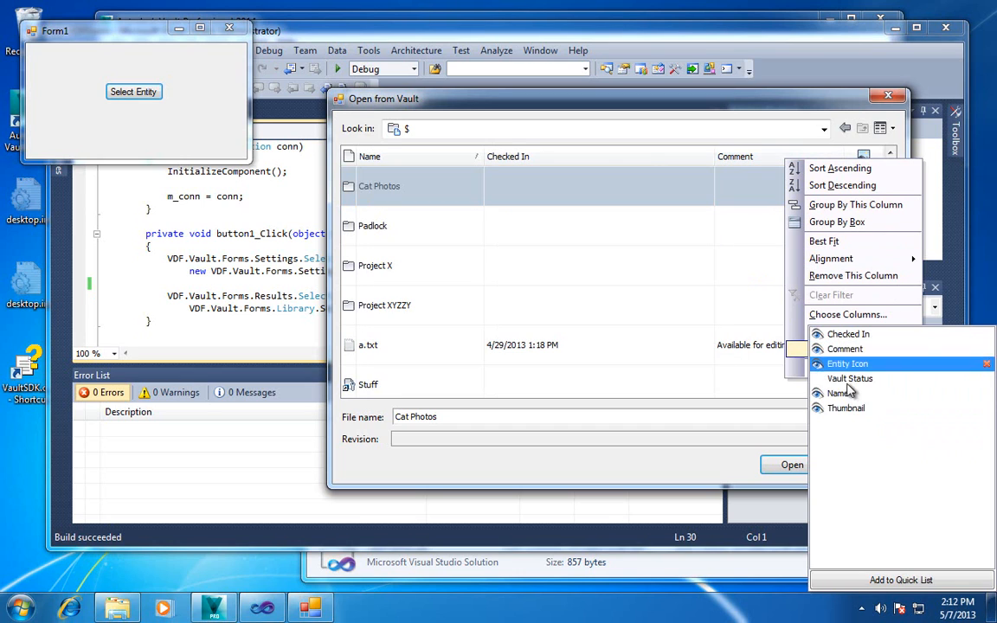
pyautogui.moveTo(850, 379)
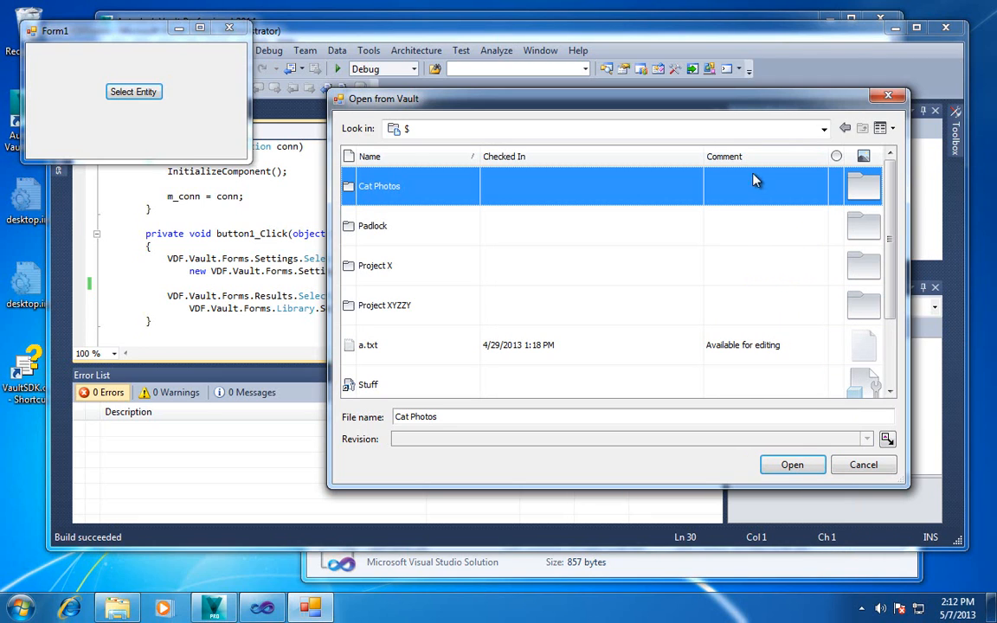
pyautogui.moveTo(658, 140)
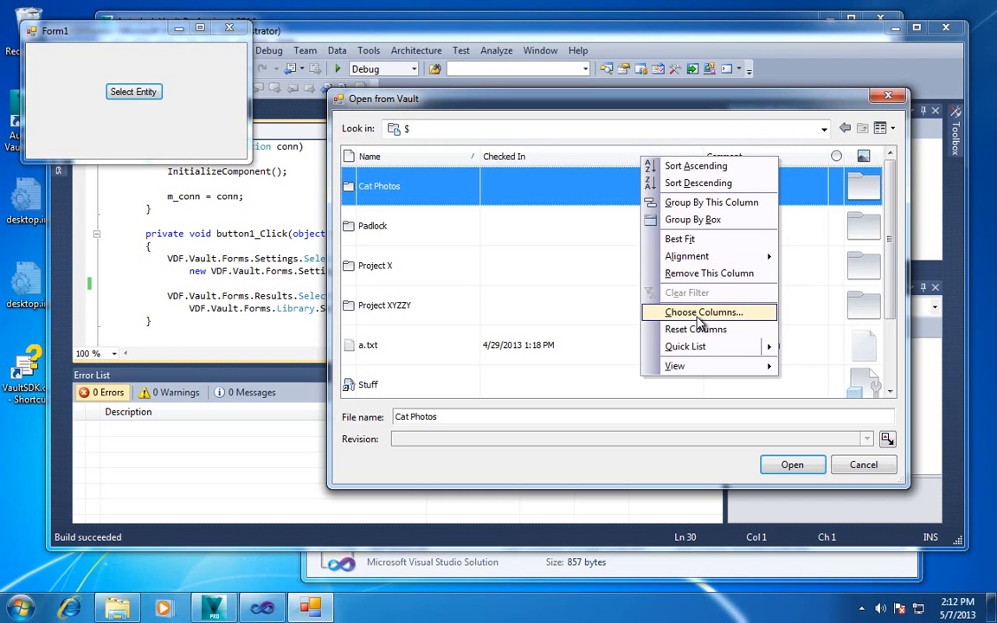
# Step: Show the Choose Columns field list and best-fit the Comment column
pyautogui.click(703, 312)
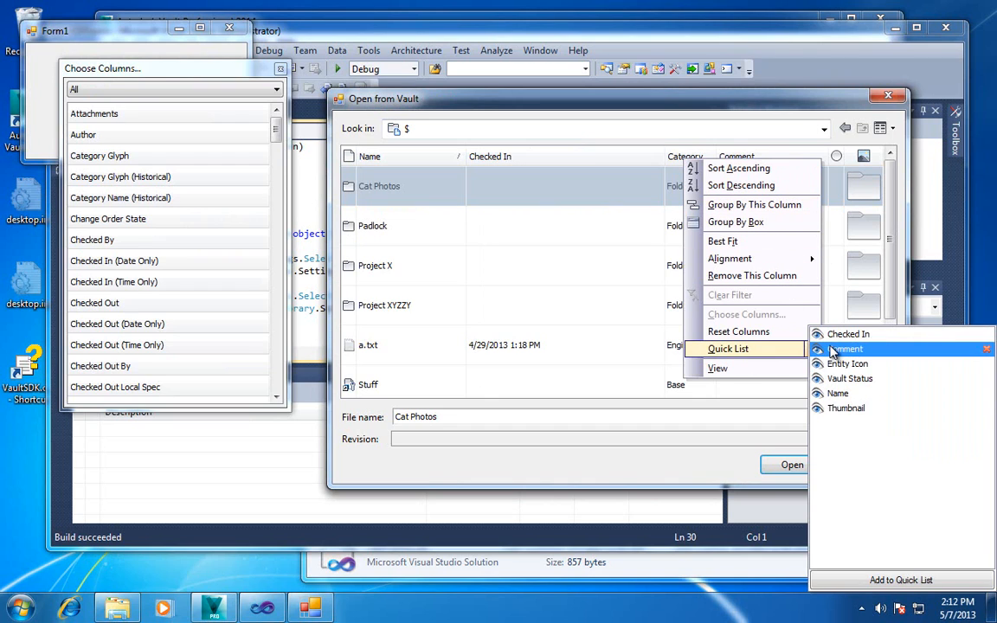
pyautogui.click(844, 349)
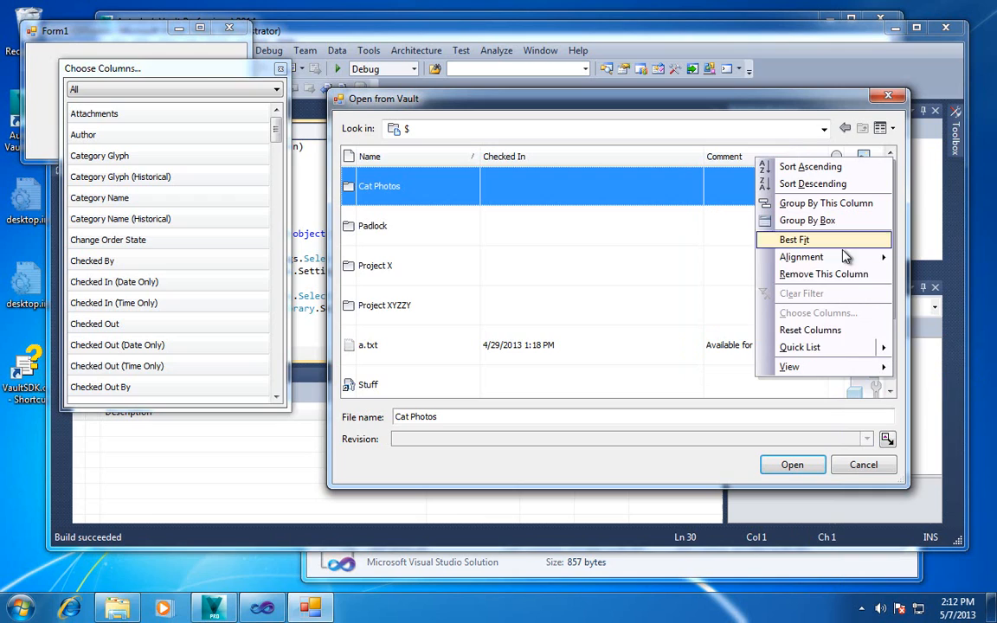
pyautogui.click(799, 347)
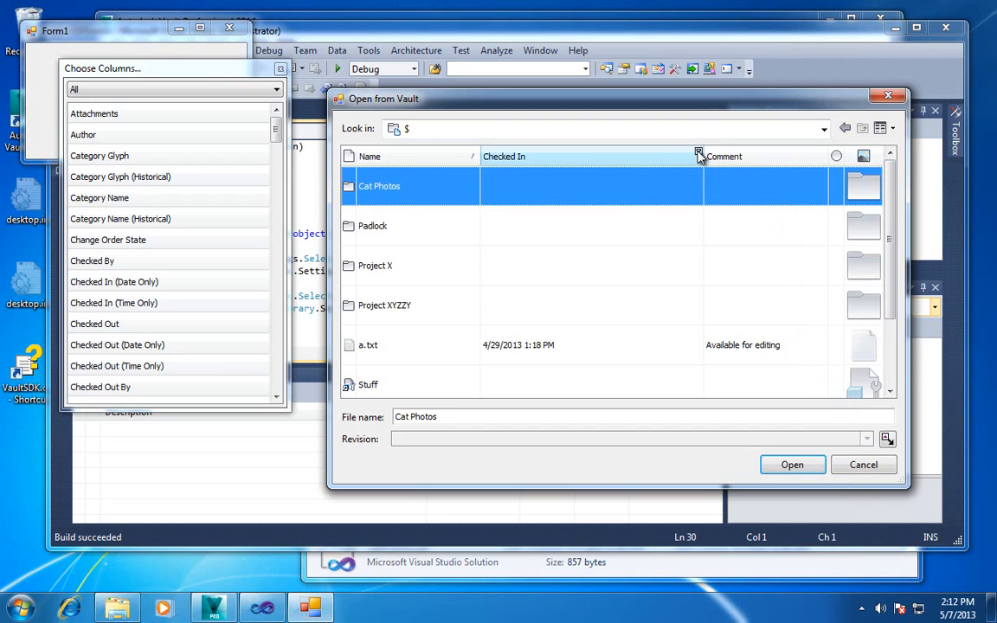
# Step: Open the Checked In date filter, then filter Comment to (Non blanks)
pyautogui.click(698, 153)
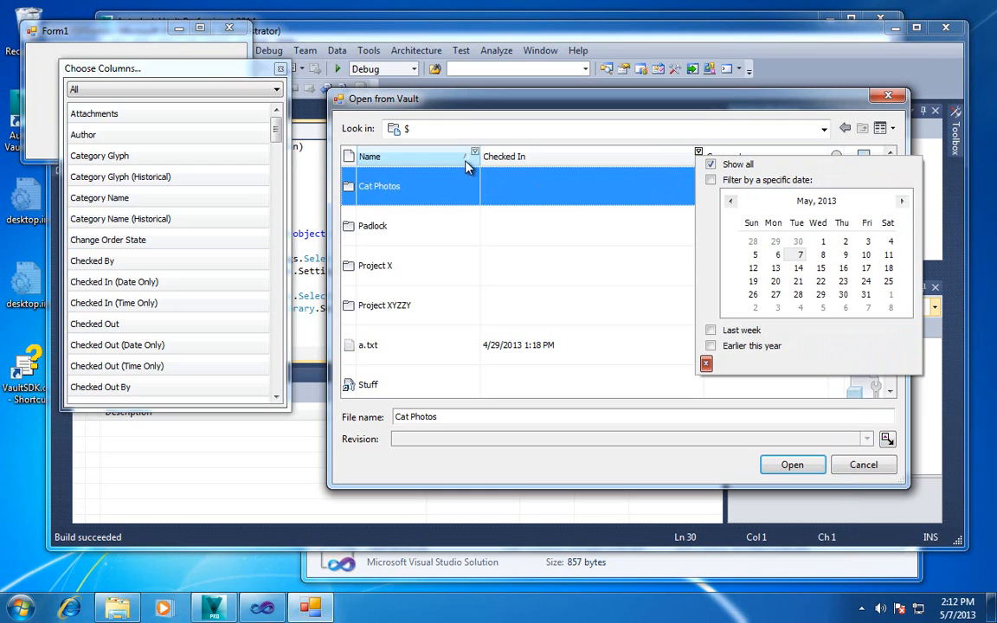
pyautogui.moveTo(478, 160)
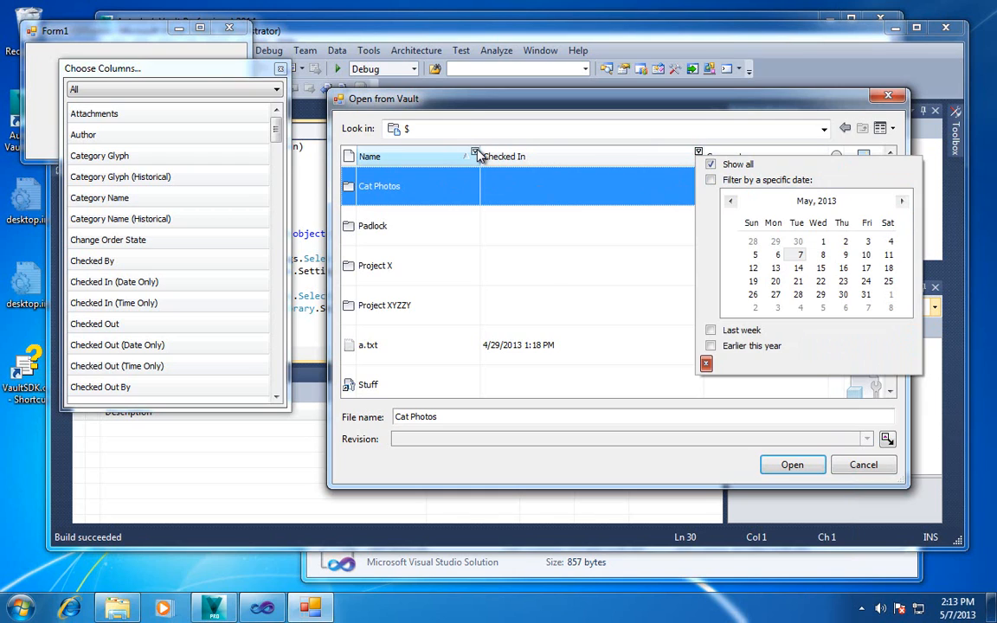
pyautogui.click(475, 156)
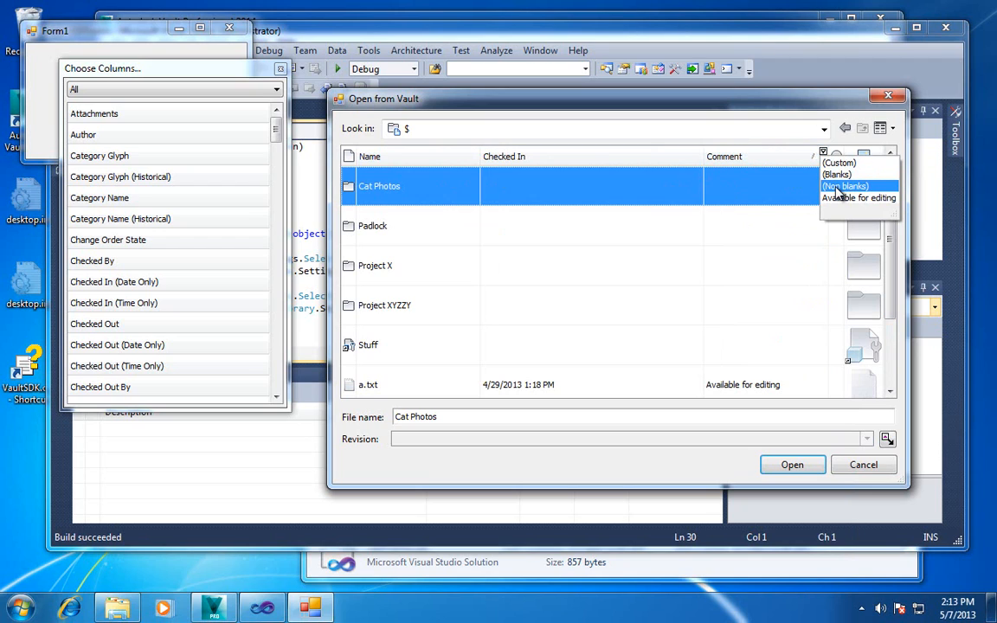
pyautogui.click(858, 198)
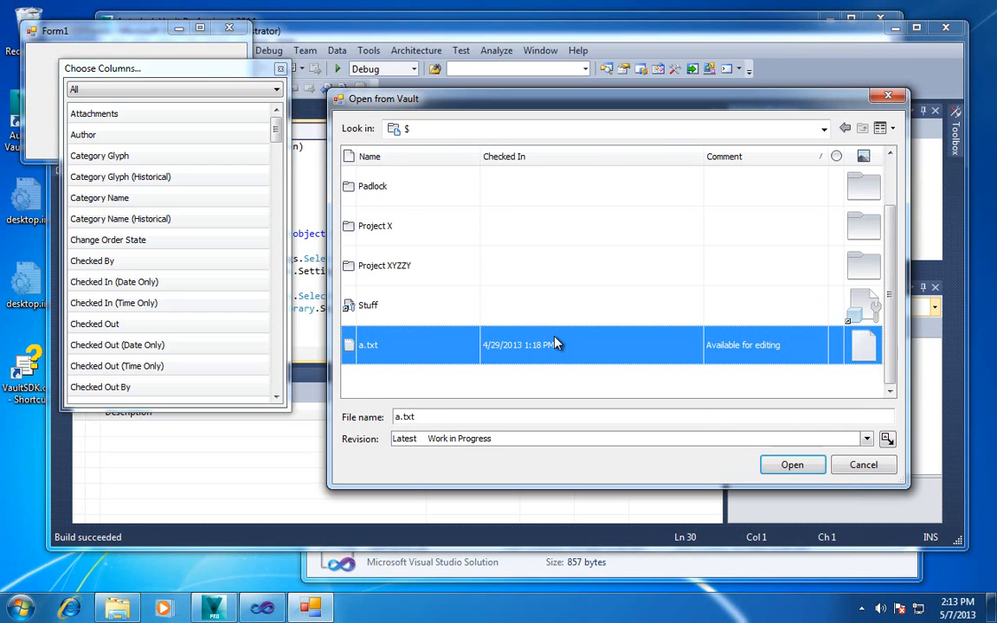
pyautogui.moveTo(724, 235)
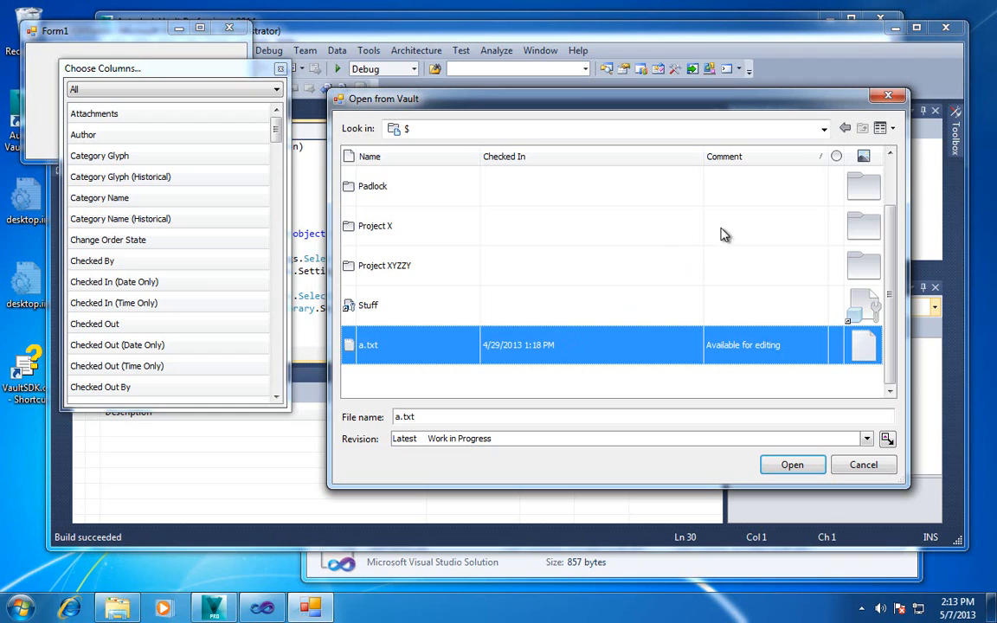
pyautogui.moveTo(866, 288)
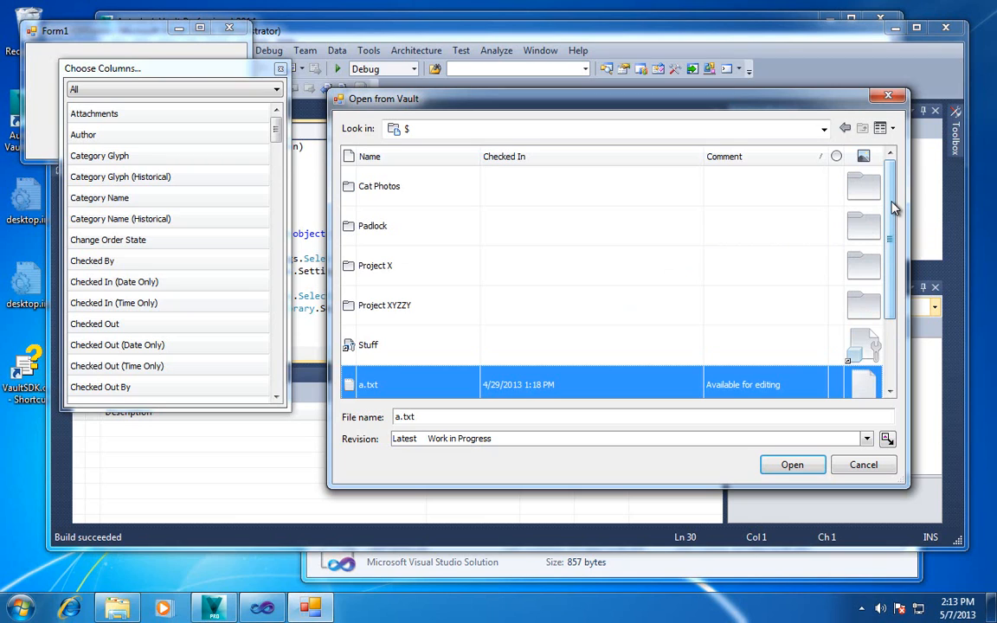
pyautogui.moveTo(831, 205)
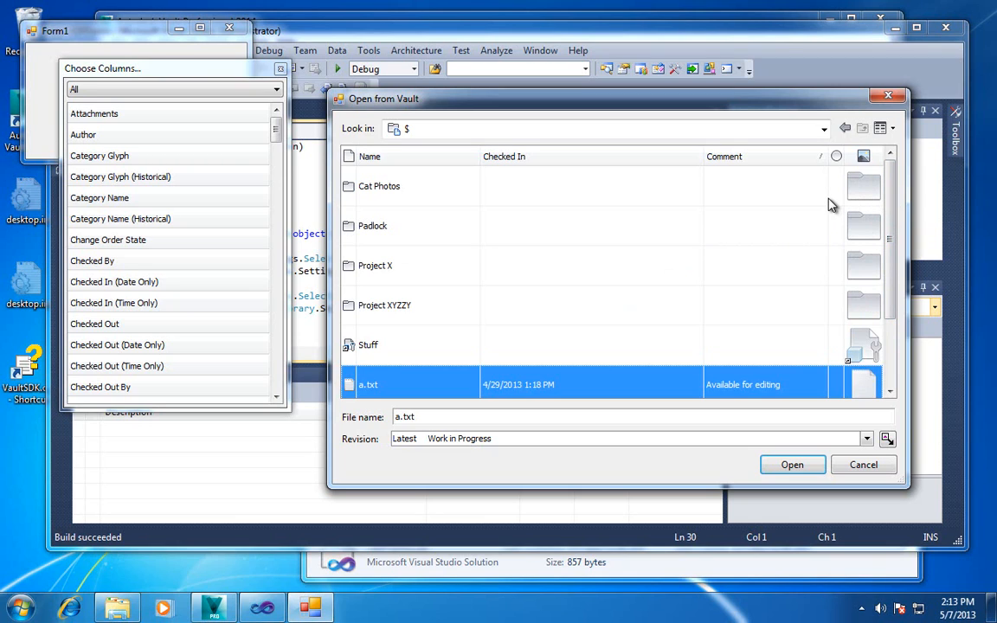
pyautogui.moveTo(829, 210)
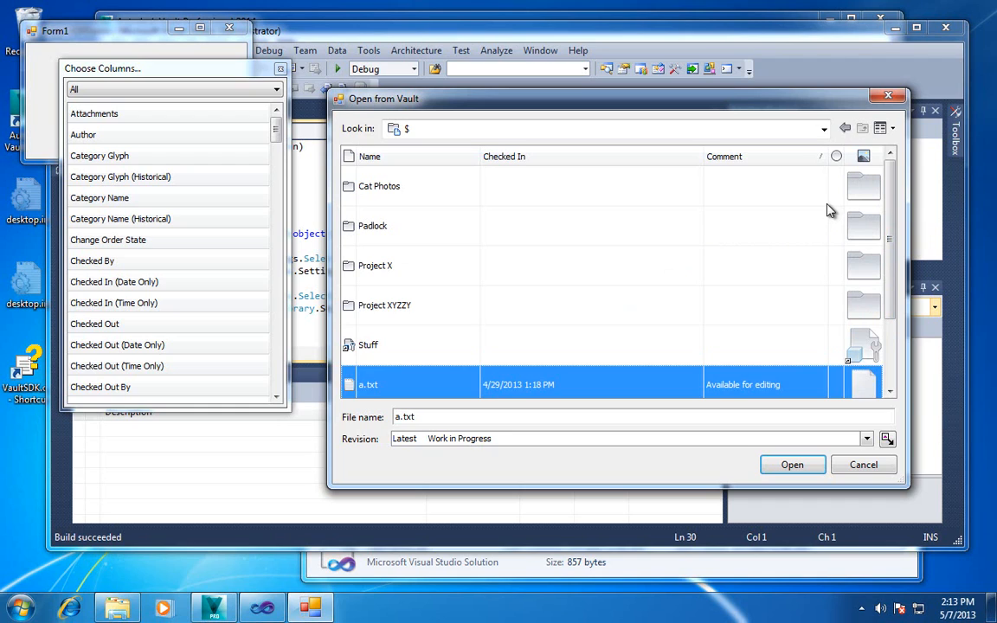
pyautogui.moveTo(581, 201)
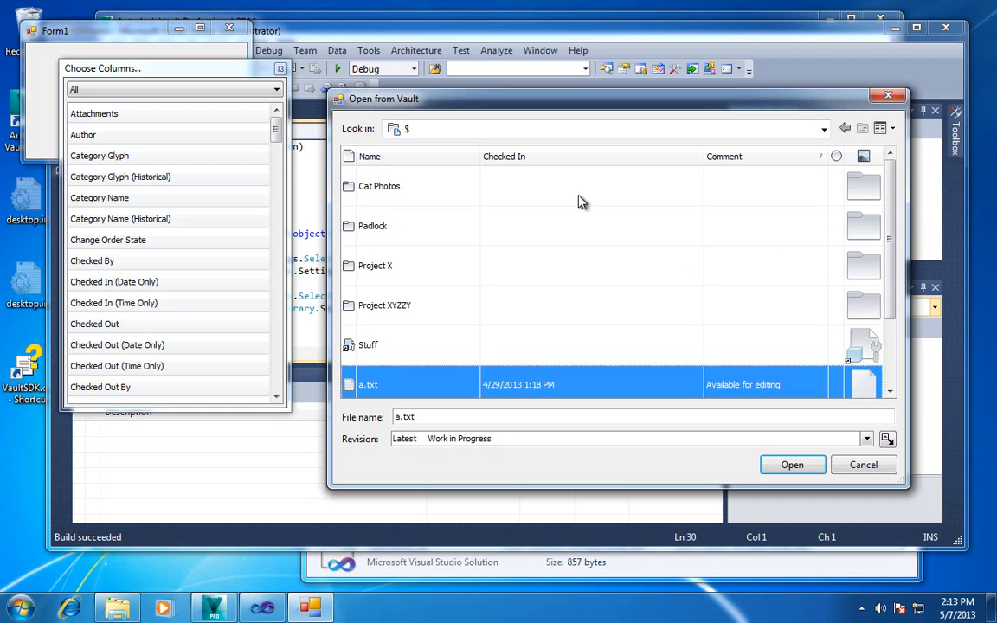
pyautogui.moveTo(757, 297)
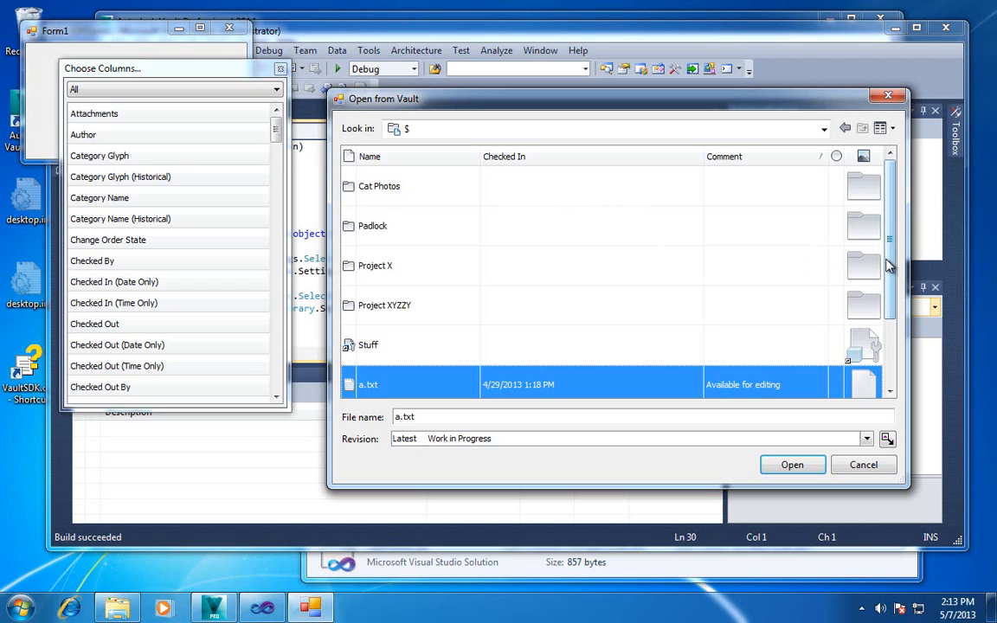
pyautogui.scroll(-3)
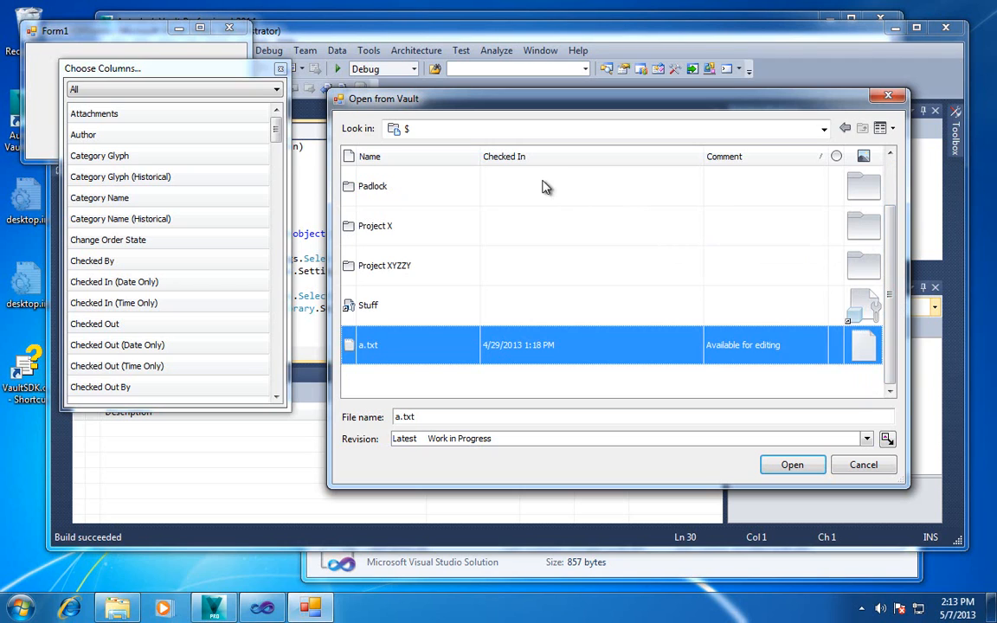
# Step: Drill into Padlock, Designs, then Assemblies and scroll down the file list
pyautogui.doubleClick(372, 185)
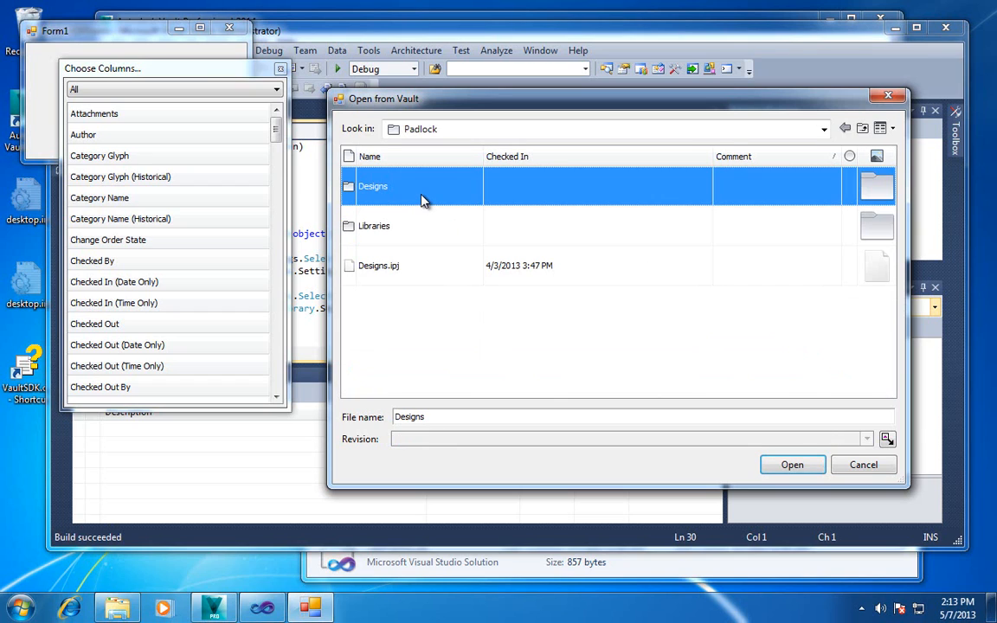
pyautogui.doubleClick(372, 186)
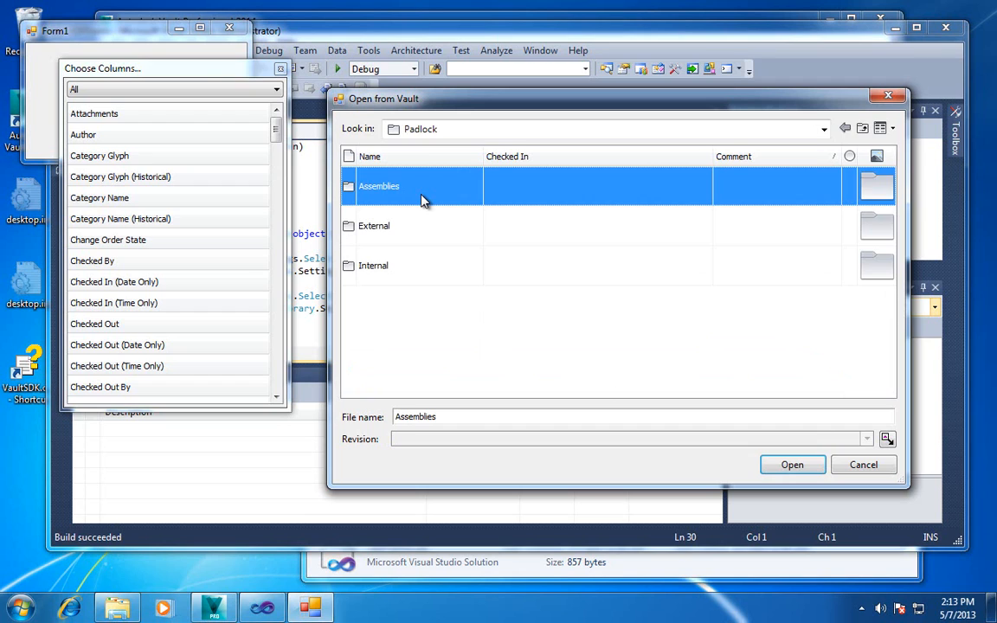
pyautogui.doubleClick(378, 186)
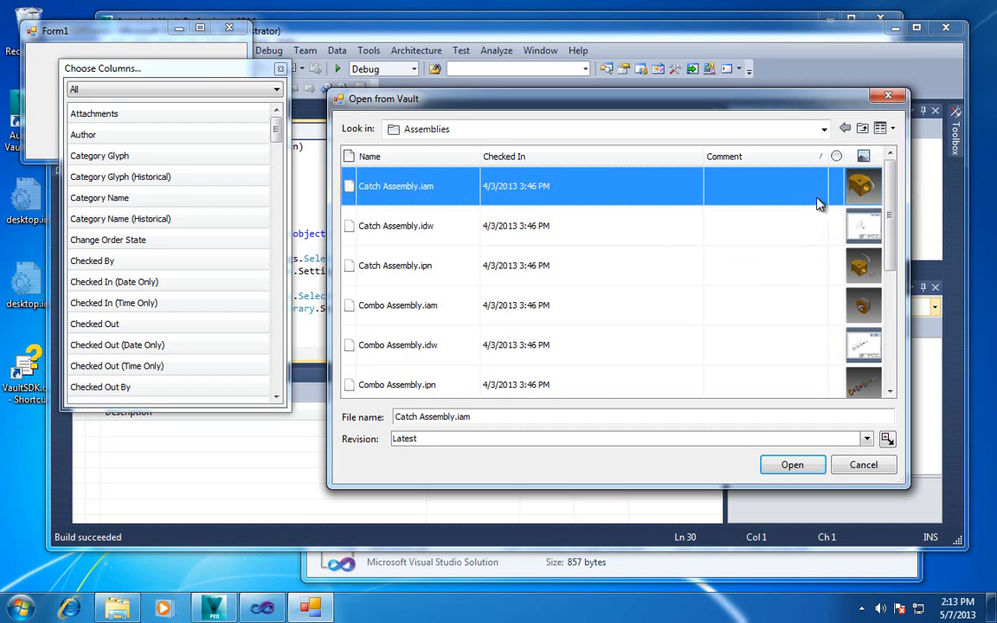
pyautogui.moveTo(882, 313)
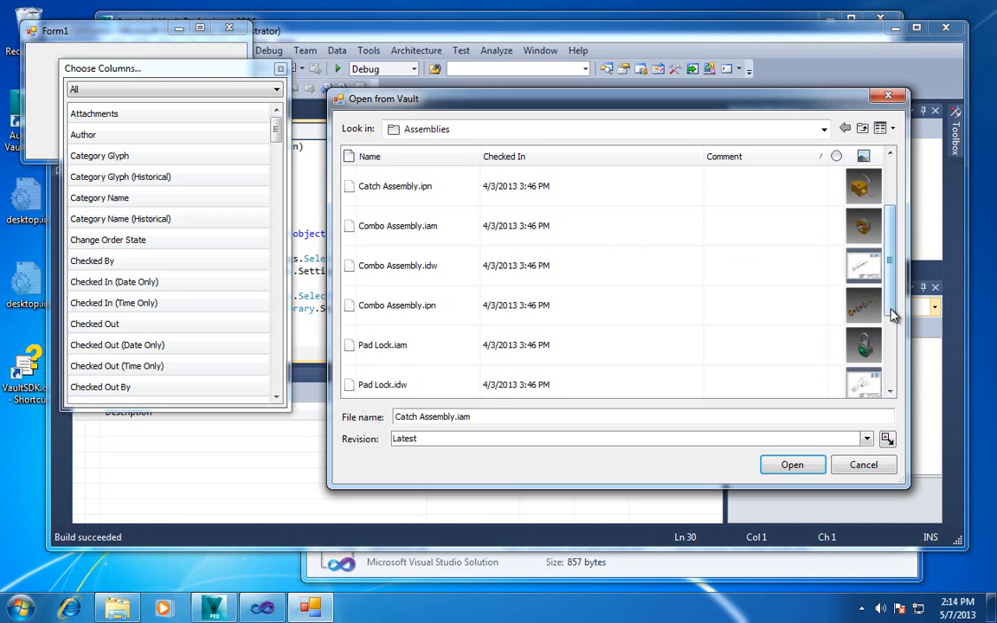
pyautogui.scroll(-3)
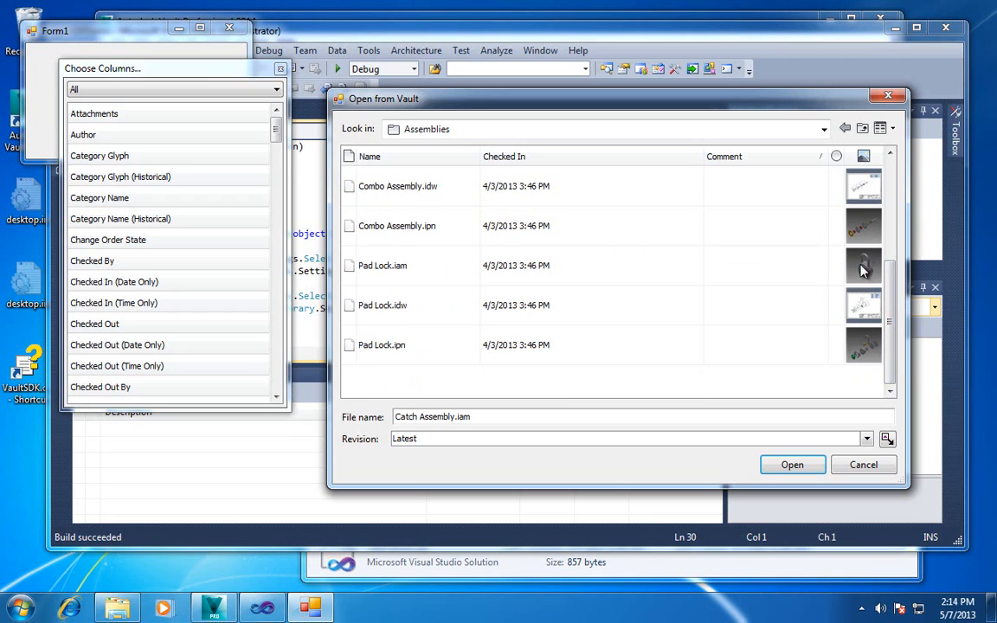
pyautogui.moveTo(855, 312)
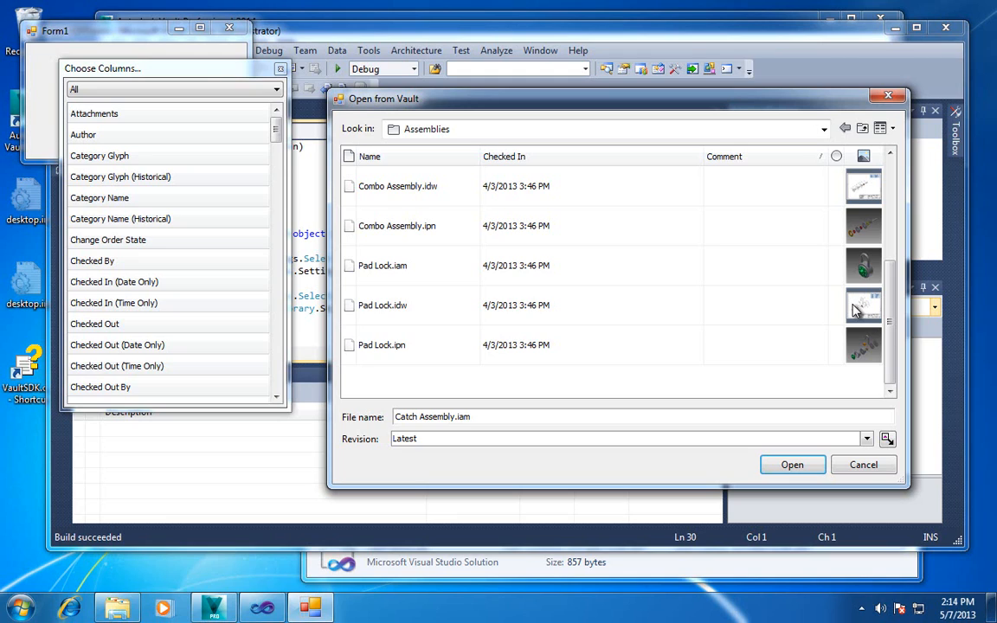
pyautogui.moveTo(850, 163)
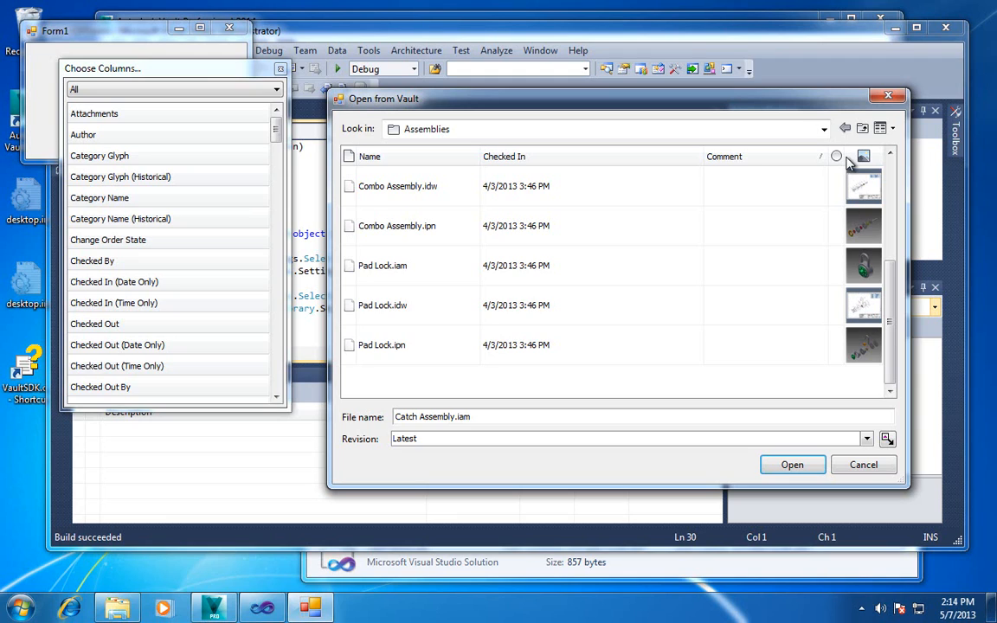
pyautogui.moveTo(829, 244)
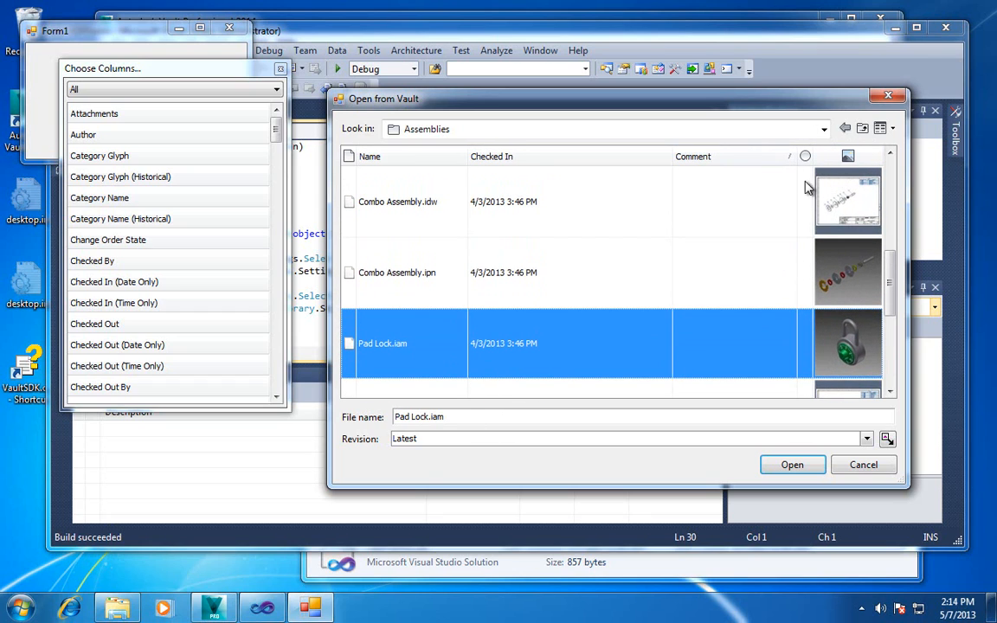
pyautogui.moveTo(747, 267)
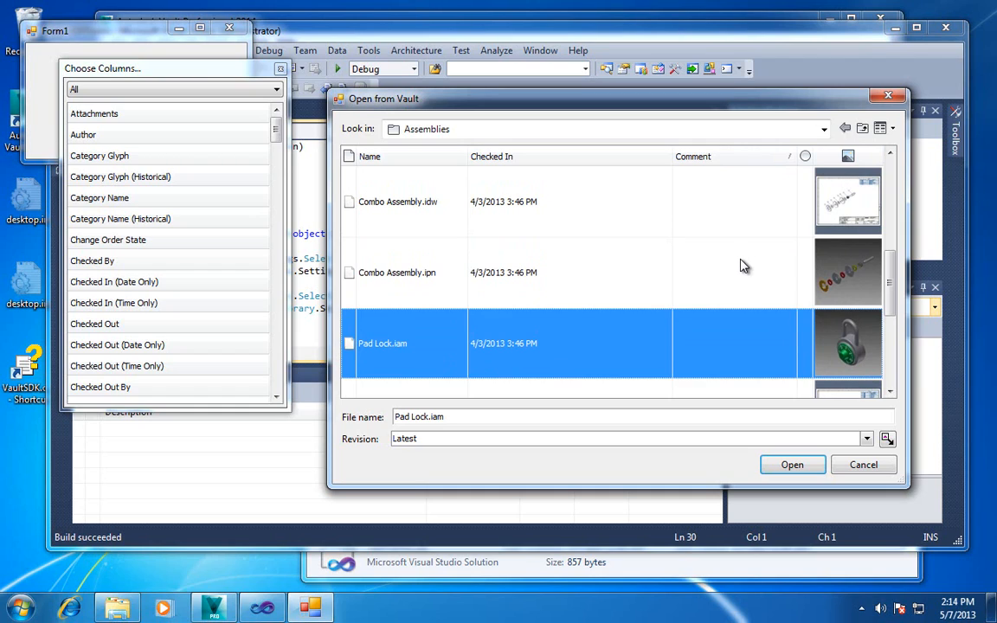
pyautogui.moveTo(745, 267)
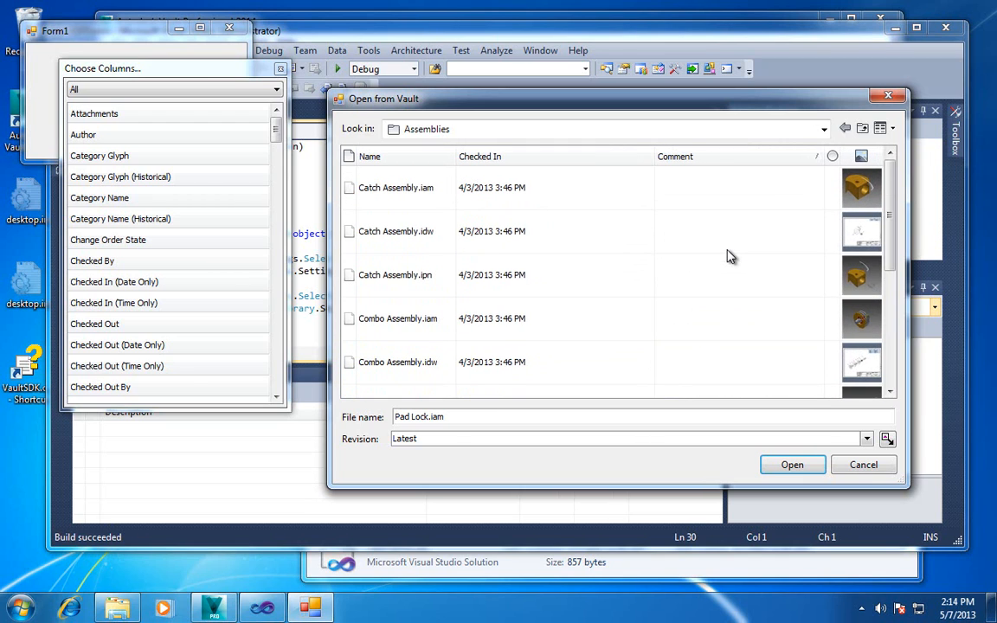
pyautogui.moveTo(801, 248)
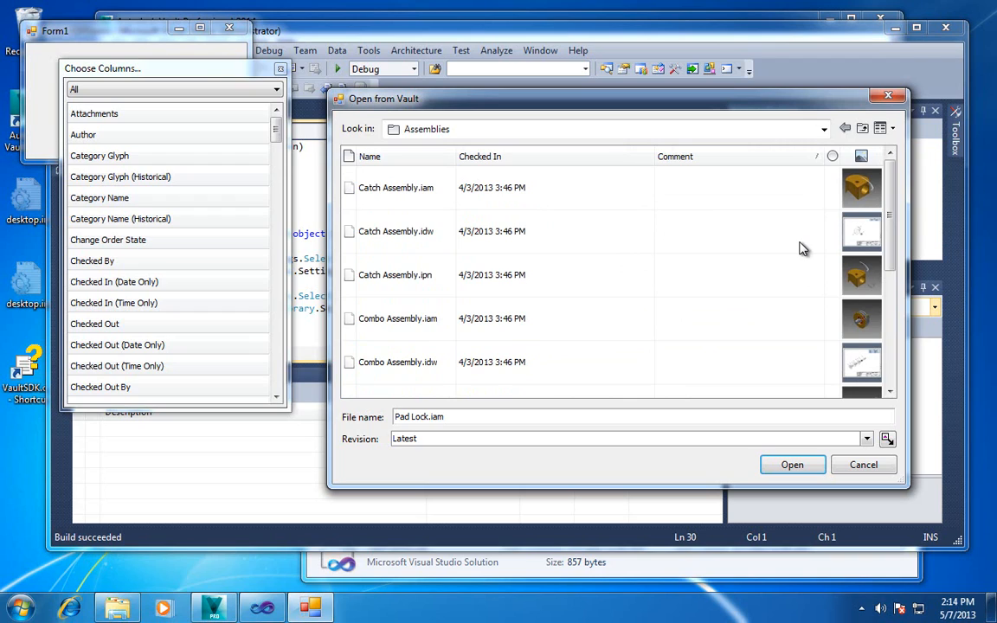
pyautogui.moveTo(765, 223)
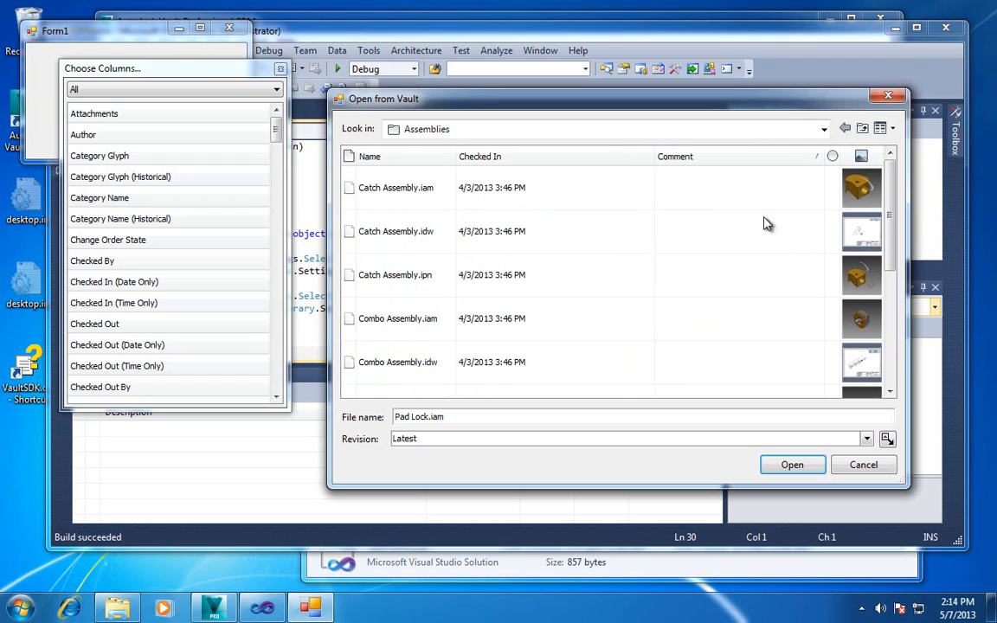
pyautogui.moveTo(751, 199)
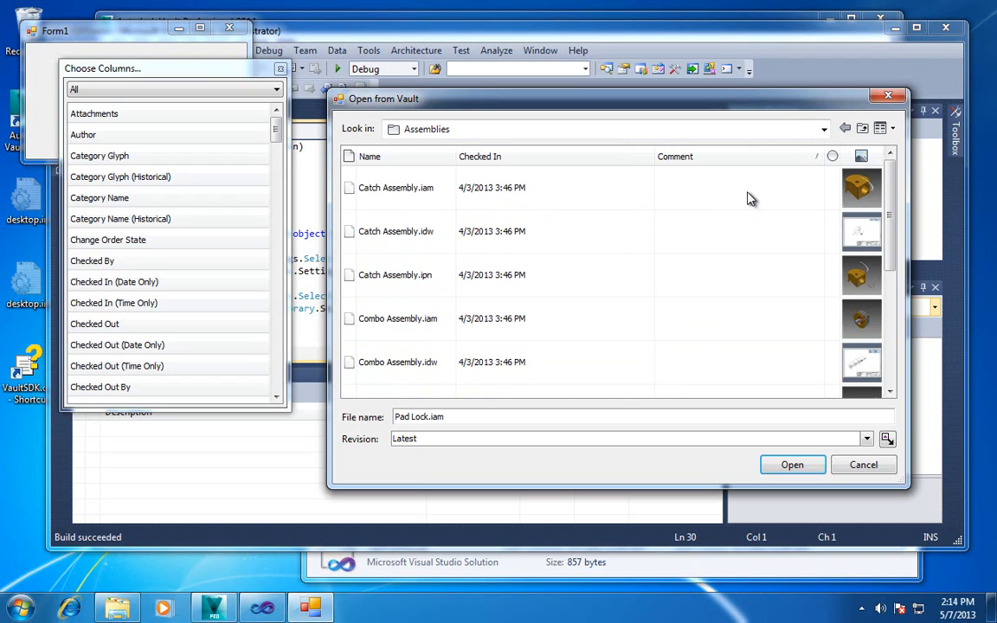
# Step: Switch the Assemblies list to Small Icons and bring up the view styles list
pyautogui.rightClick(749, 199)
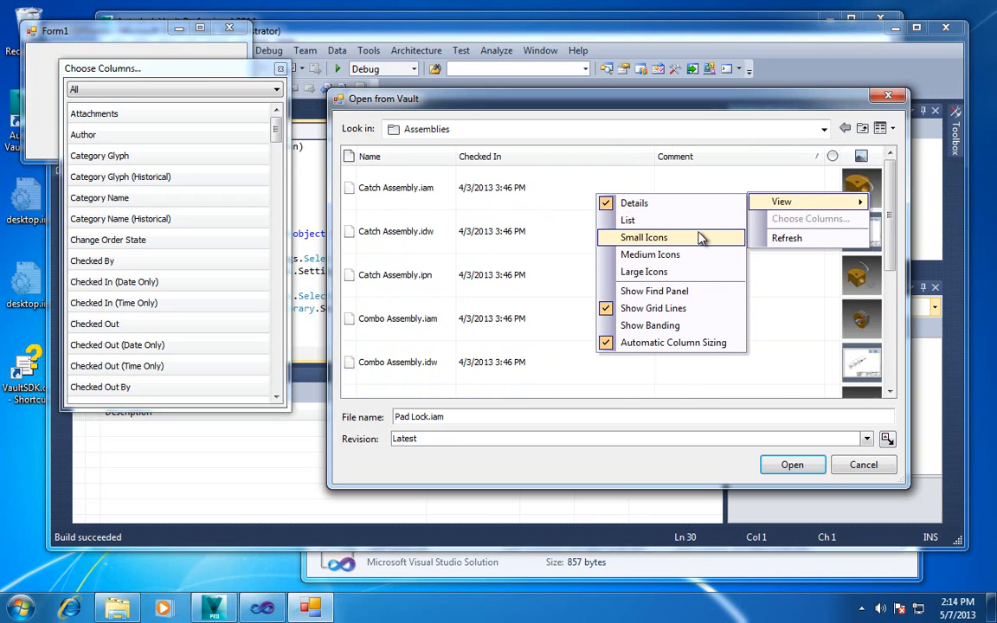
pyautogui.click(644, 238)
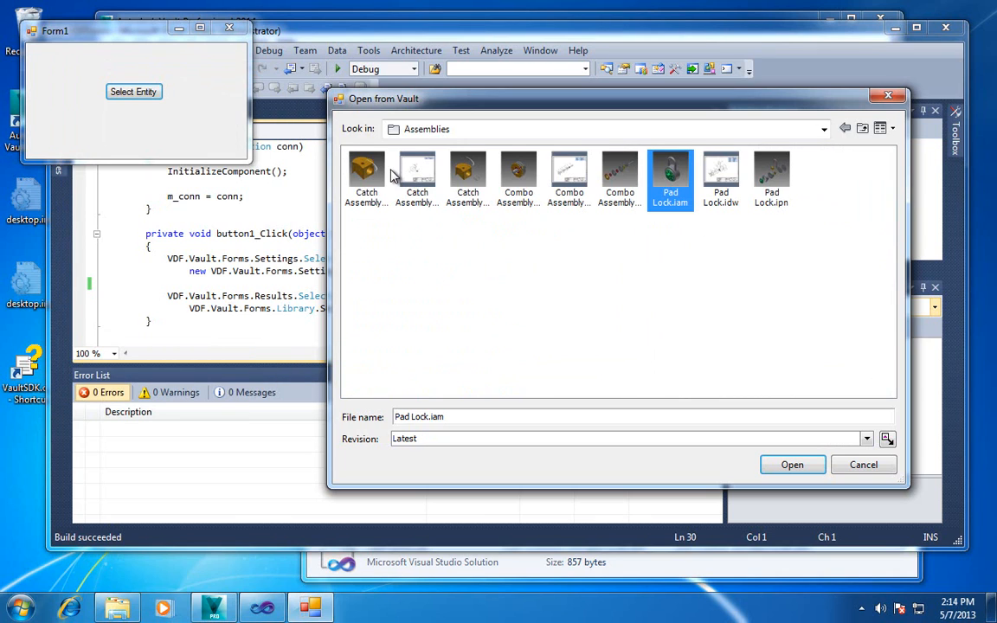
pyautogui.moveTo(831, 233)
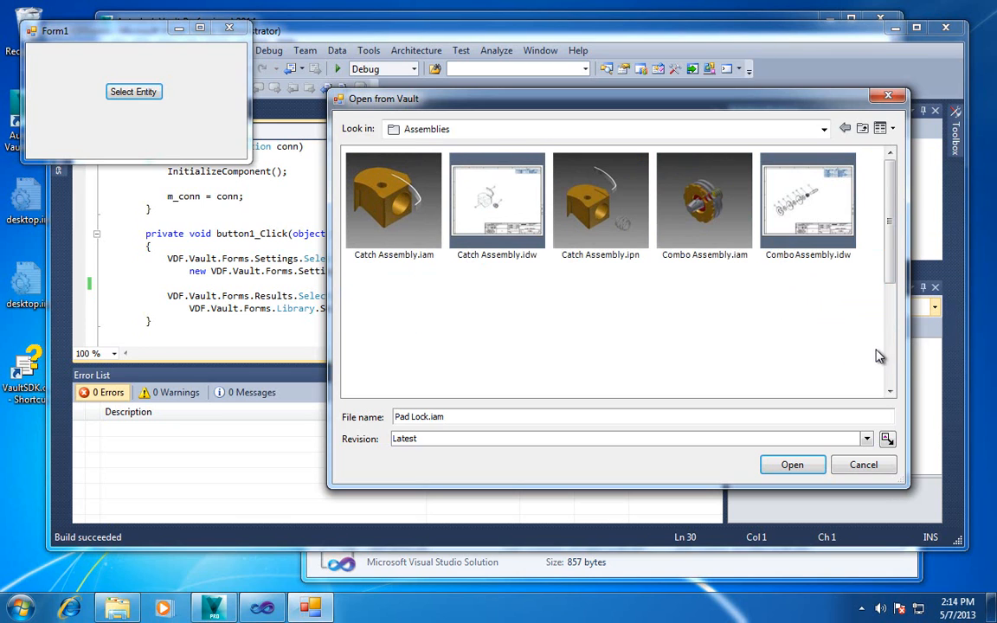
pyautogui.moveTo(687, 293)
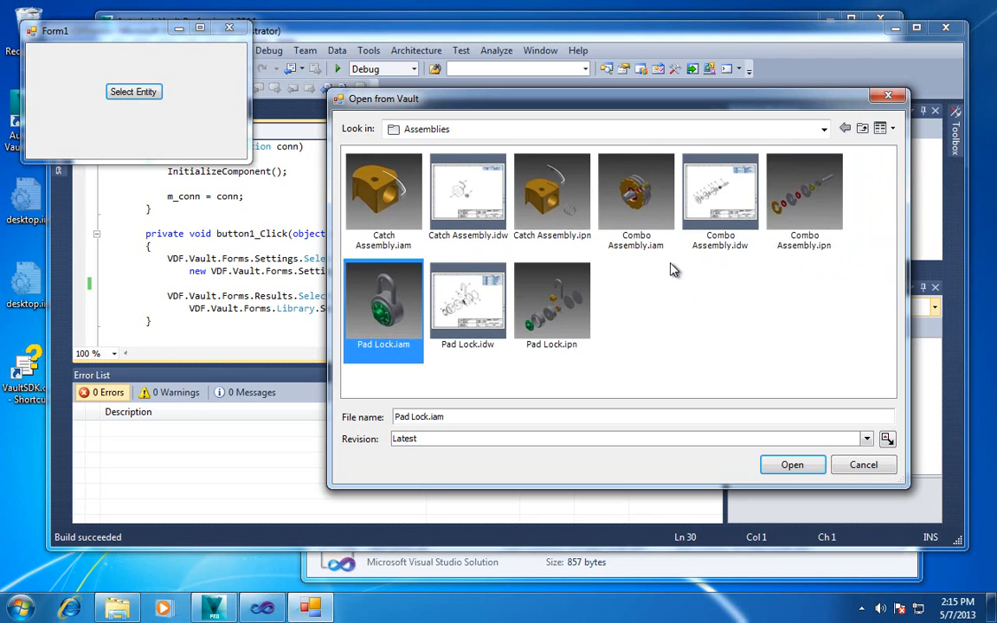
pyautogui.moveTo(647, 291)
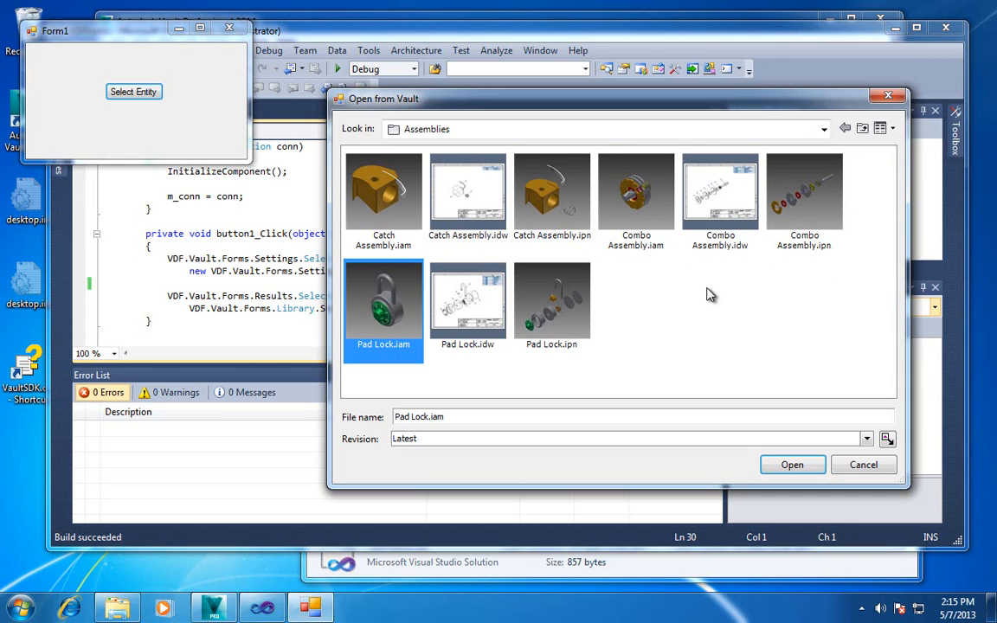
pyautogui.moveTo(604, 241)
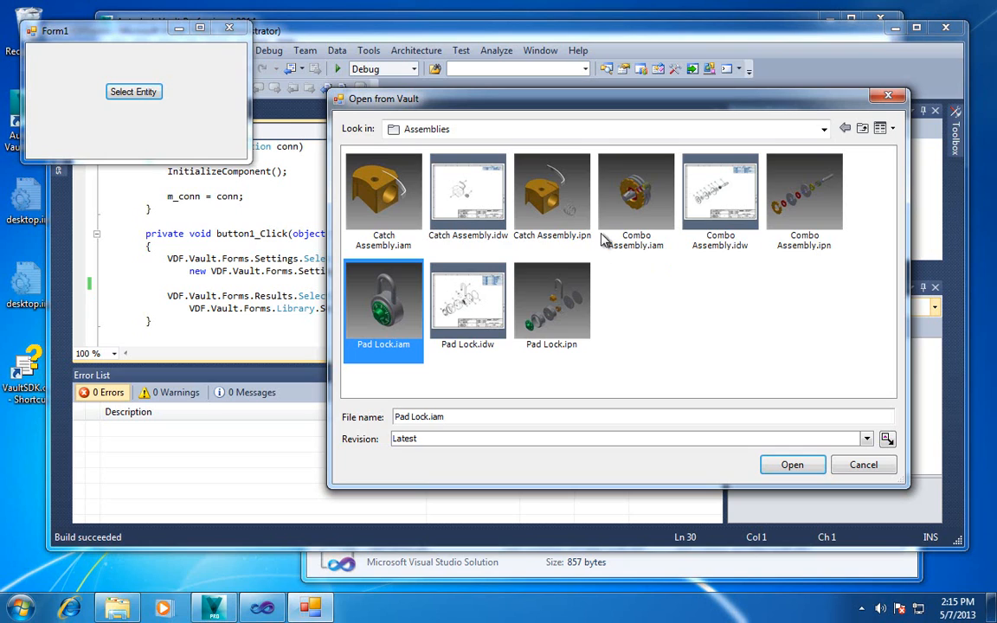
pyautogui.moveTo(793, 321)
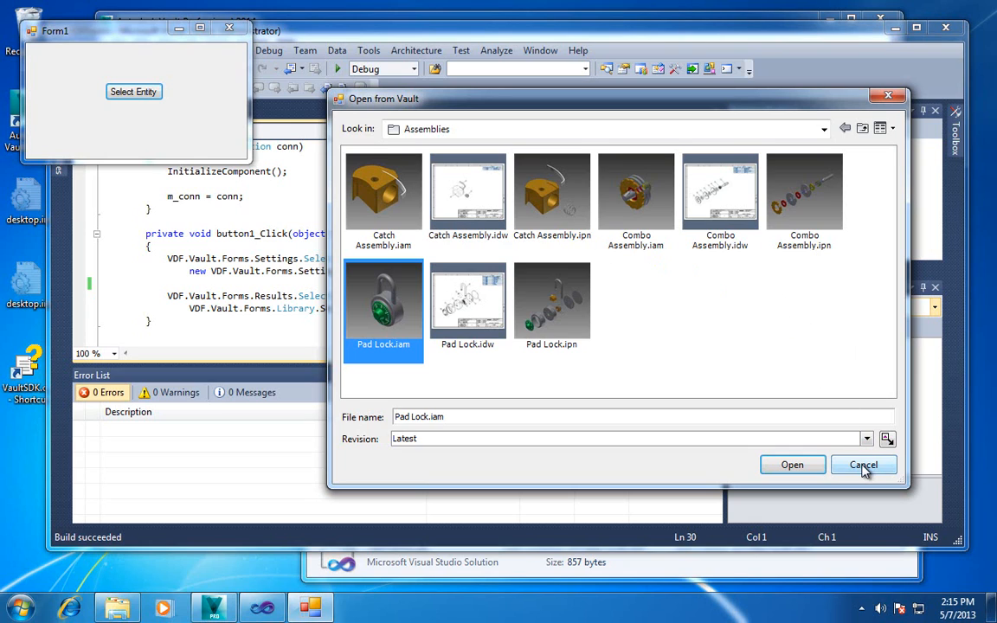
pyautogui.click(892, 128)
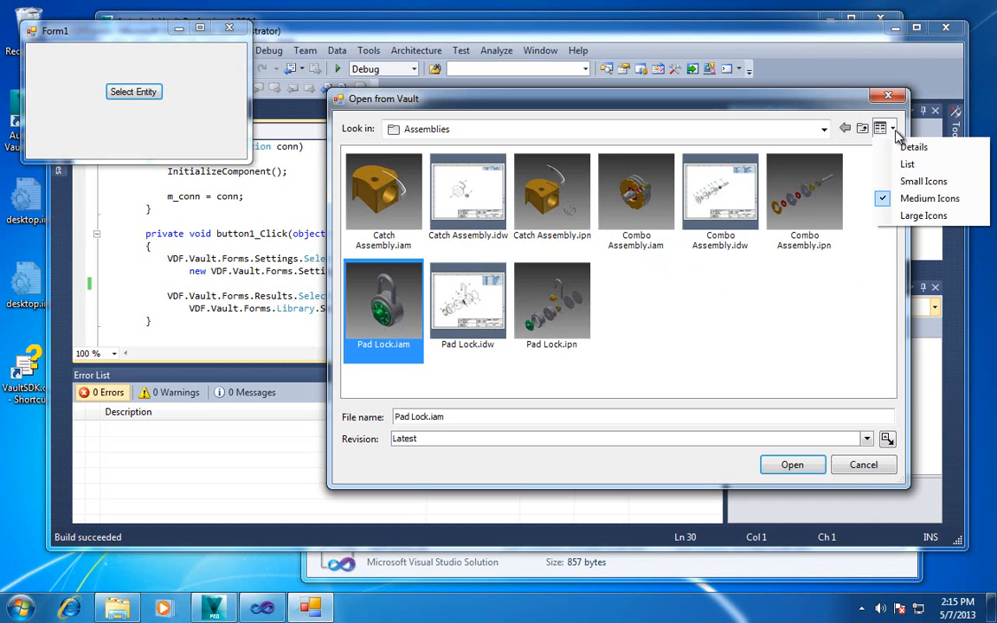
# Step: Restore Details view and add a File Size column through Choose Columns
pyautogui.click(914, 146)
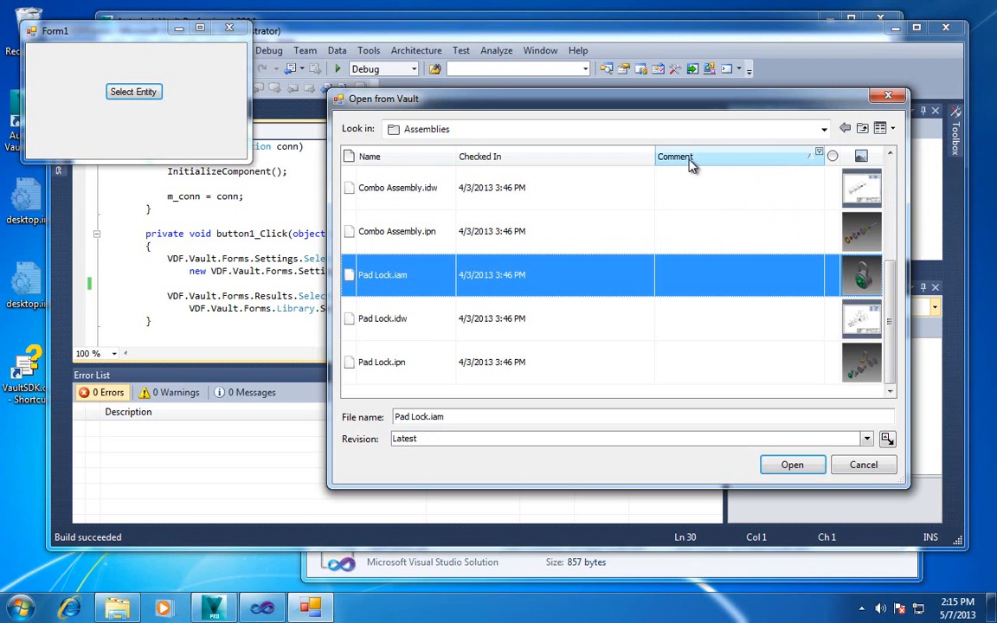
pyautogui.rightClick(675, 156)
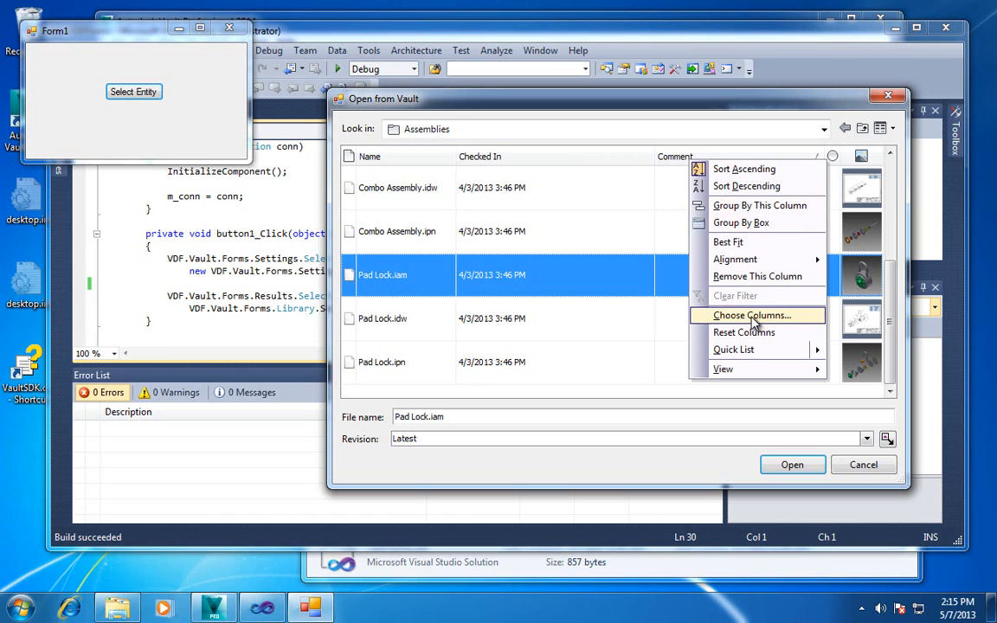
pyautogui.click(751, 315)
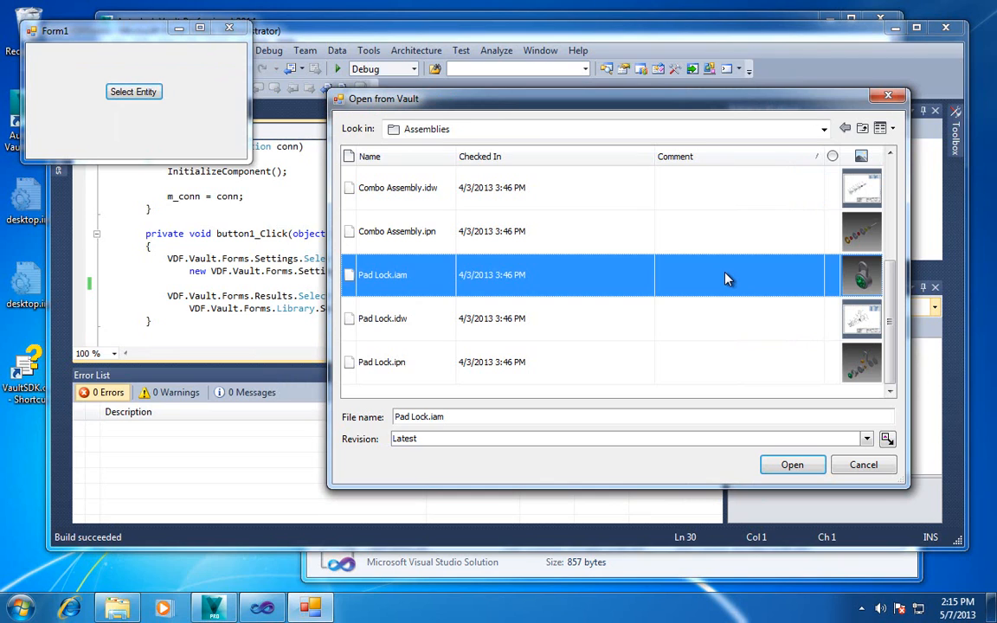
pyautogui.moveTo(710, 178)
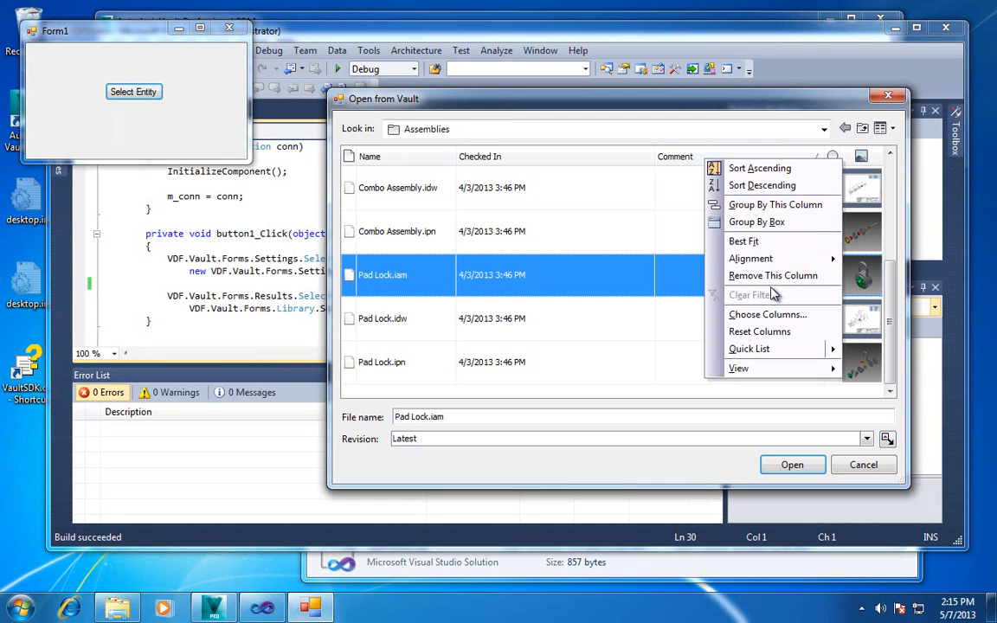
pyautogui.click(767, 314)
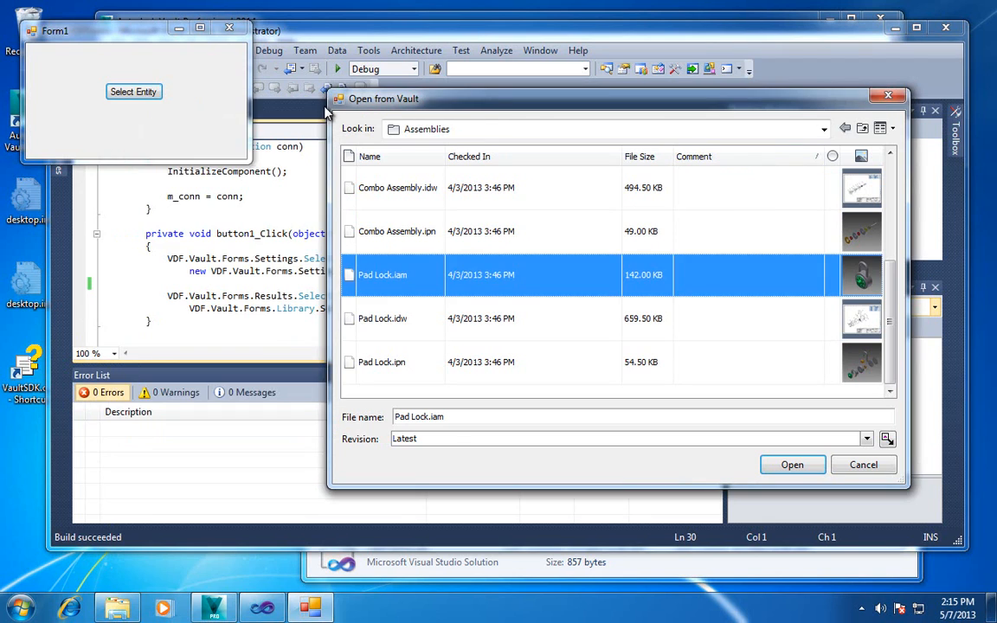
pyautogui.moveTo(712, 353)
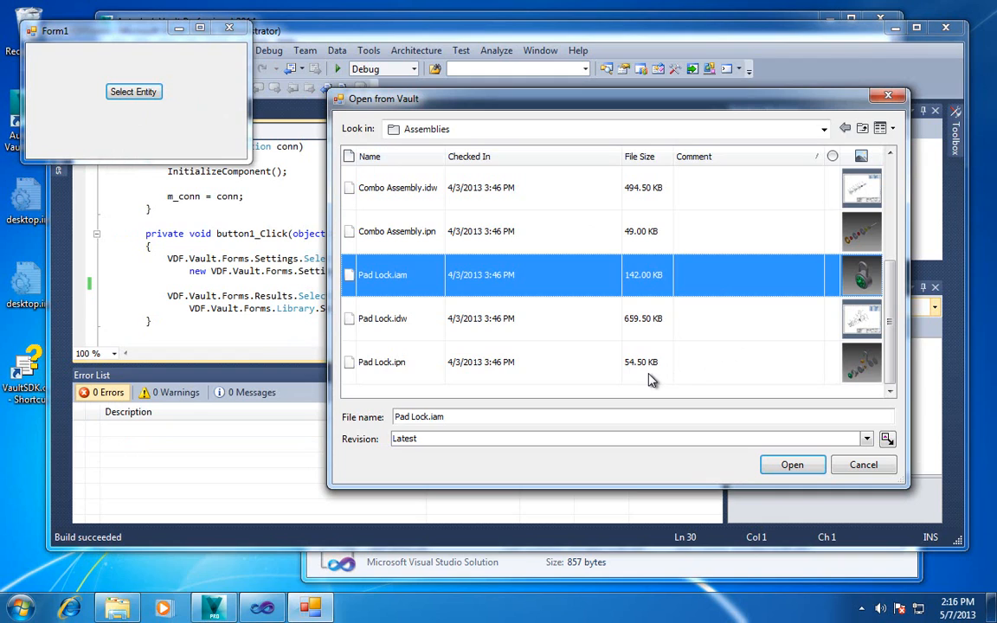
pyautogui.moveTo(652, 187)
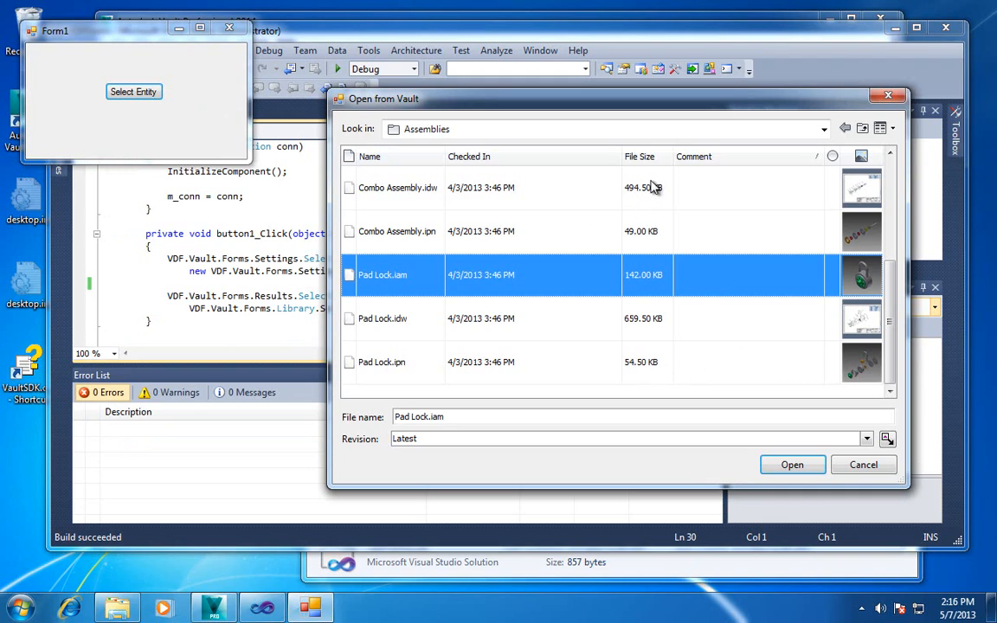
pyautogui.moveTo(651, 274)
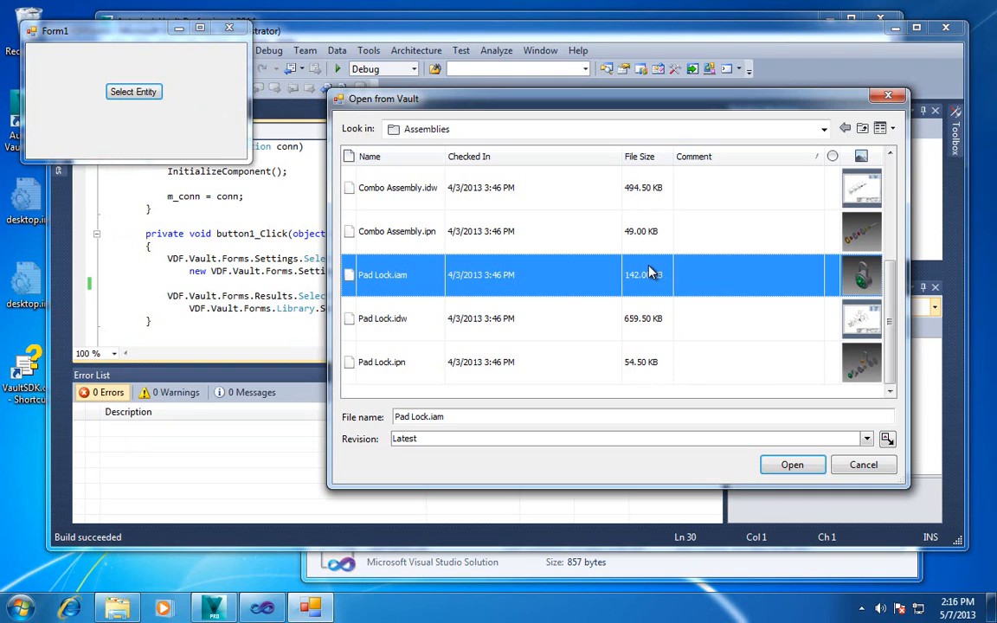
pyautogui.moveTo(675, 315)
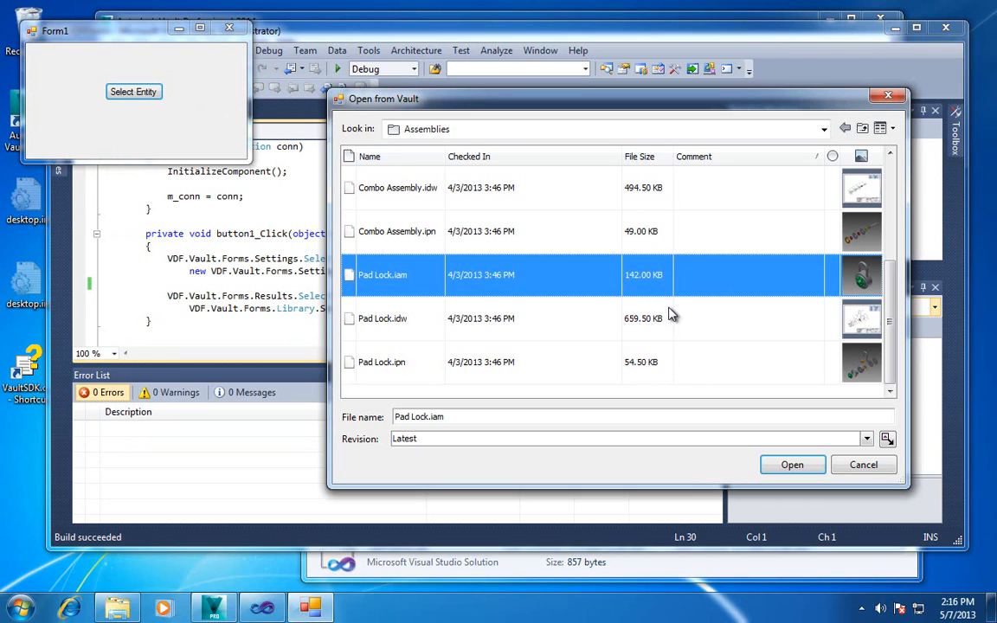
pyautogui.moveTo(636, 381)
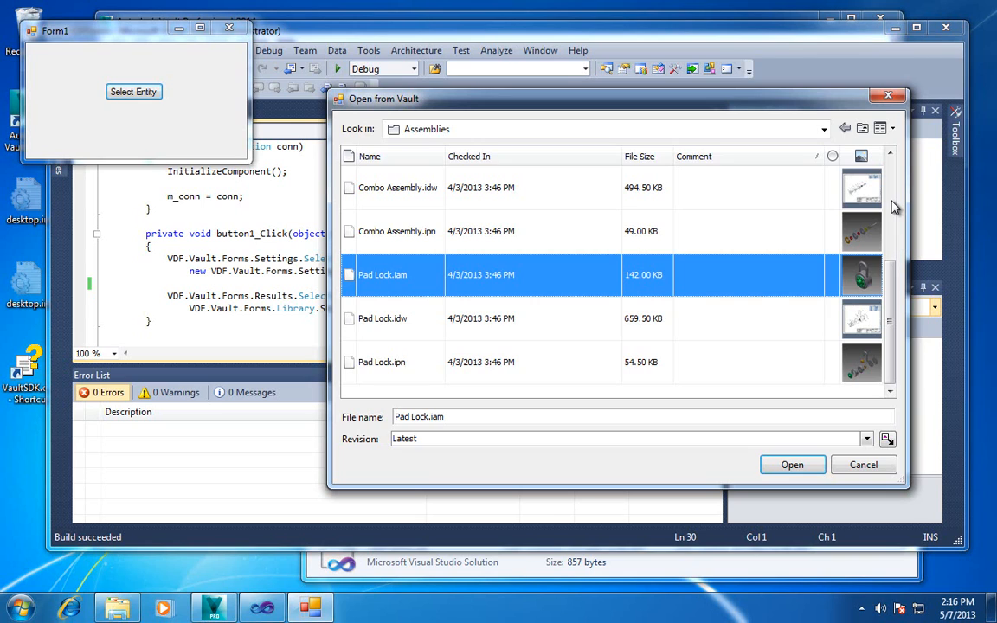
# Step: Select Combo Assembly.ipn, then scroll the Assemblies file list down and select Pad Lock.iam
pyautogui.click(396, 231)
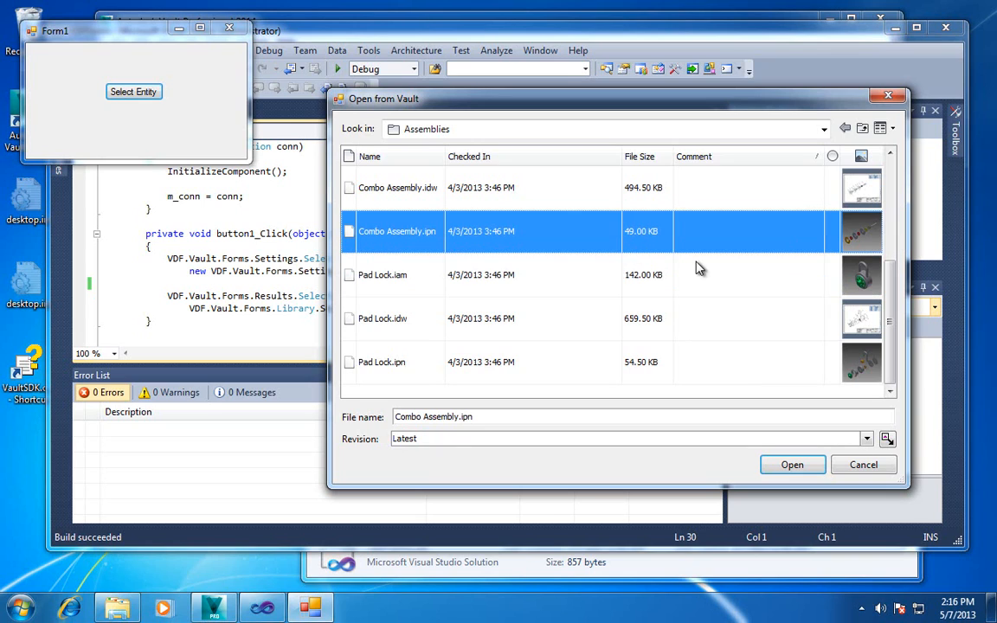
pyautogui.moveTo(778, 266)
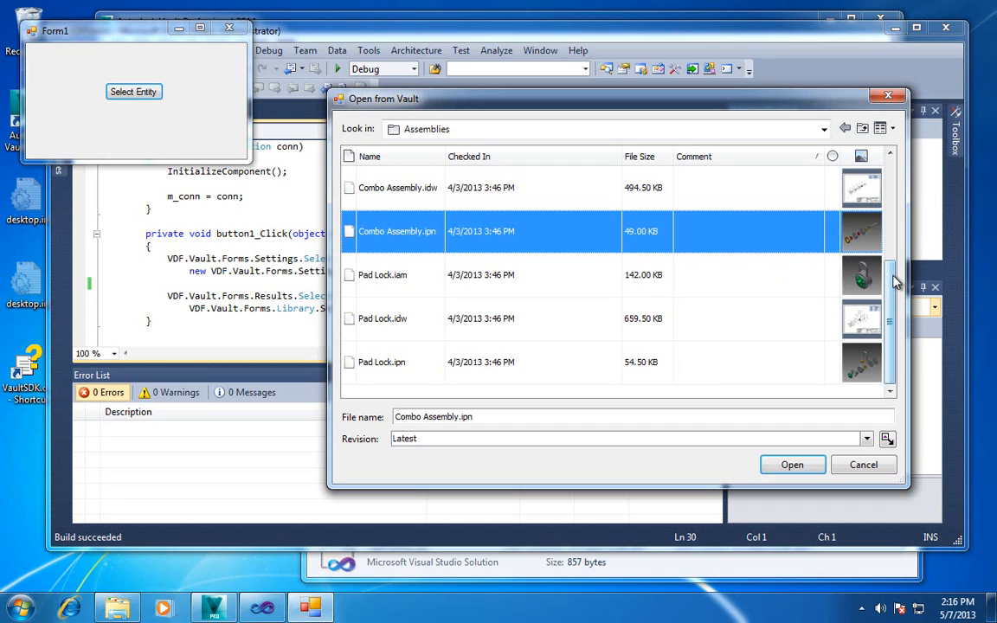
pyautogui.moveTo(890, 280); pyautogui.dragTo(890, 259)
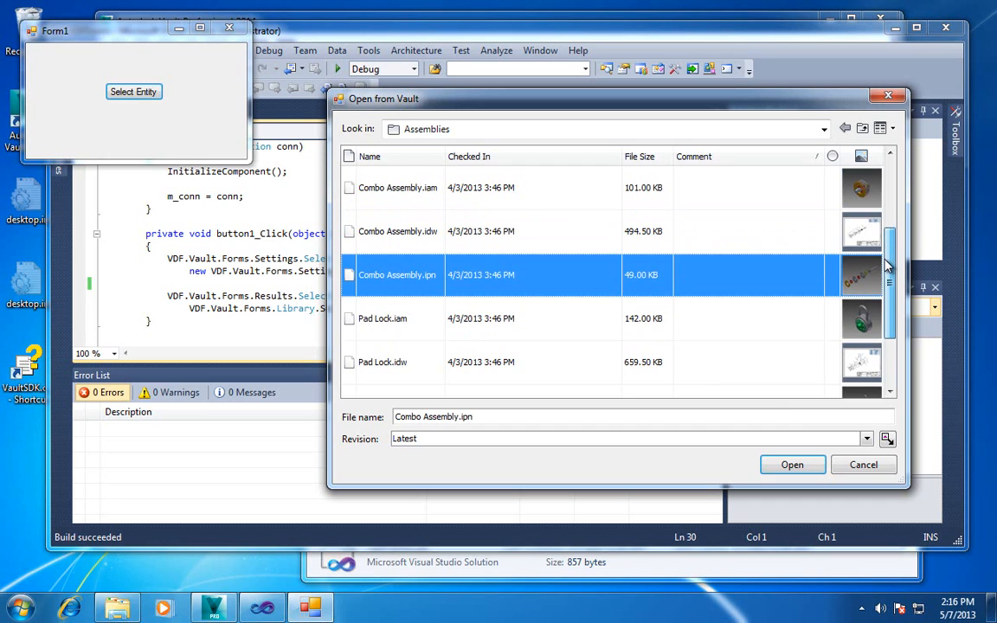
pyautogui.scroll(-3)
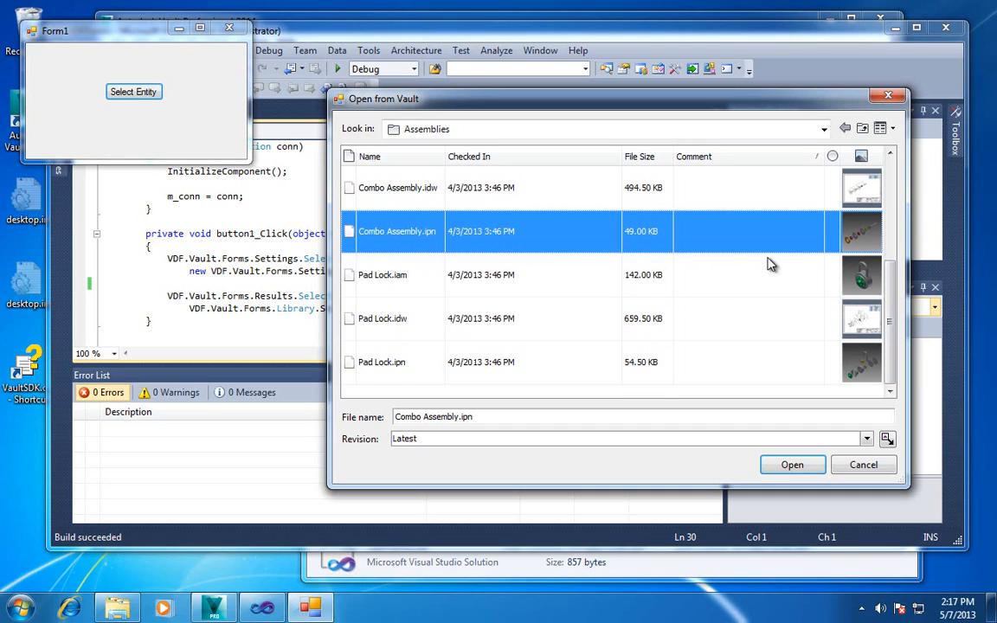
pyautogui.moveTo(659, 279)
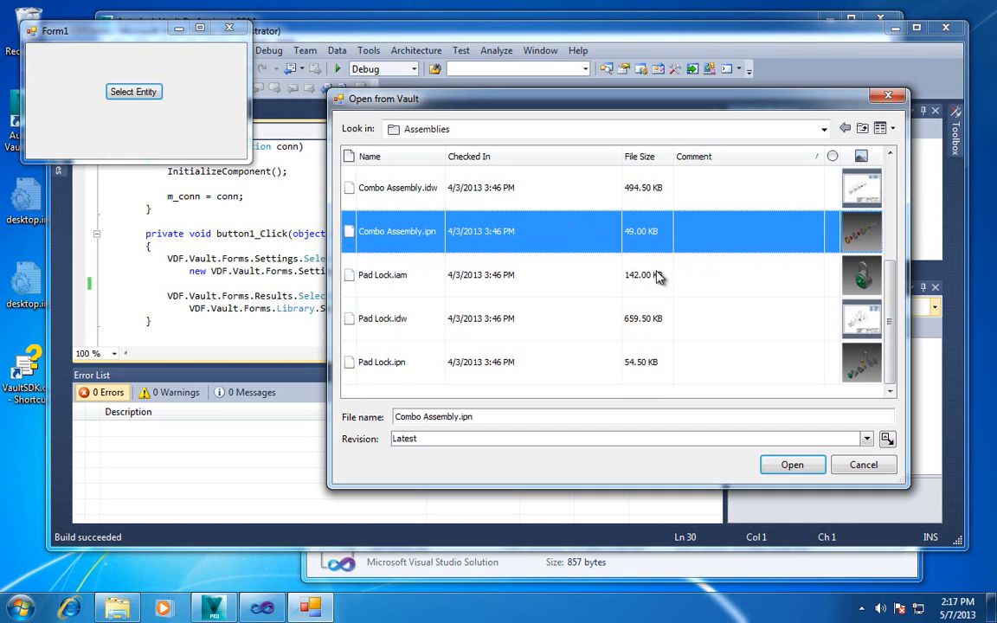
pyautogui.click(383, 274)
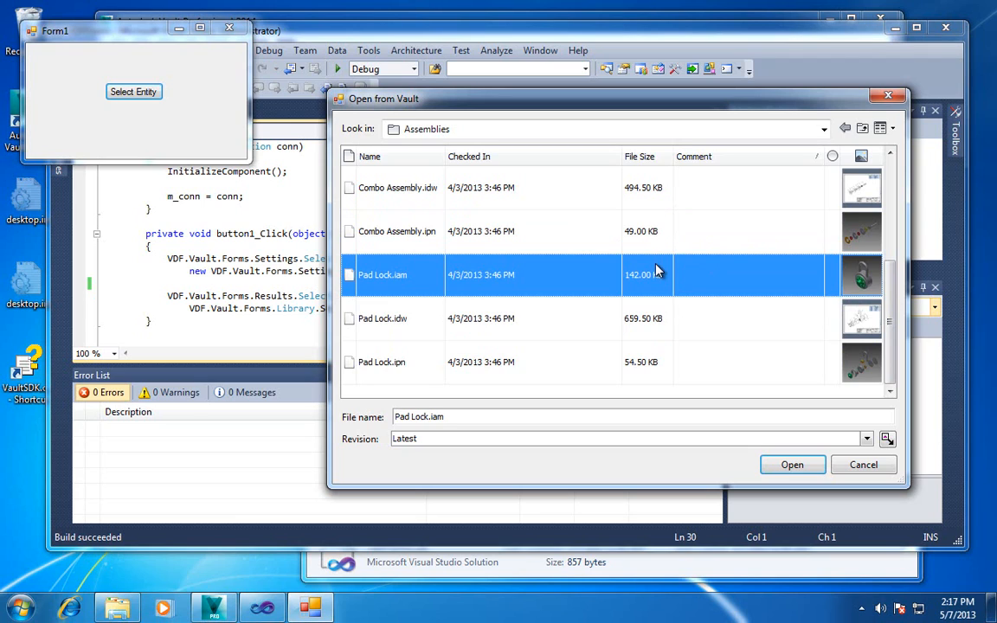
pyautogui.moveTo(364, 214)
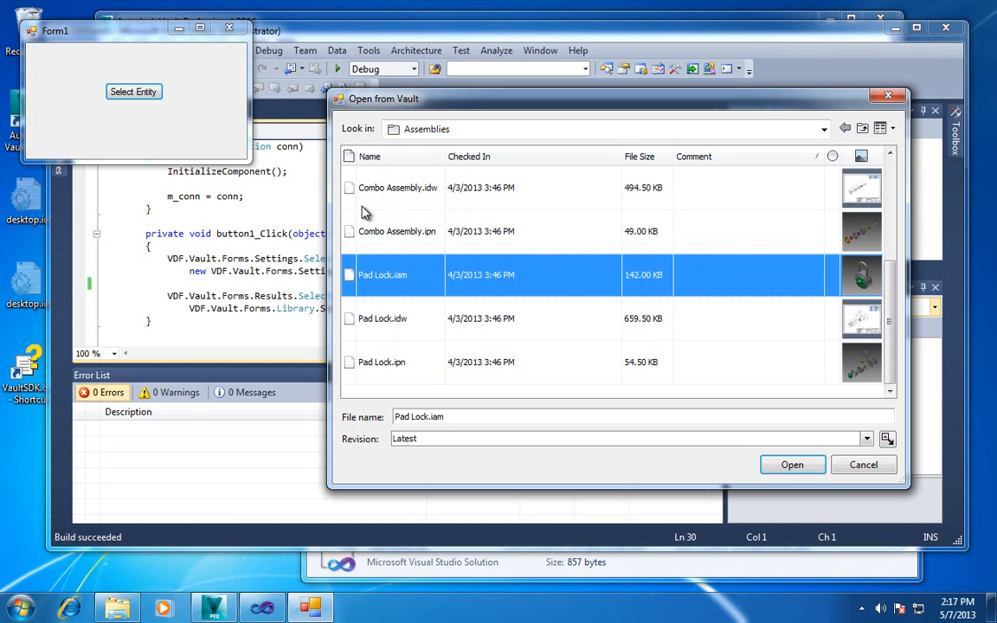
pyautogui.moveTo(674, 311)
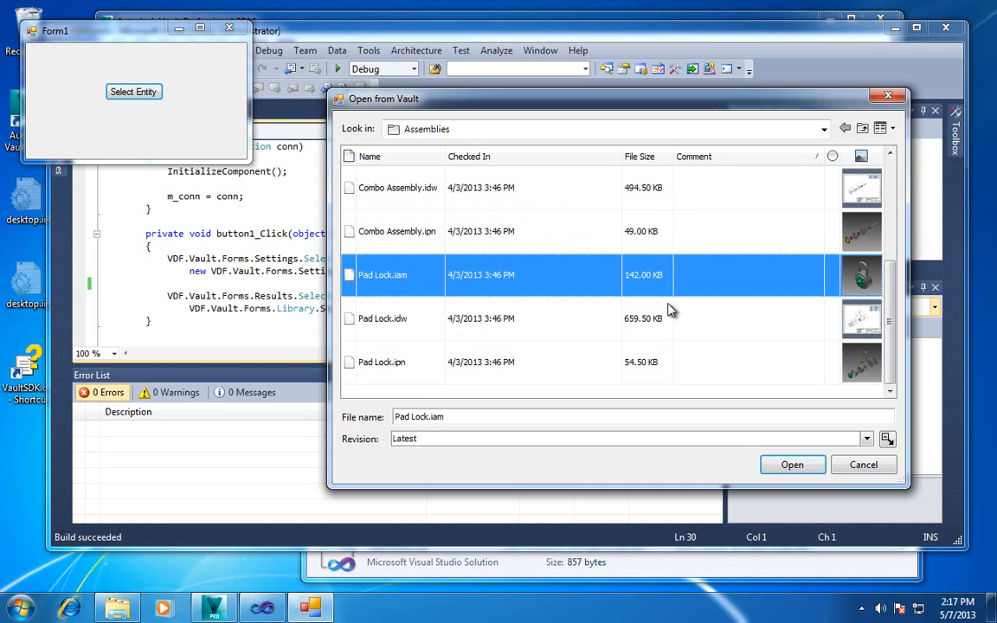
pyautogui.moveTo(662, 351)
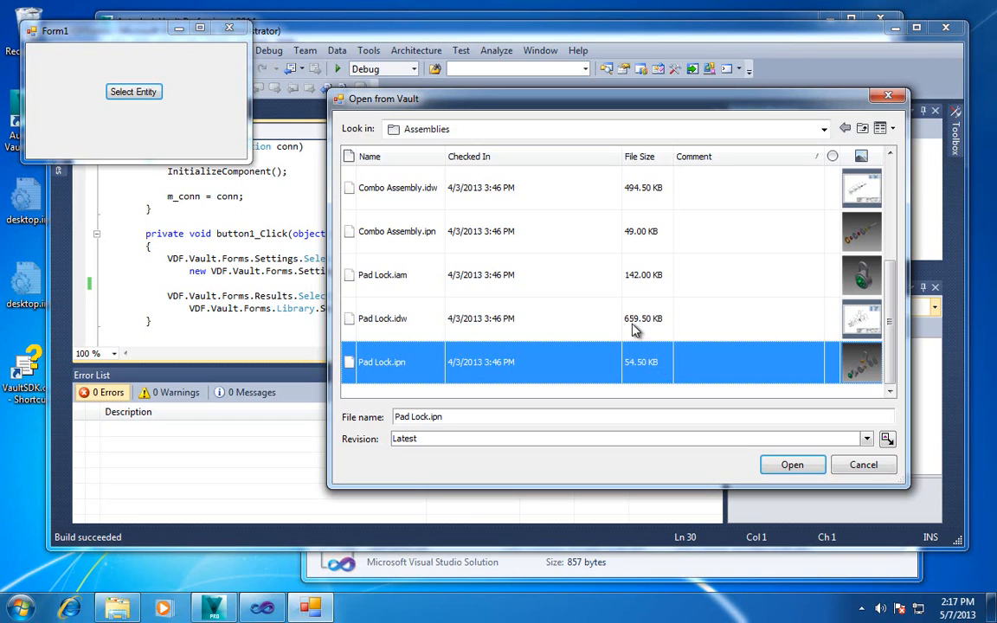
pyautogui.moveTo(645, 322)
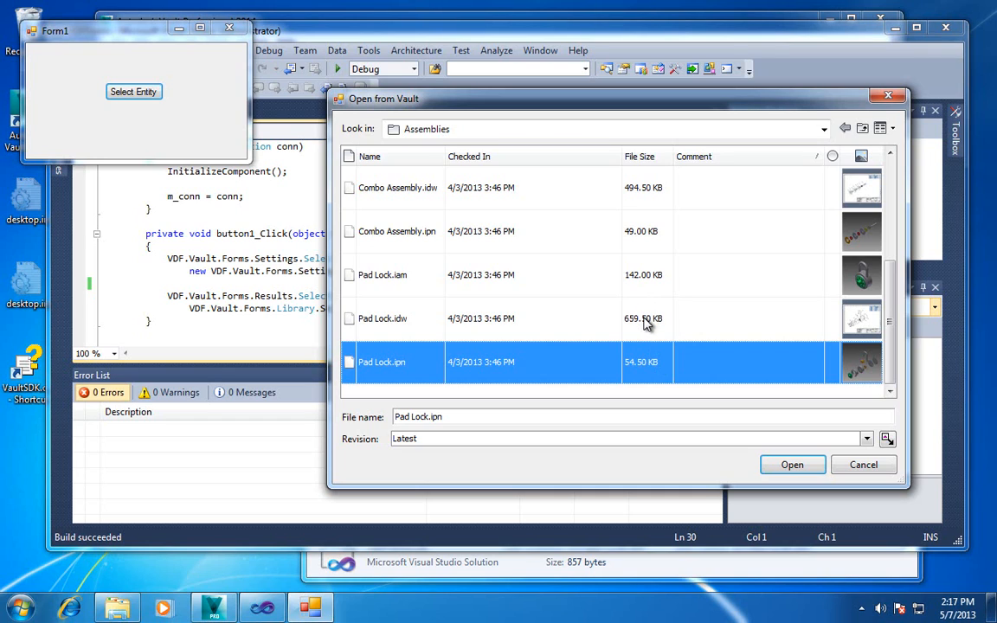
pyautogui.moveTo(589, 291)
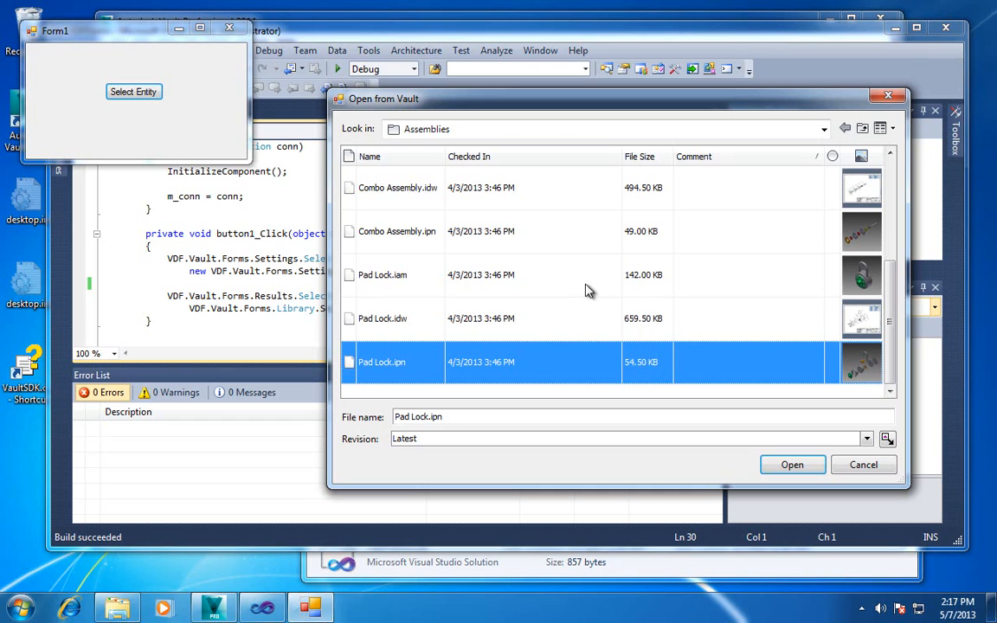
pyautogui.moveTo(872, 317)
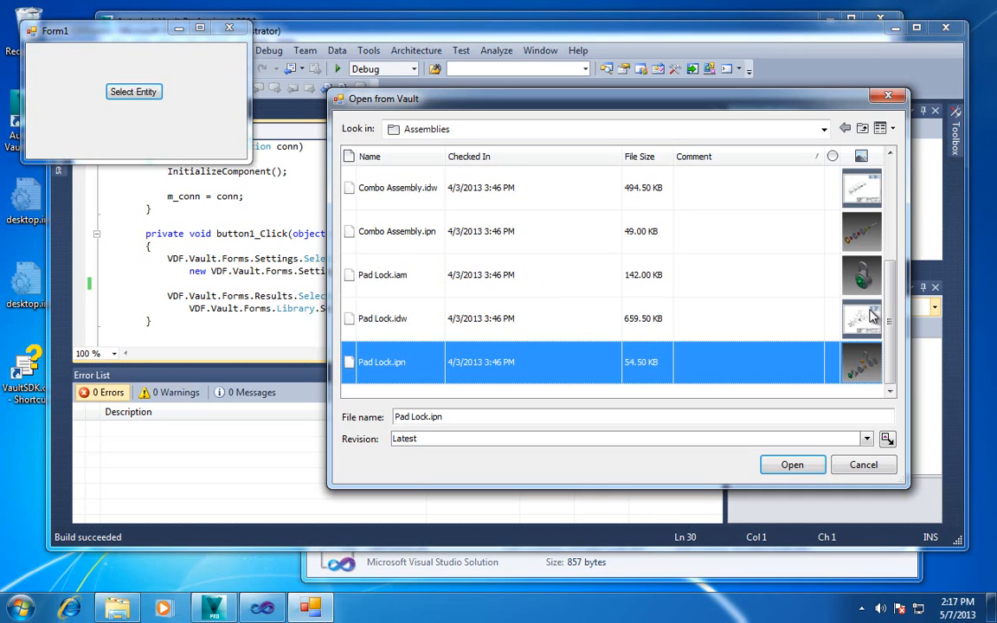
pyautogui.moveTo(831, 316)
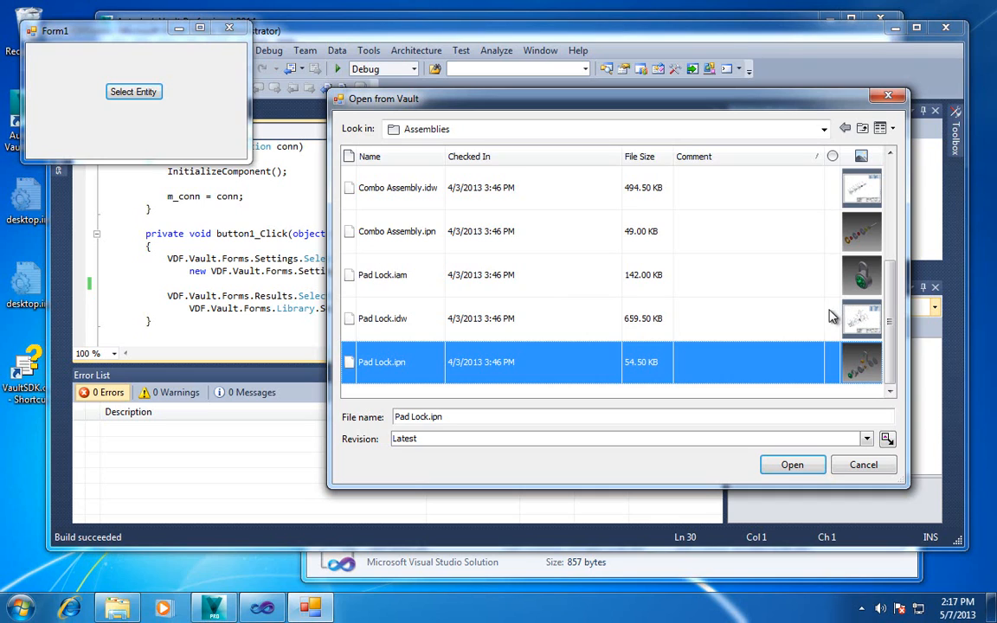
pyautogui.moveTo(773, 333)
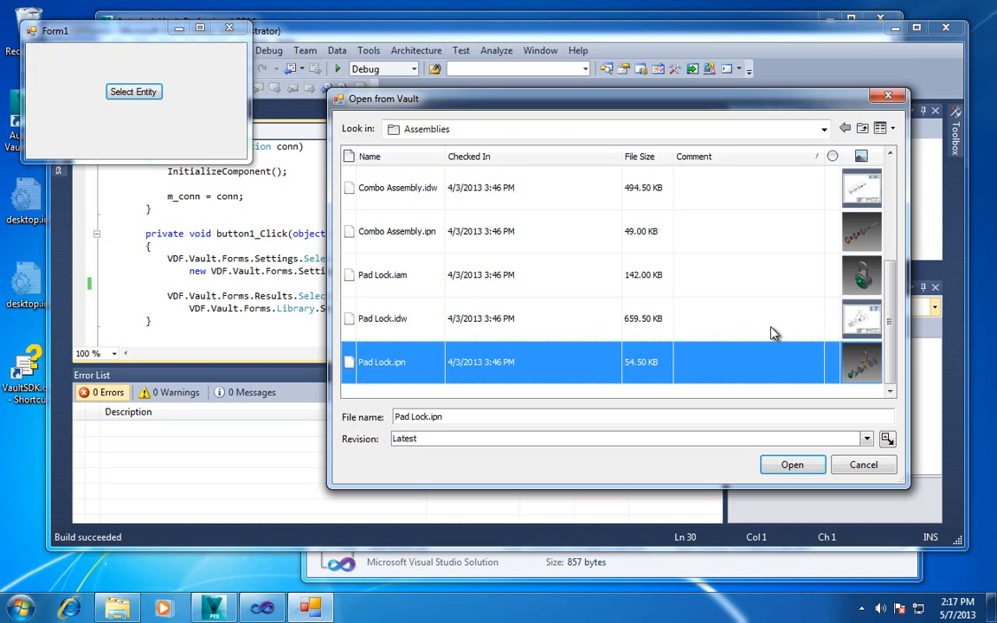
pyautogui.moveTo(497, 260)
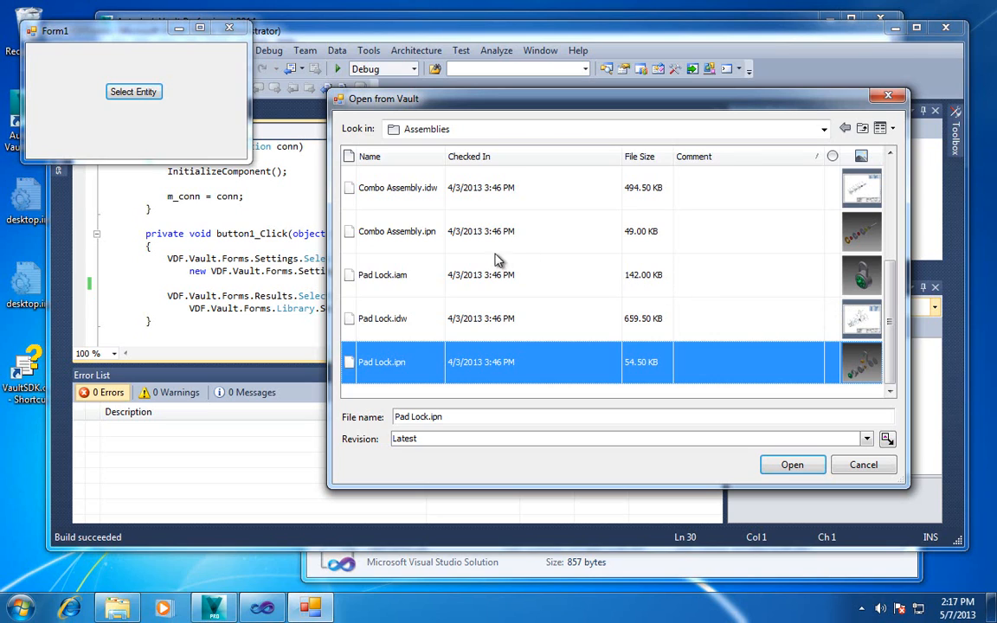
pyautogui.moveTo(649, 302)
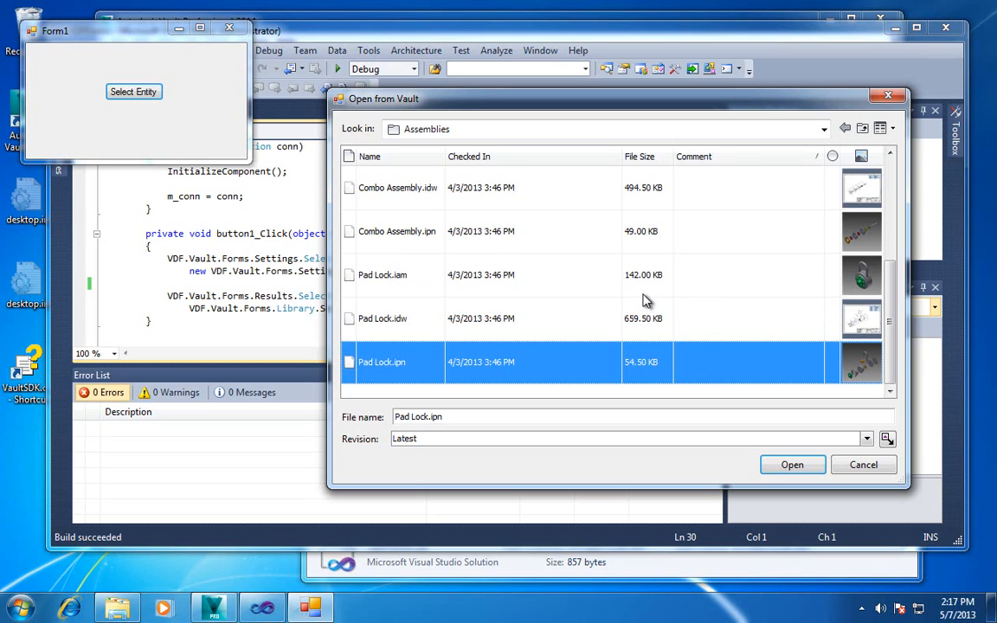
pyautogui.moveTo(531, 304)
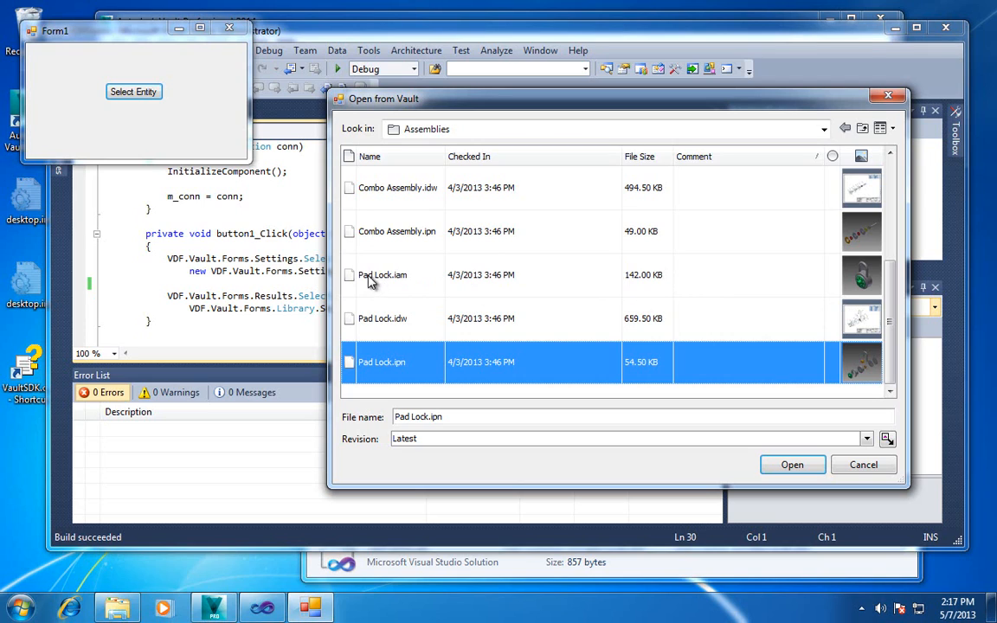
pyautogui.moveTo(778, 266)
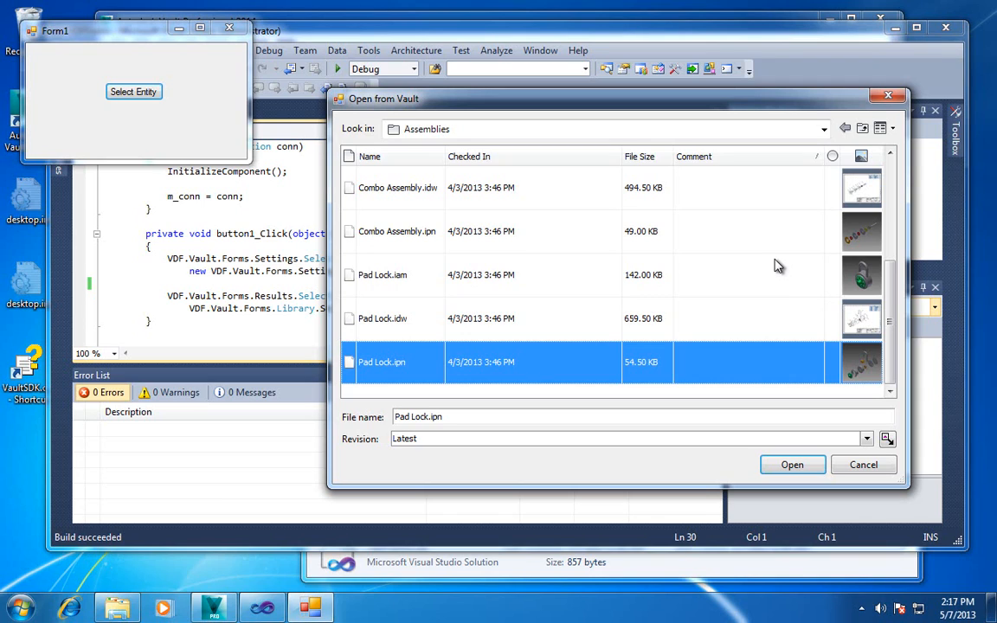
pyautogui.moveTo(359, 125)
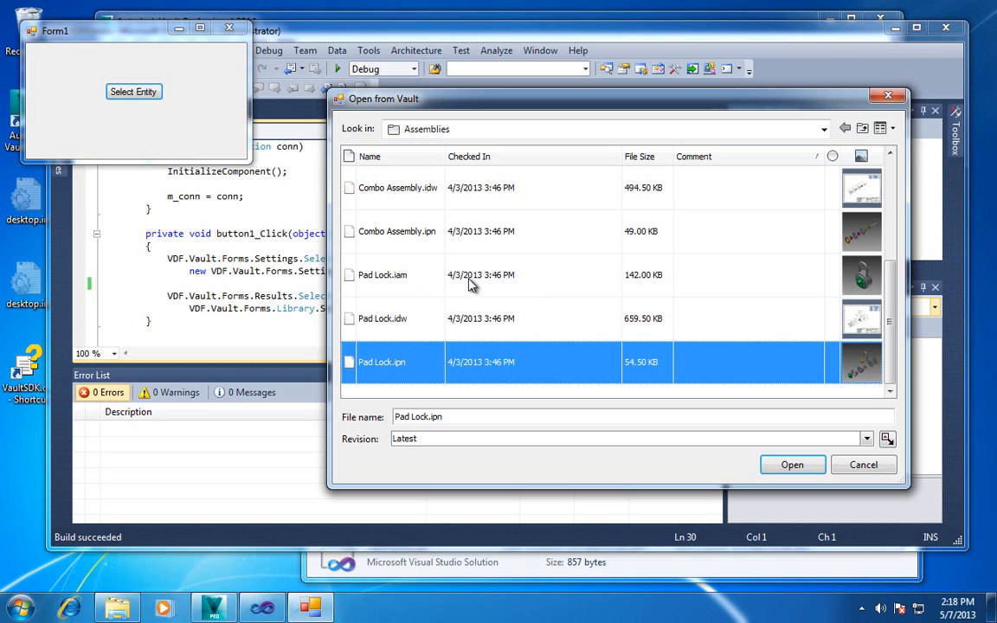
# Step: Select Pad Lock.iam in place of Pad Lock.ipn, at Latest revision
pyautogui.click(381, 275)
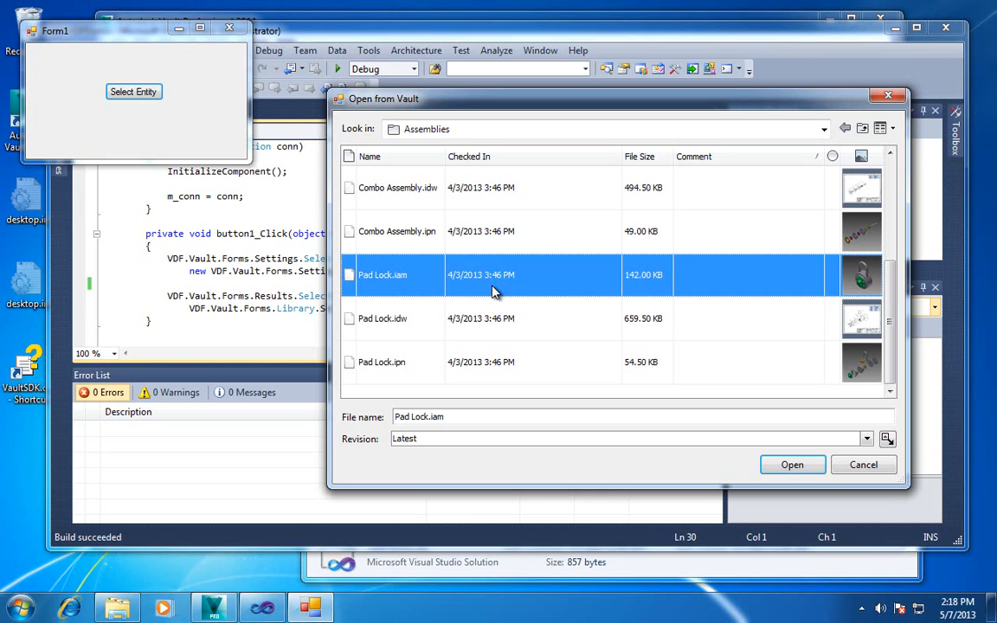
pyautogui.moveTo(359, 471)
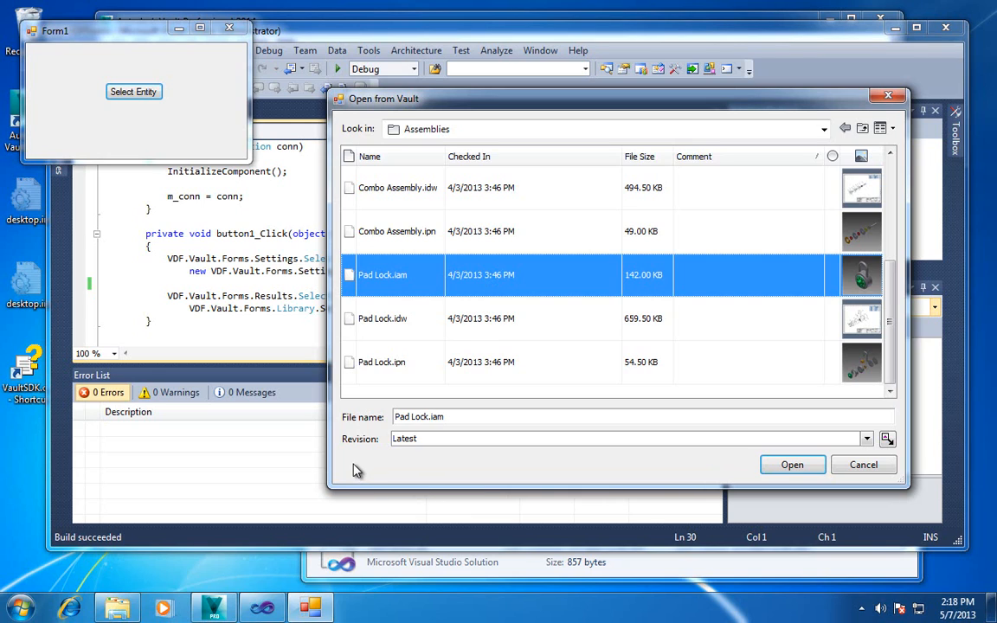
pyautogui.moveTo(358, 470)
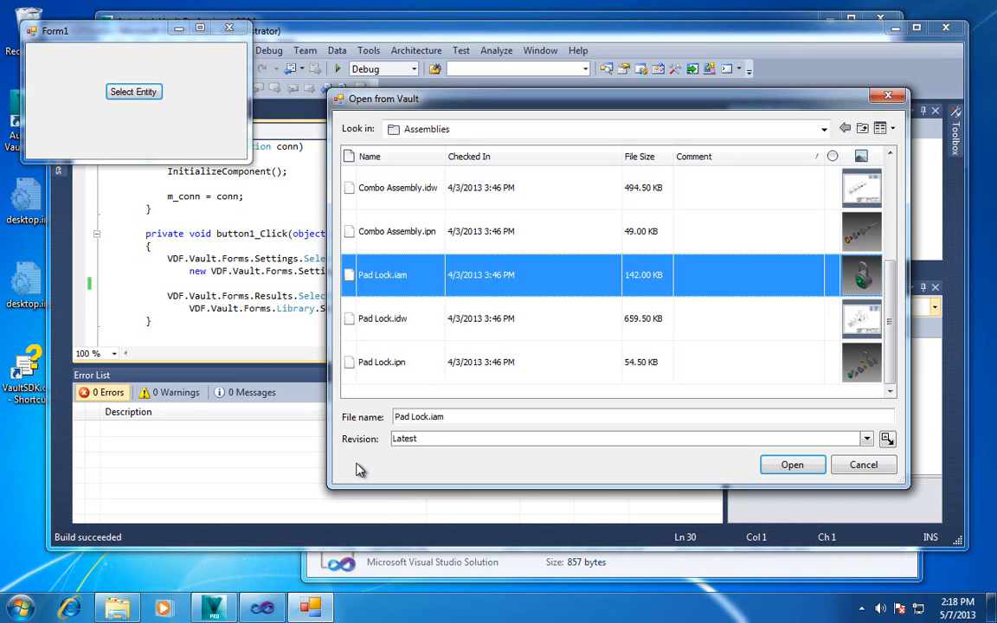
pyautogui.moveTo(358, 467)
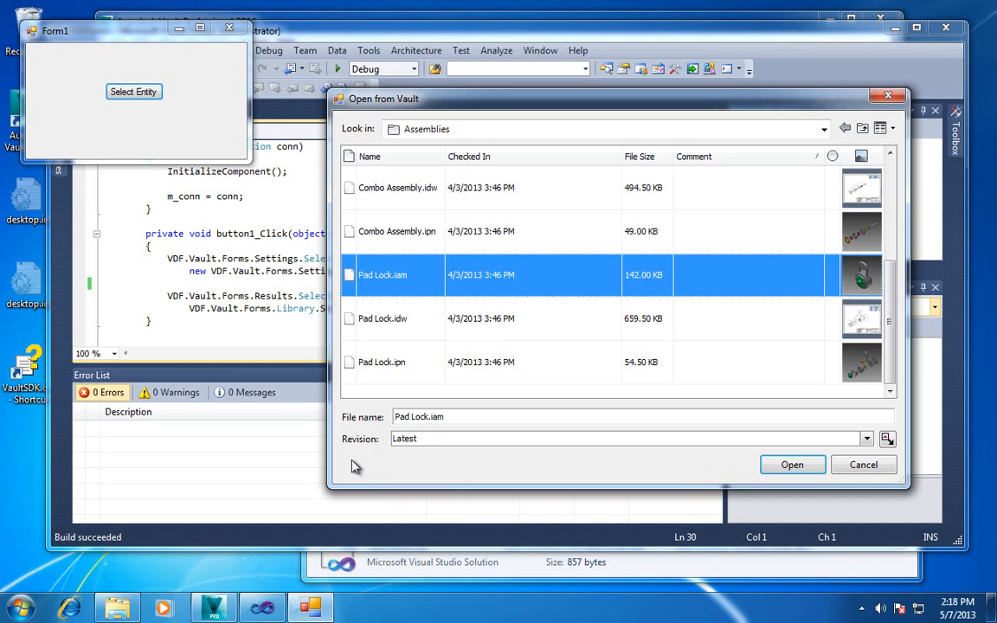
pyautogui.moveTo(540, 484)
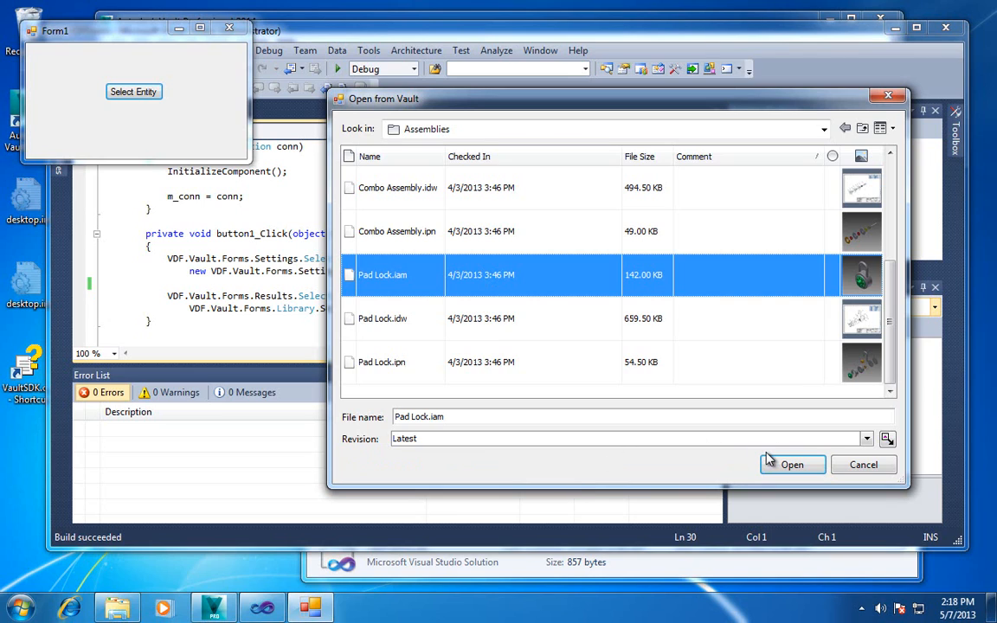
pyautogui.moveTo(823, 498)
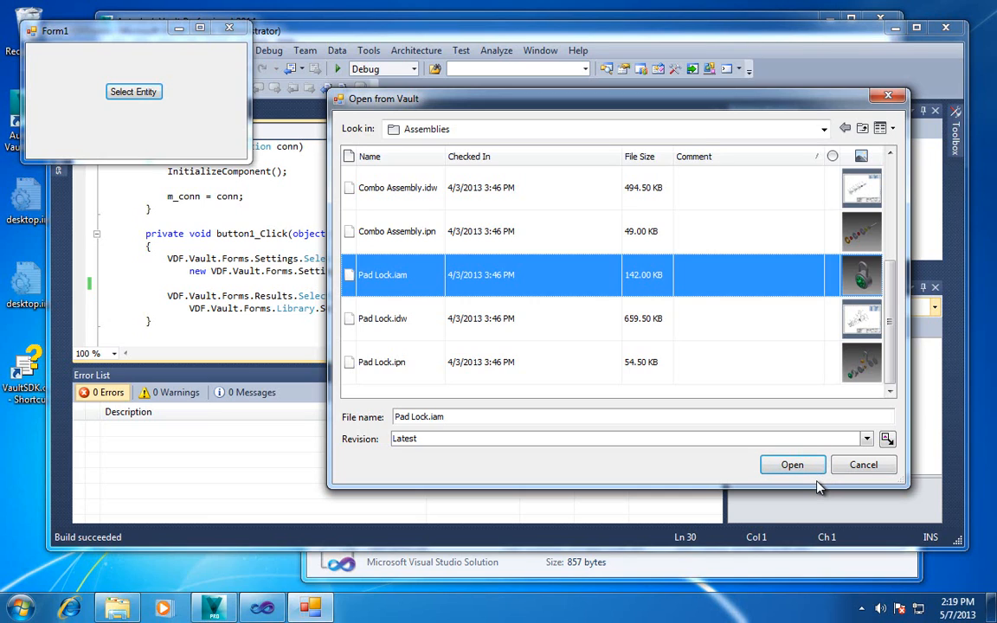
pyautogui.moveTo(818, 485)
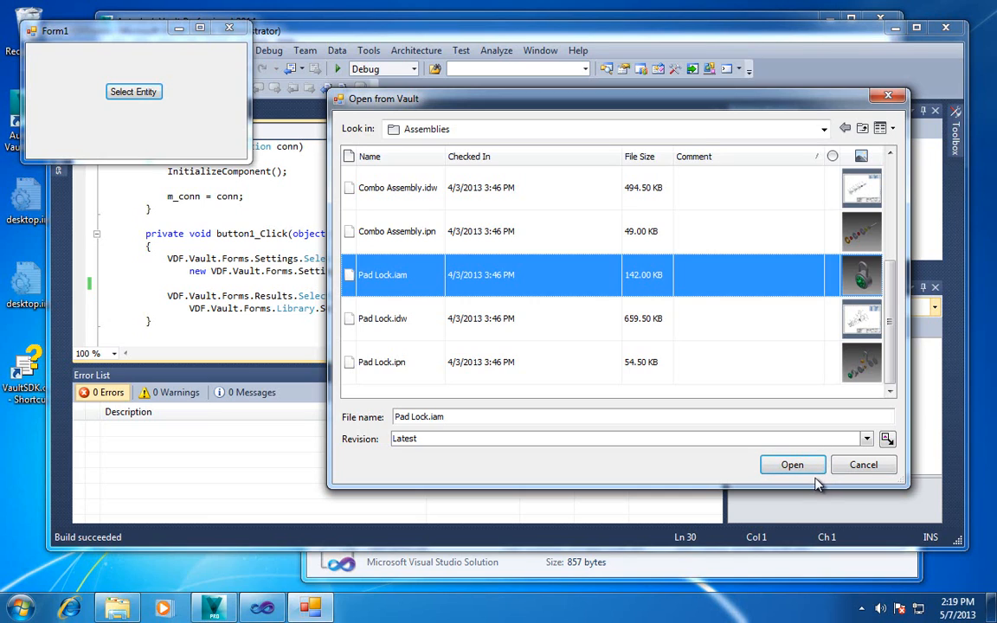